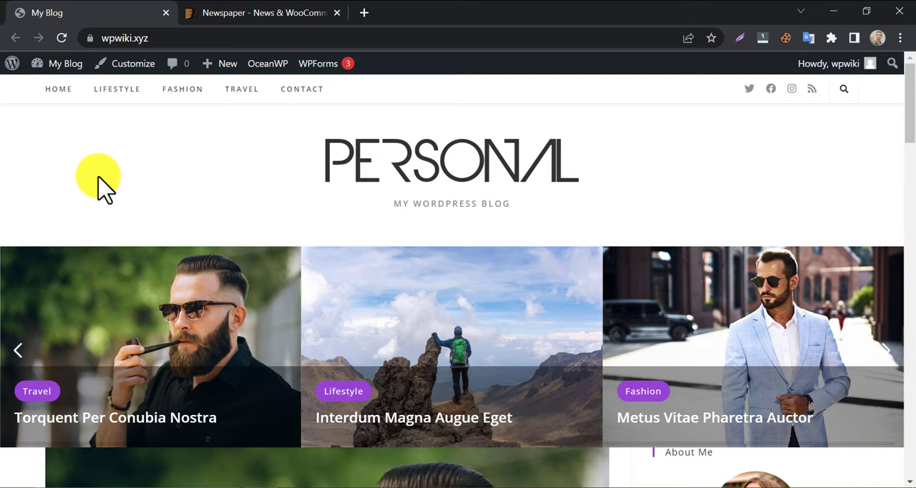
# - Browse the Newspaper theme store page, its live preview and prebuilt demo sites
pyautogui.scroll(-3)
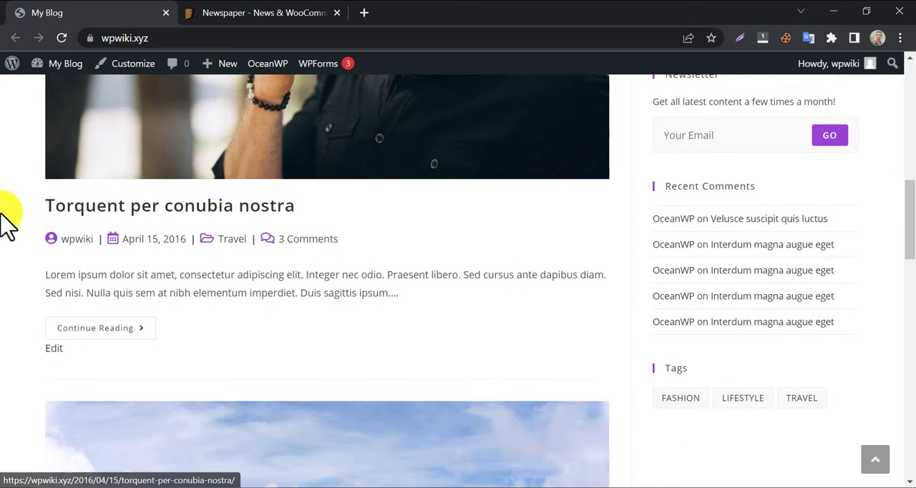
pyautogui.scroll(-3)
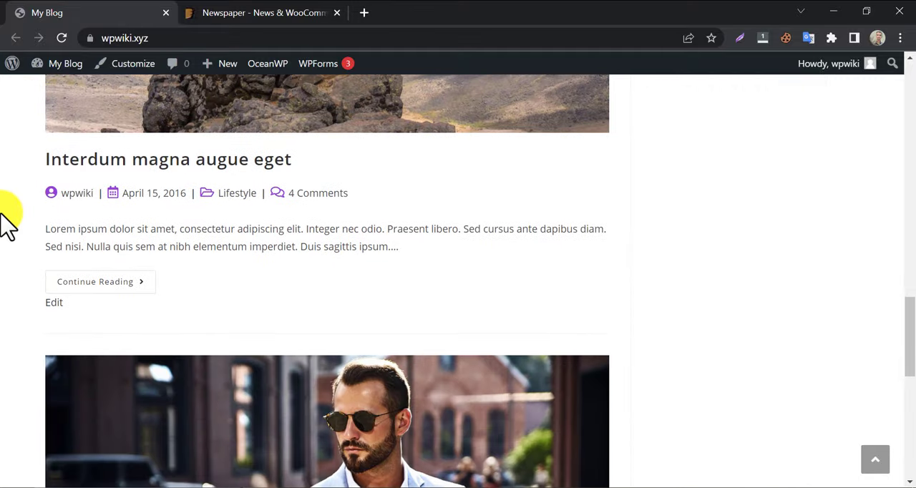
pyautogui.scroll(-3)
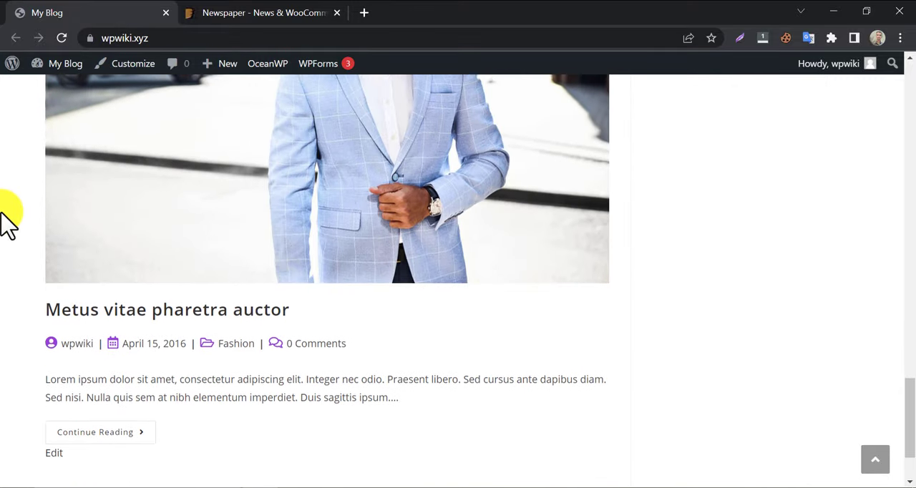
pyautogui.scroll(-3)
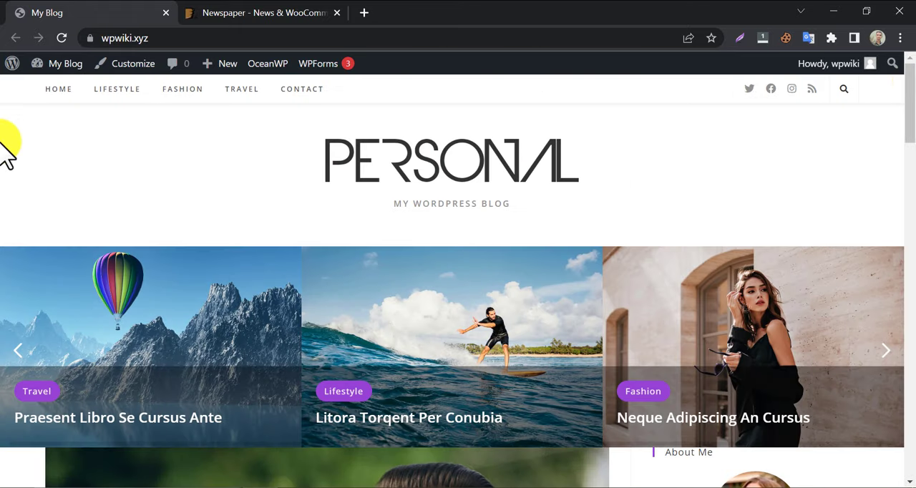
pyautogui.moveTo(7, 154)
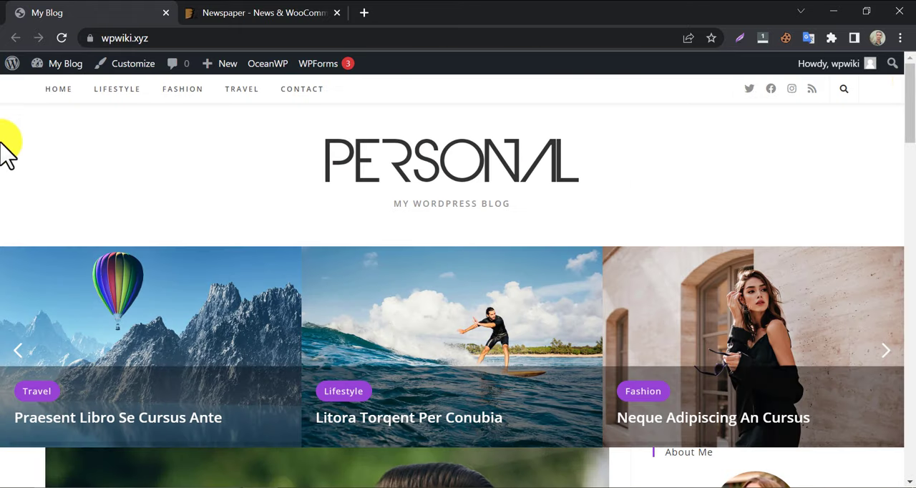
pyautogui.click(263, 13)
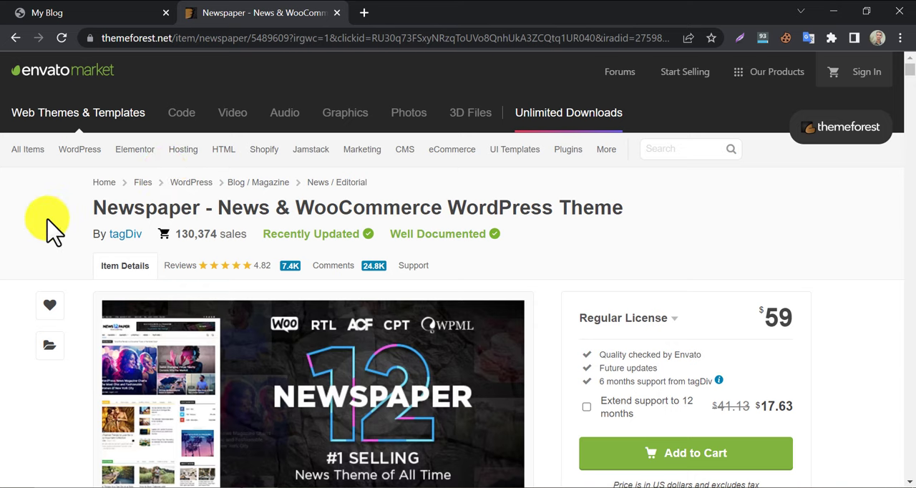
pyautogui.scroll(-3)
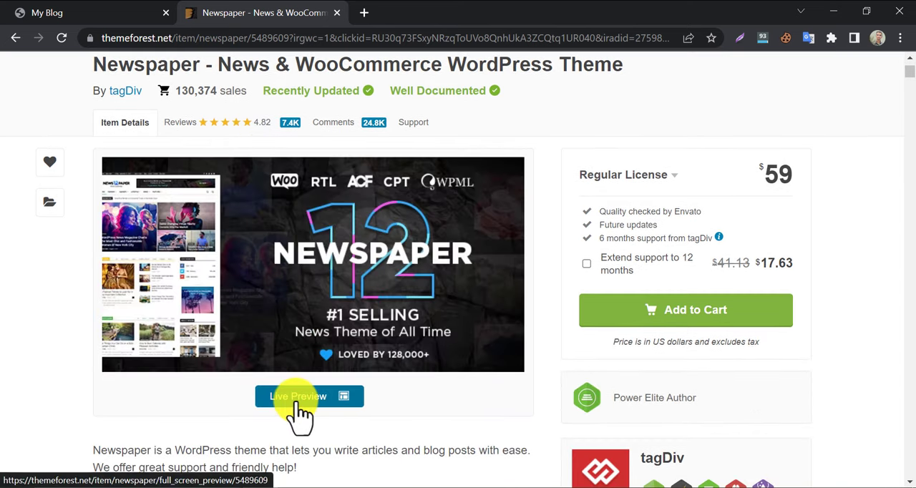
pyautogui.click(309, 396)
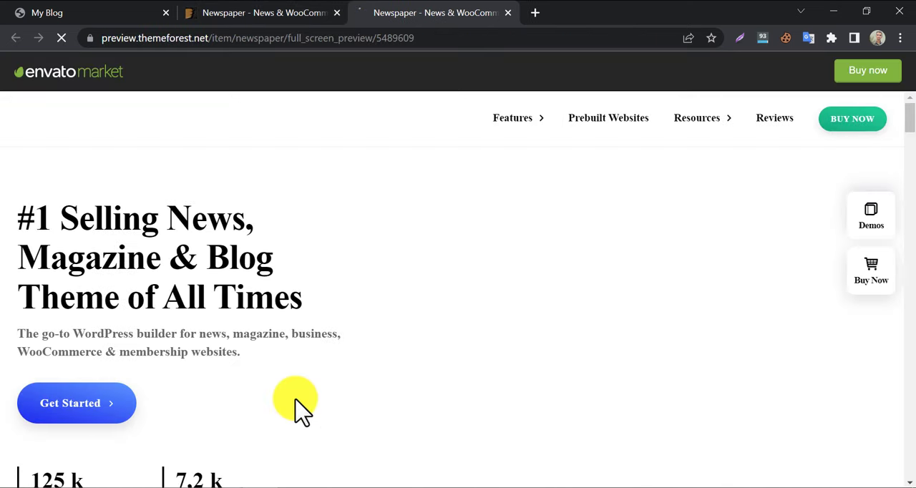
pyautogui.scroll(-3)
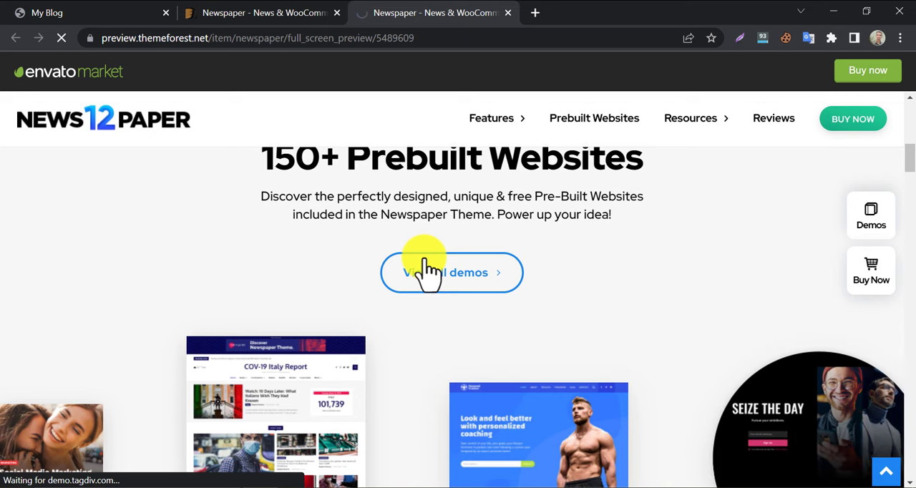
pyautogui.click(452, 273)
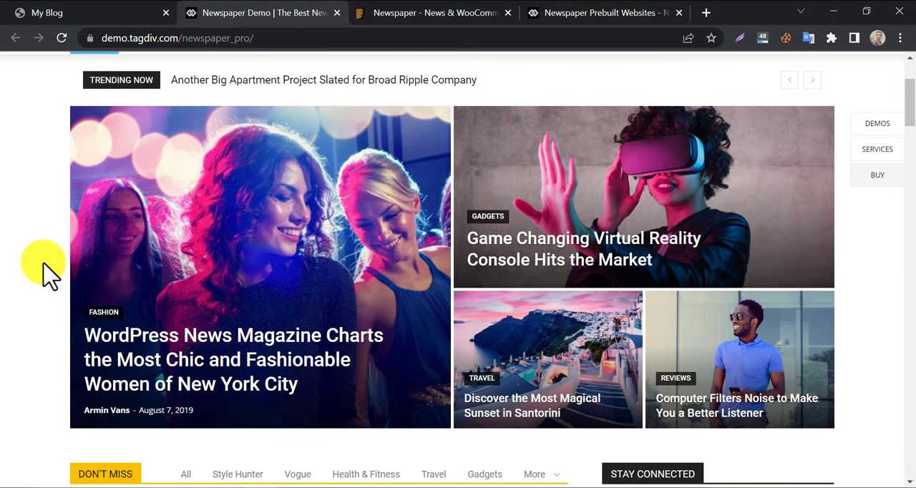
pyautogui.moveTo(7, 268)
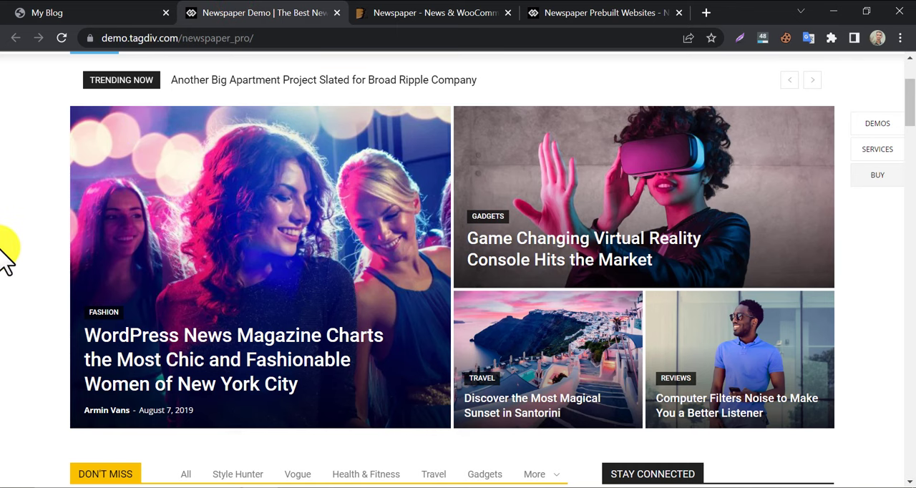
# - Go back to the Newspaper store page and close the prebuilt websites preview
pyautogui.scroll(-3)
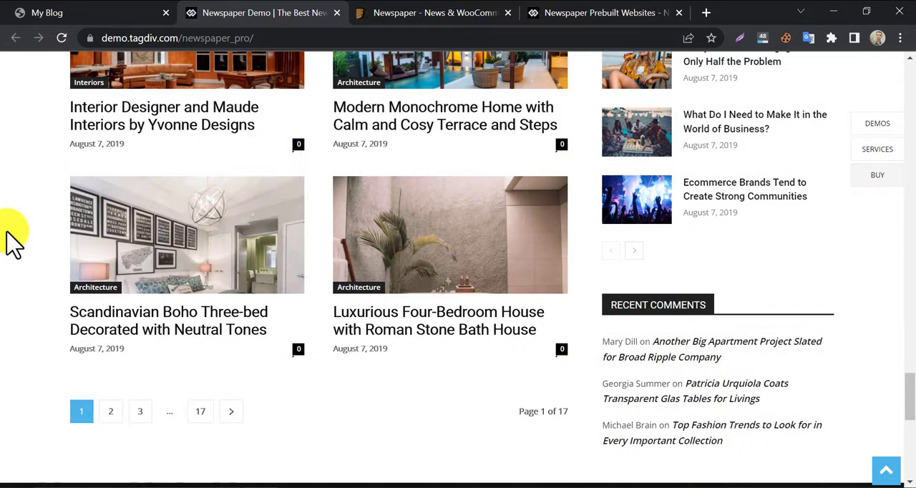
pyautogui.click(429, 12)
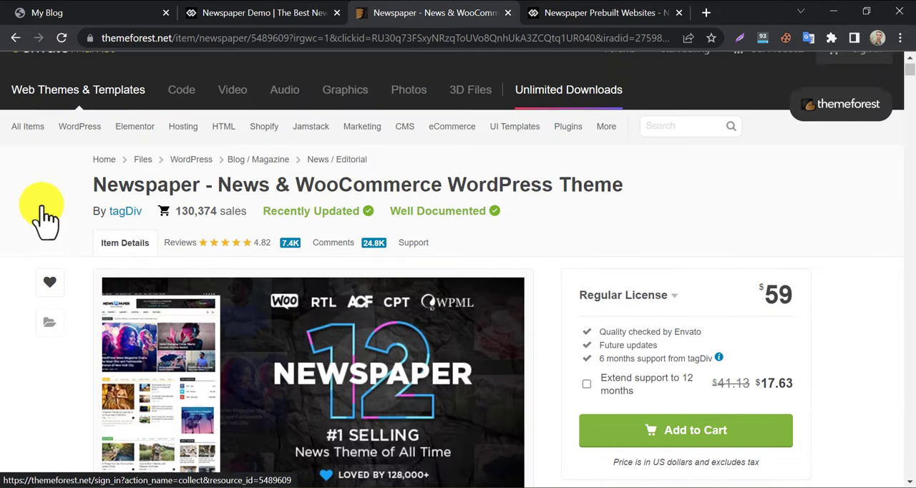
pyautogui.scroll(-3)
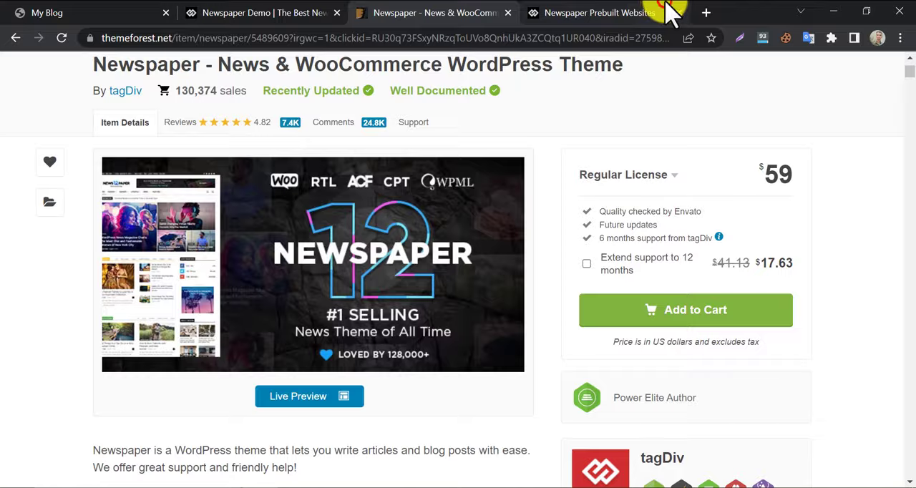
pyautogui.click(265, 12)
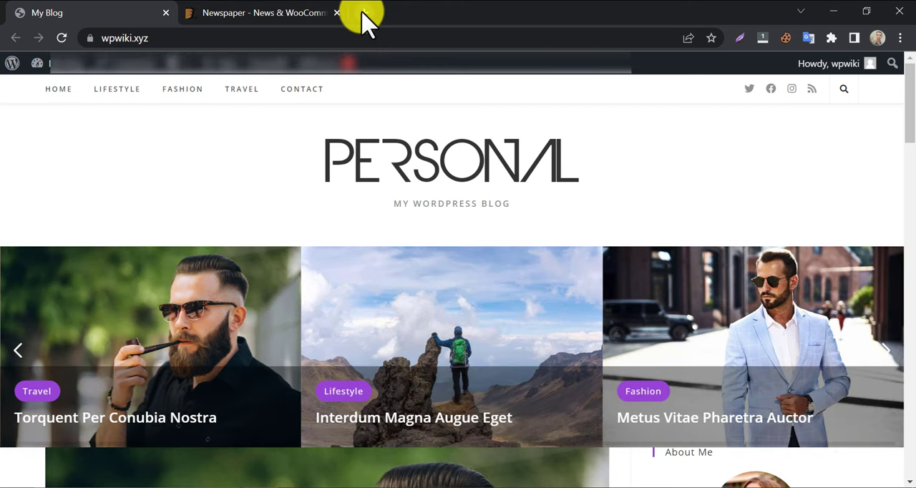
# - Log in to the wpwiki.xyz cPanel and search for 'subd'
pyautogui.click(361, 12)
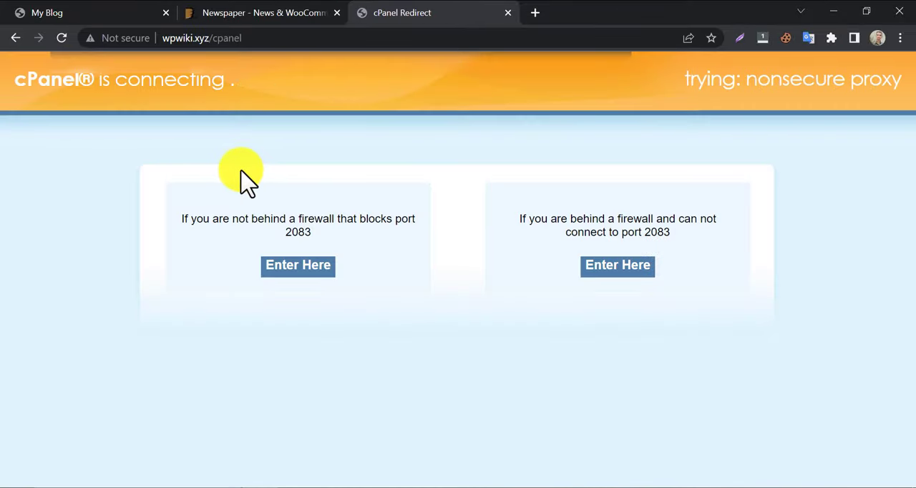
pyautogui.click(298, 265)
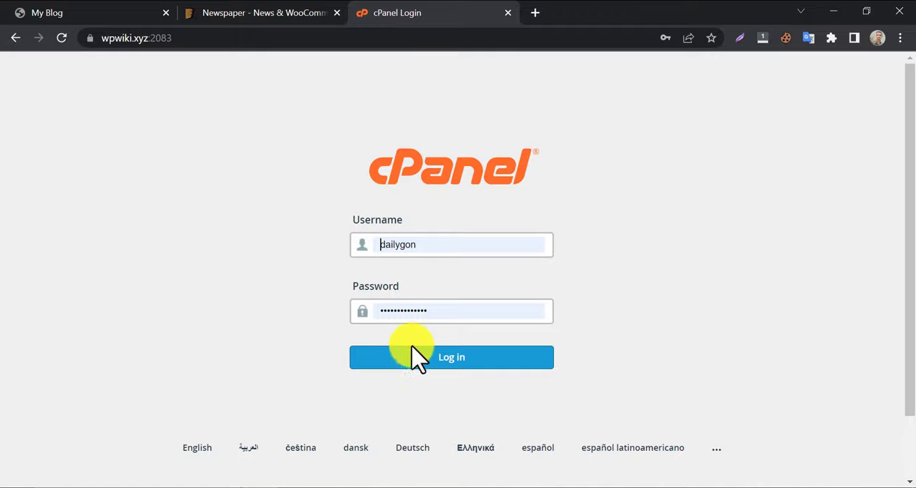
pyautogui.click(451, 357)
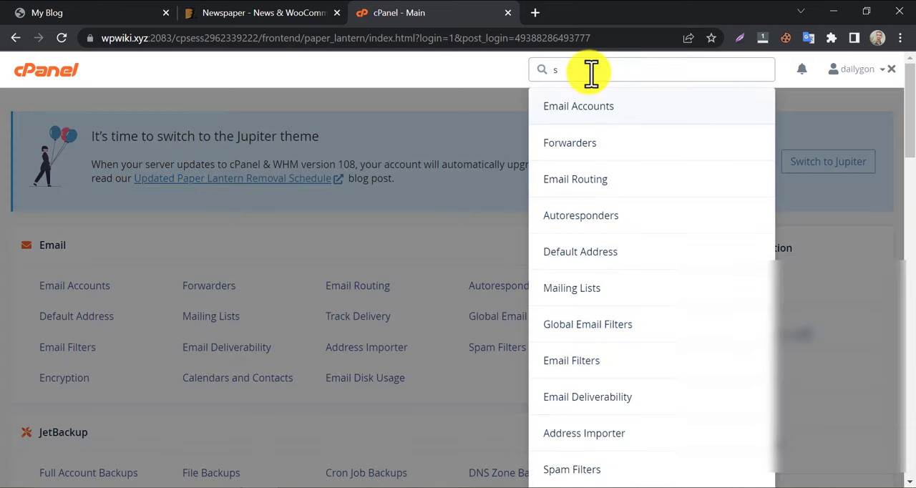
pyautogui.write('ubd')
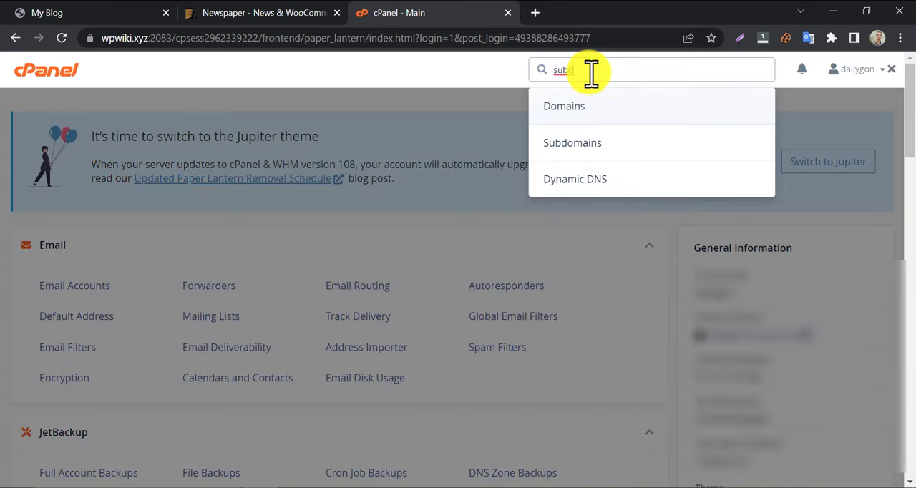
# - Add the 'backup' subdomain under wpwiki.xyz in Subdomains, then leave the success page
pyautogui.click(572, 142)
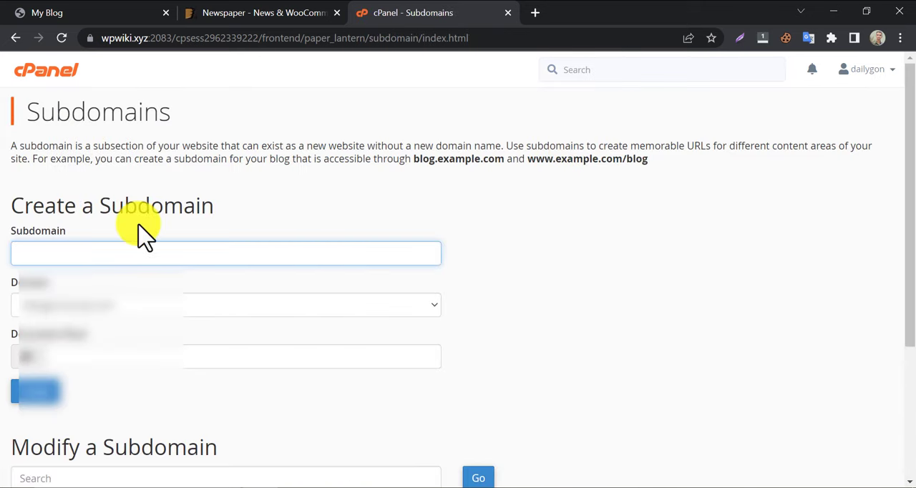
pyautogui.write('bad')
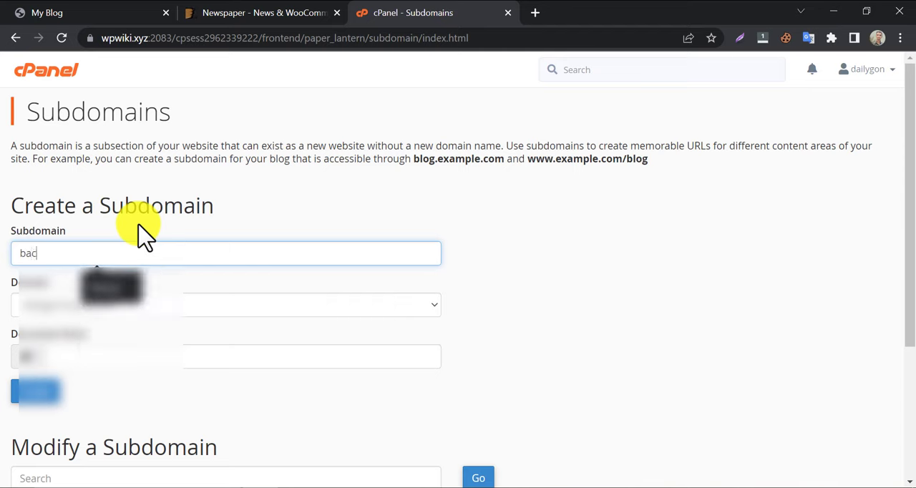
pyautogui.write('kup')
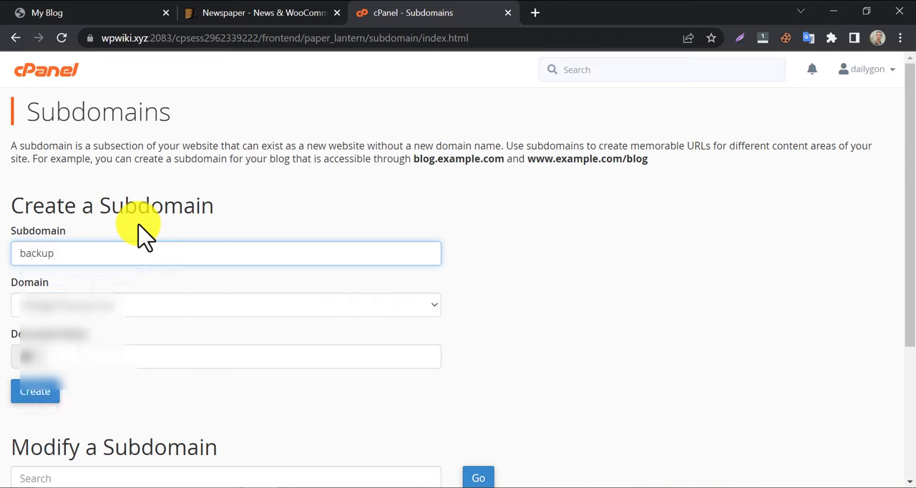
pyautogui.click(226, 304)
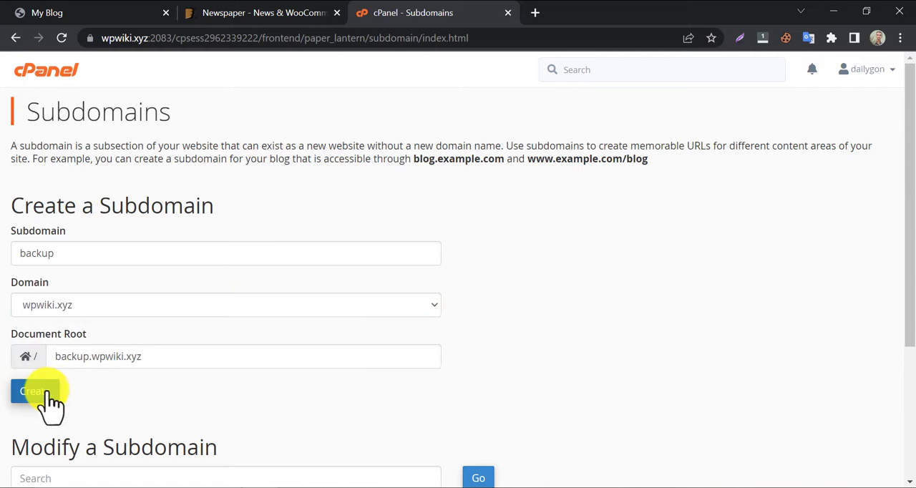
pyautogui.click(35, 391)
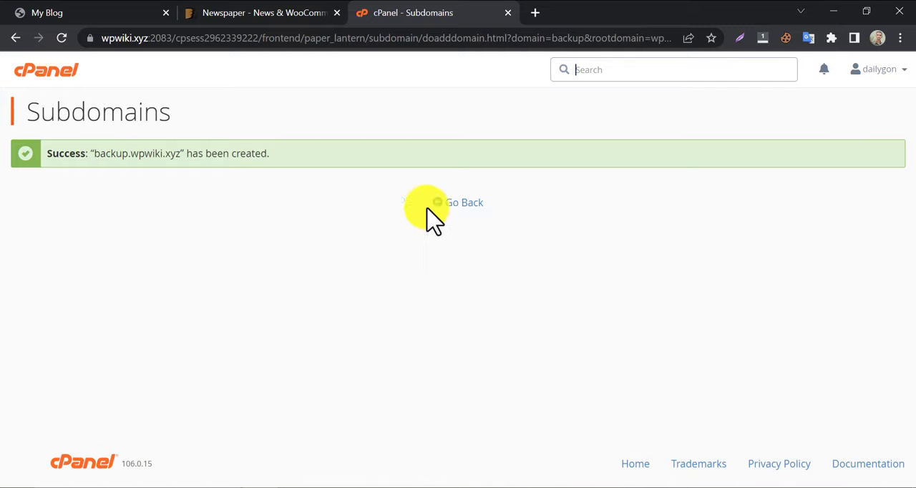
pyautogui.click(464, 203)
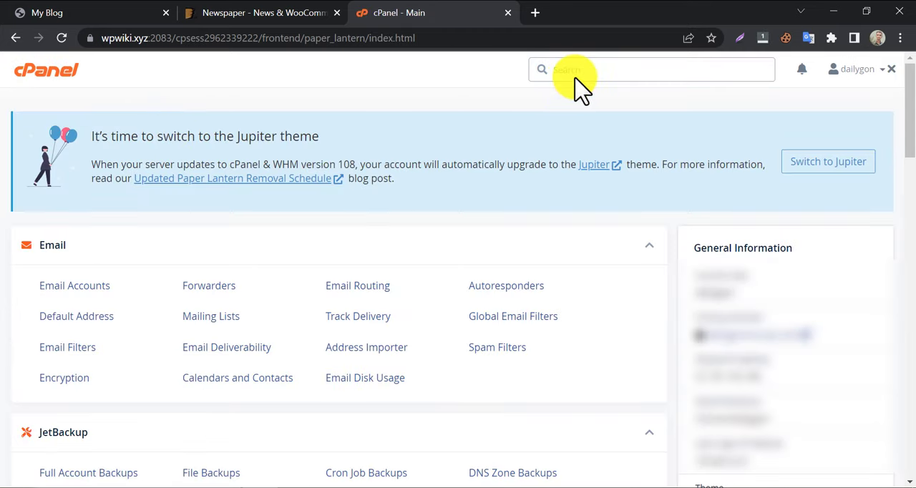
# - Install WordPress via Softaculous on backup.wpwiki.xyz with an admin password set
pyautogui.write('so')
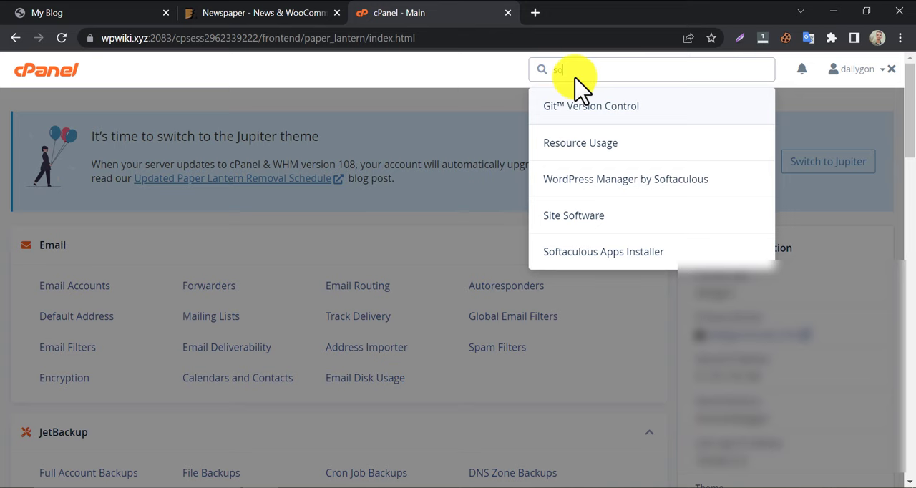
pyautogui.write('soft')
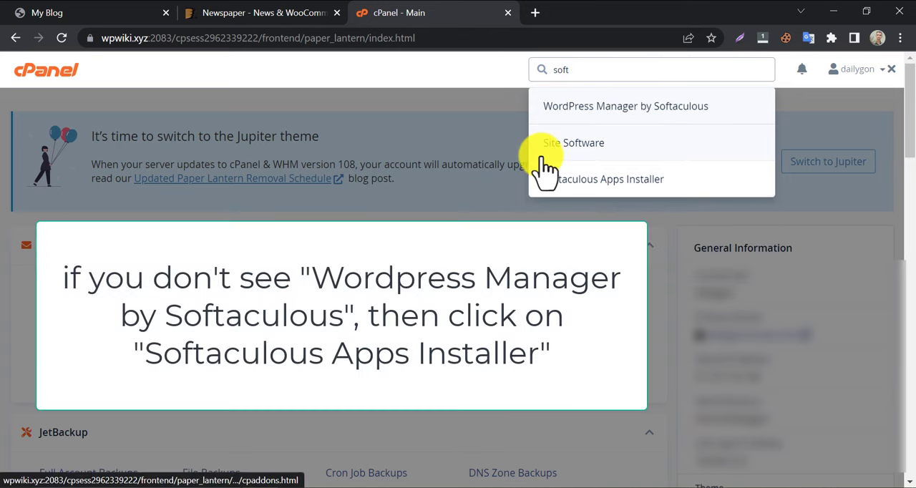
pyautogui.moveTo(576, 119)
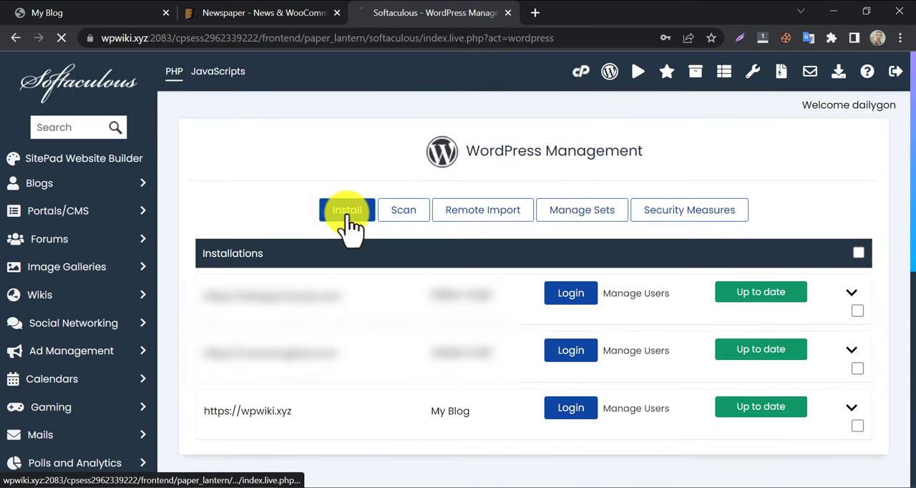
pyautogui.click(347, 209)
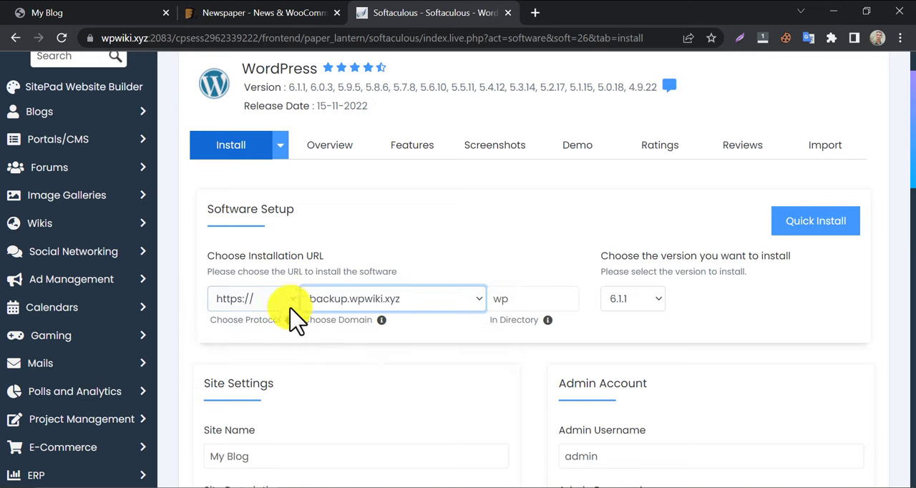
pyautogui.click(534, 298)
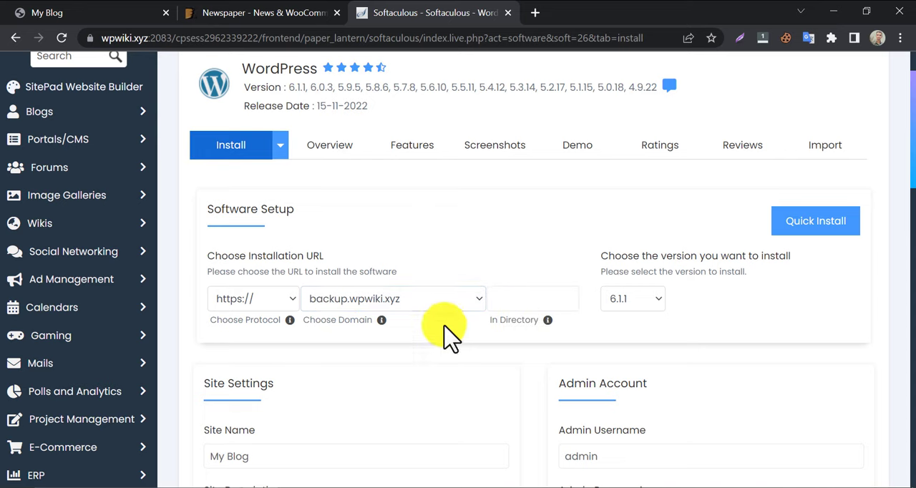
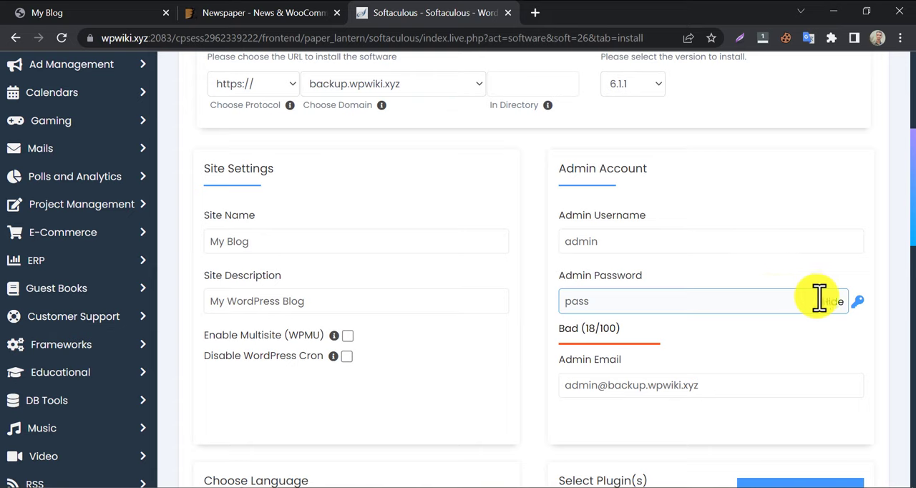
pyautogui.click(830, 302)
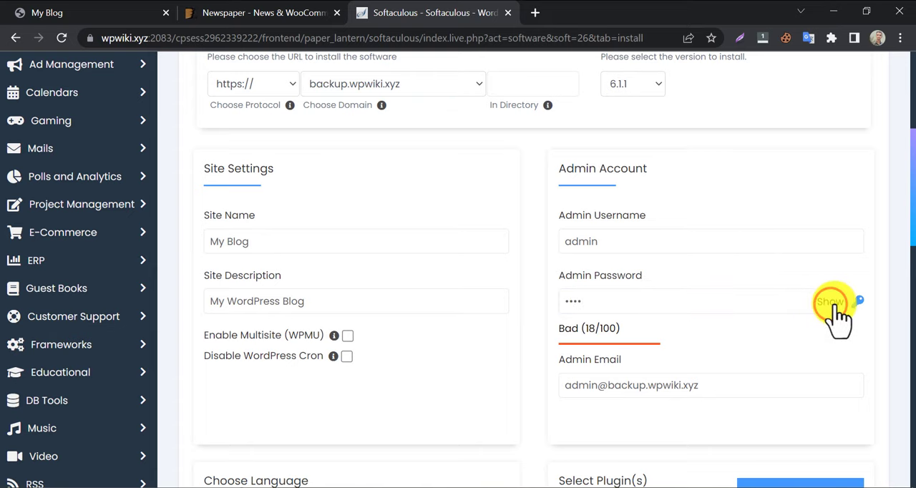
pyautogui.click(857, 301)
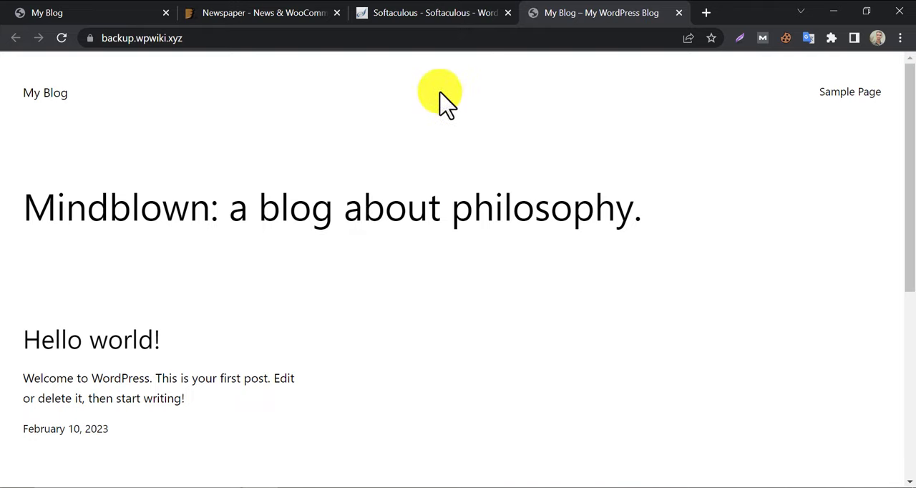
pyautogui.moveTo(380, 114)
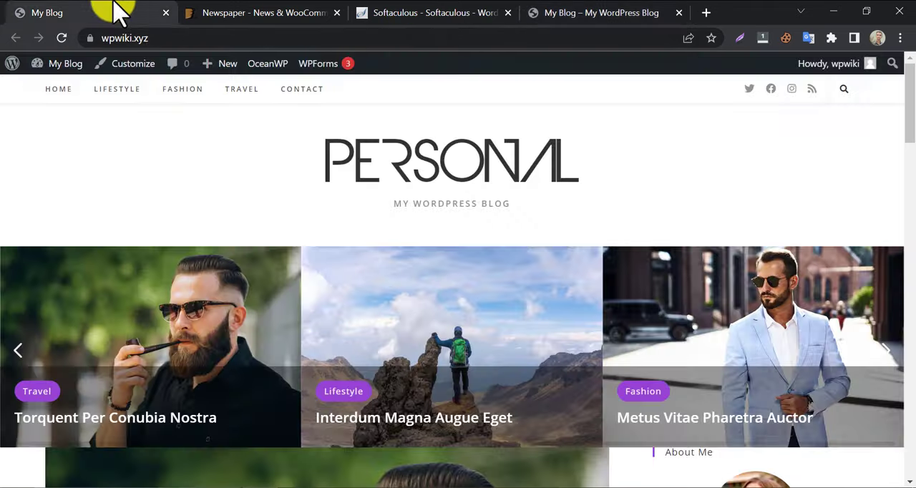
pyautogui.moveTo(225, 151)
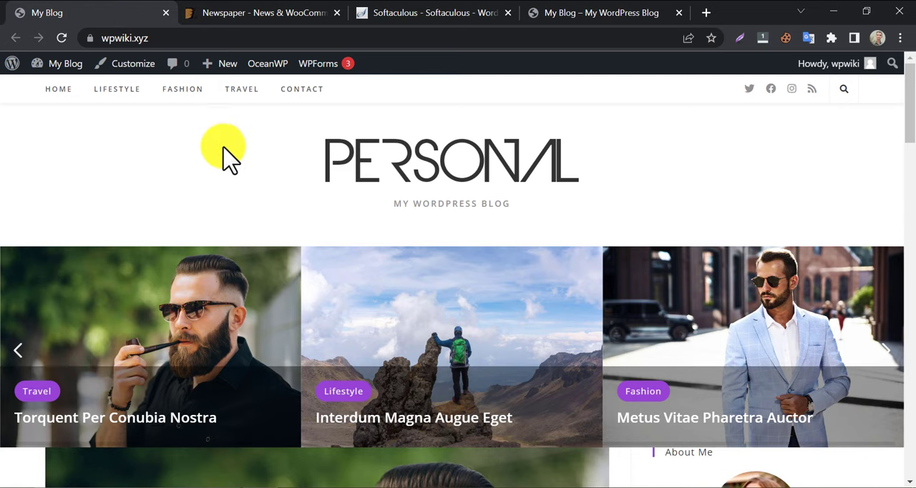
pyautogui.moveTo(600, 12)
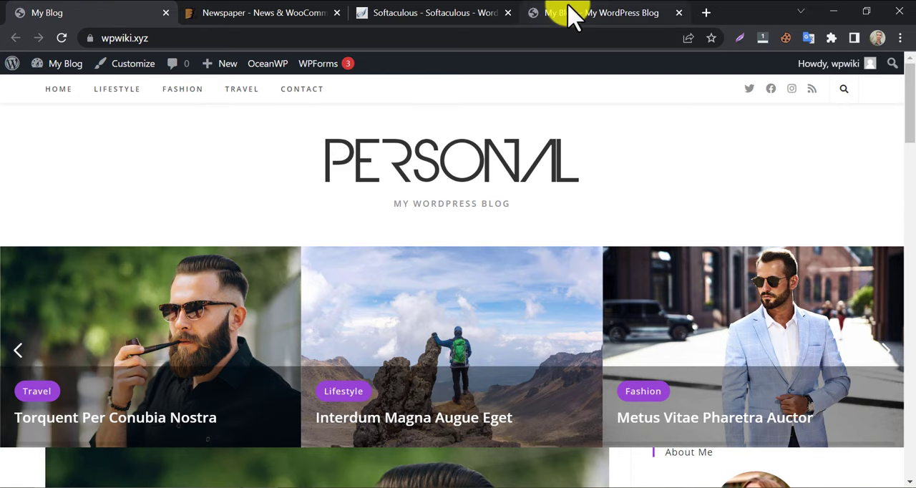
# - View the backup site and its wp-admin, then open Plugins > Add New on the live site
pyautogui.click(601, 12)
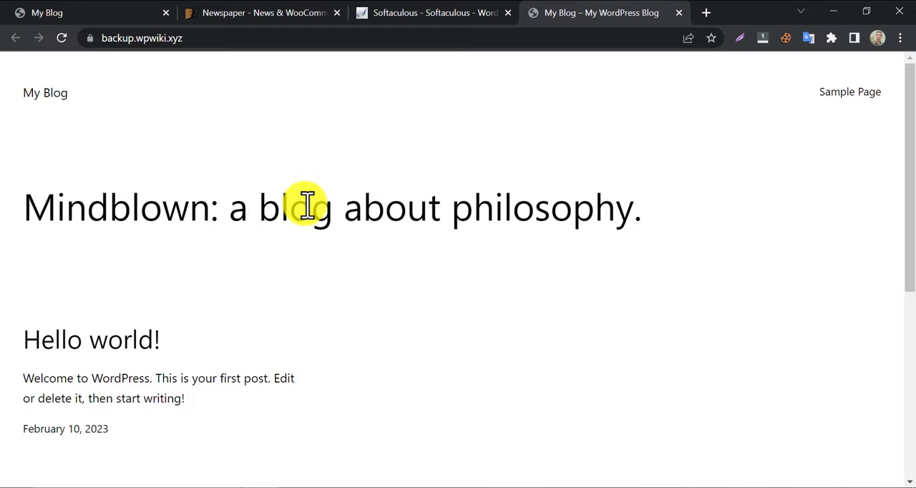
pyautogui.click(433, 12)
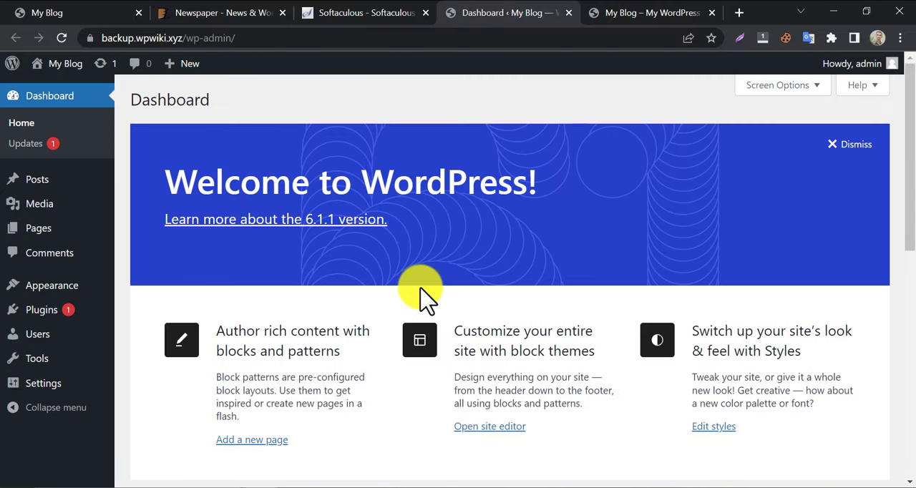
pyautogui.click(215, 13)
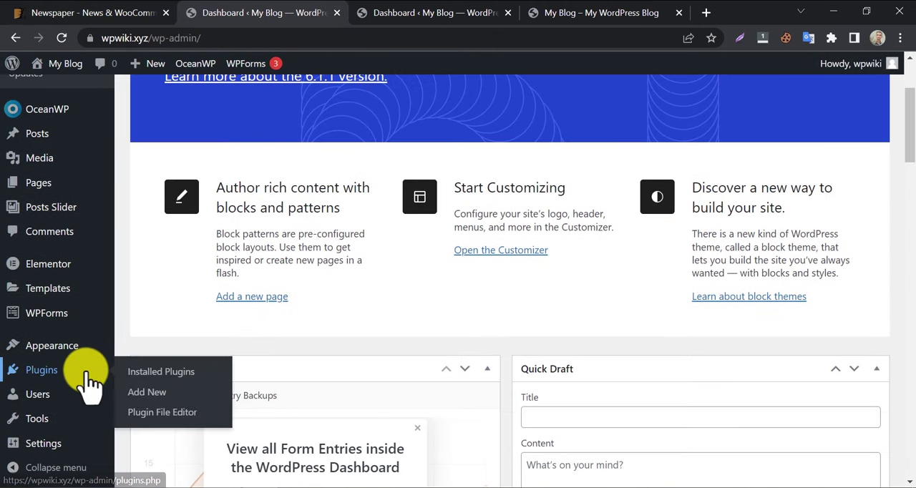
pyautogui.click(147, 391)
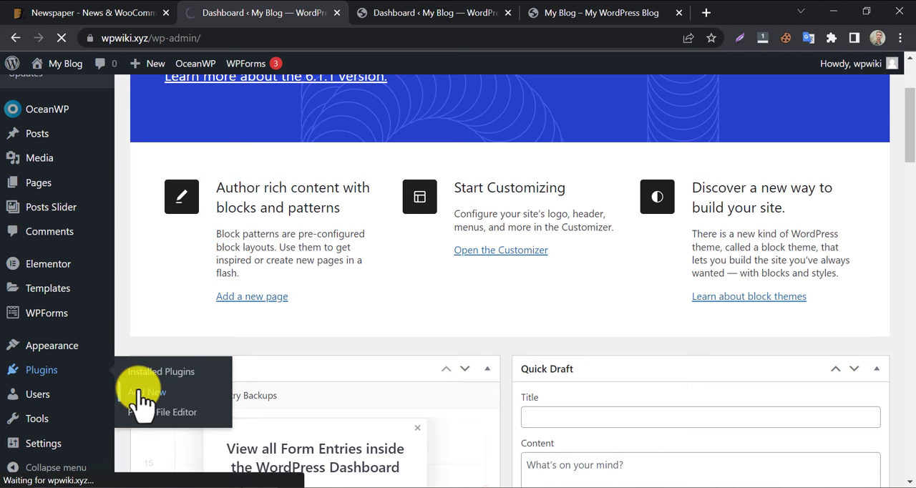
# - Switch to the backup site's admin and search the plugin directory for 'wpvivid'
pyautogui.click(144, 392)
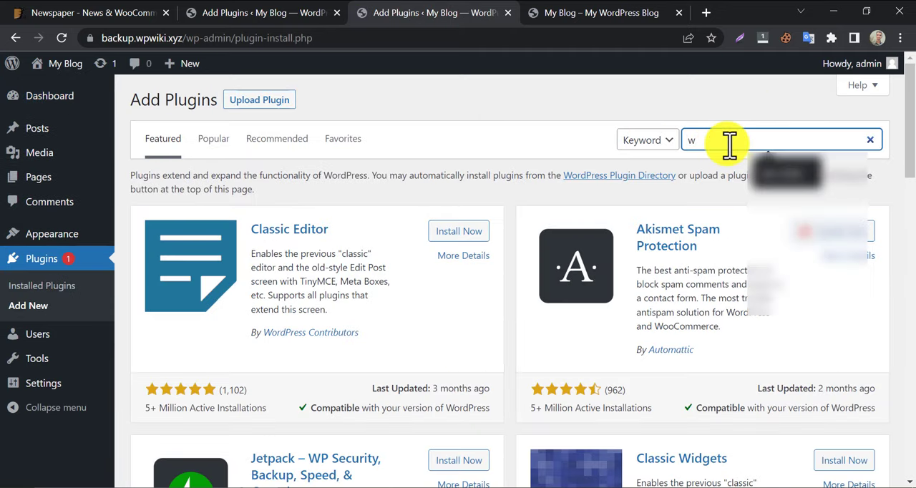
pyautogui.write('wpvivid')
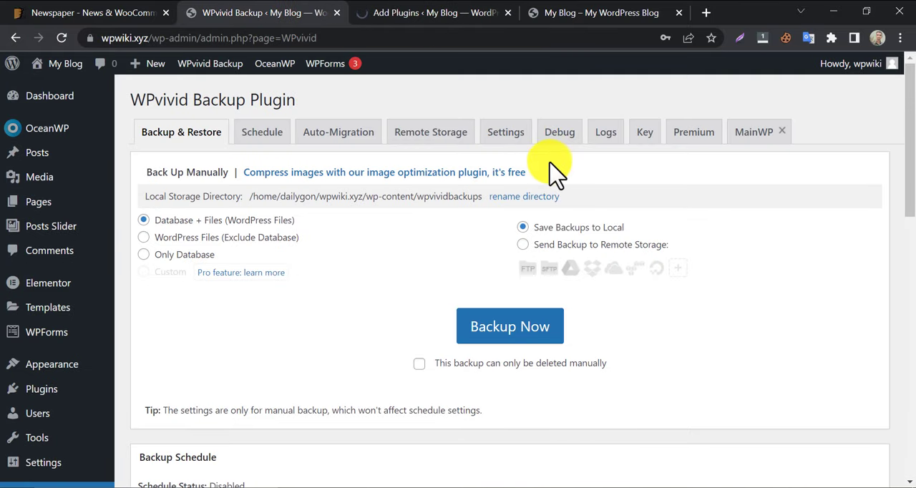
pyautogui.moveTo(369, 172)
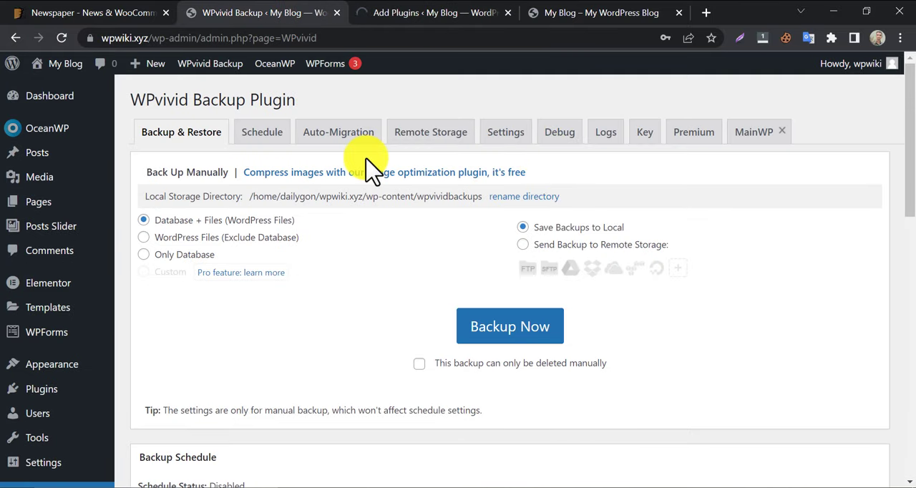
# - Switch to the tab showing backup.wpwiki.xyz's WPvivid Backup page
pyautogui.click(429, 12)
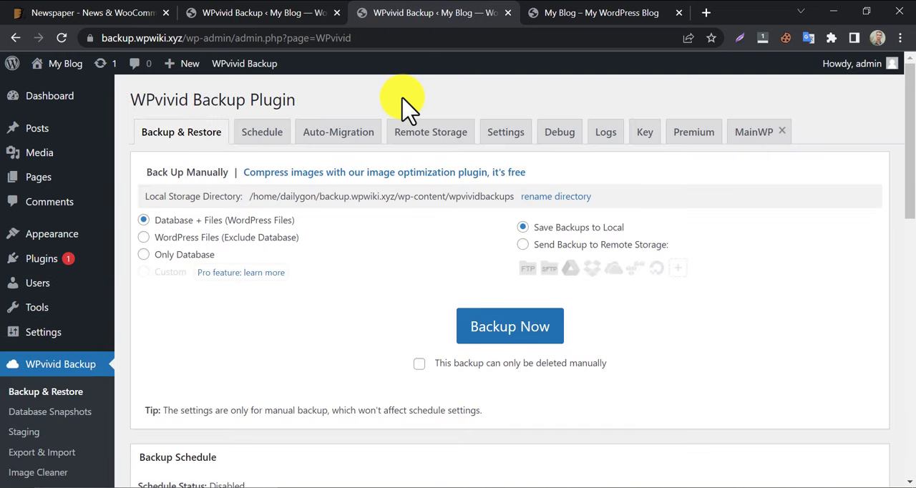
pyautogui.moveTo(140, 38)
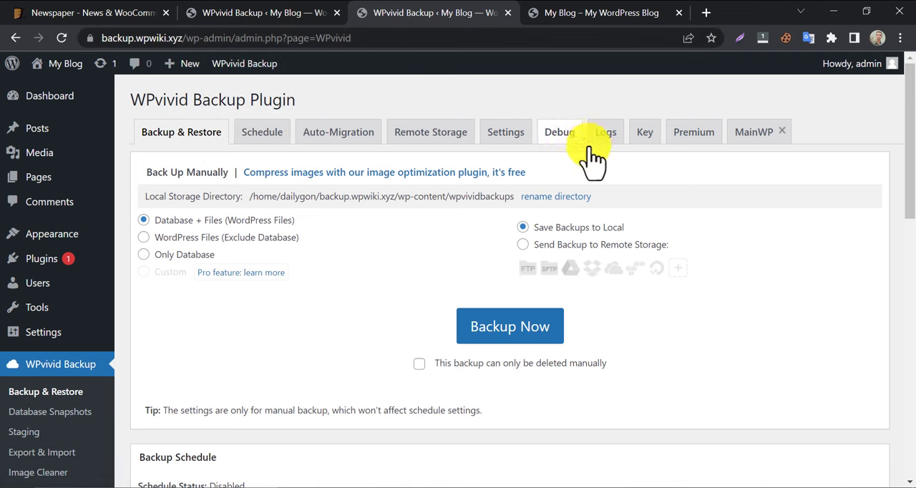
# - Generate a WPvivid migration key in the Key section and copy it
pyautogui.click(645, 132)
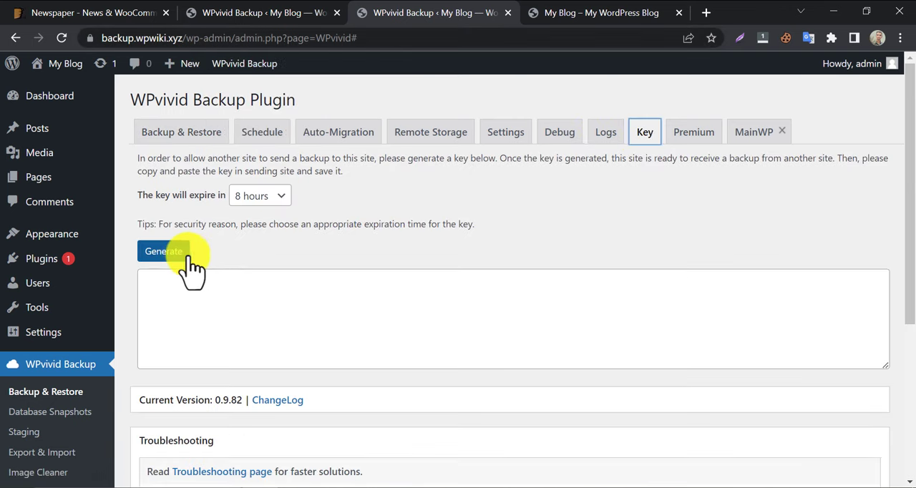
pyautogui.click(164, 252)
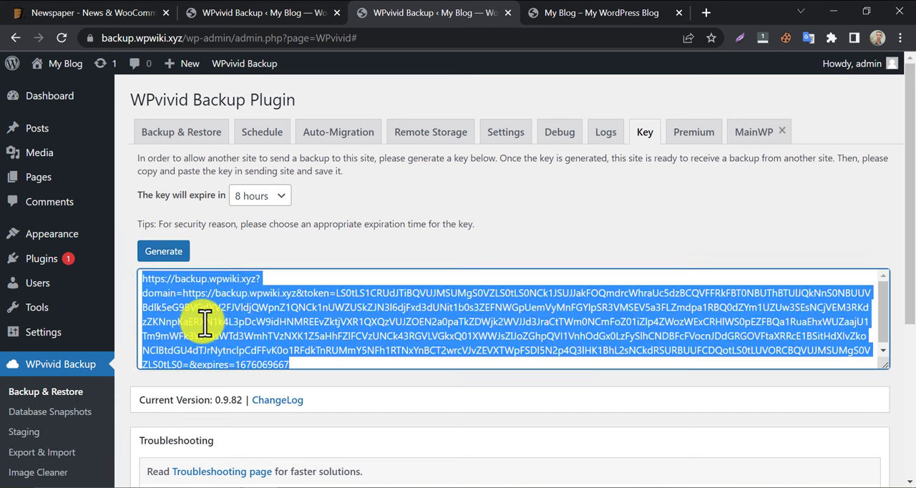
pyautogui.rightClick(208, 323)
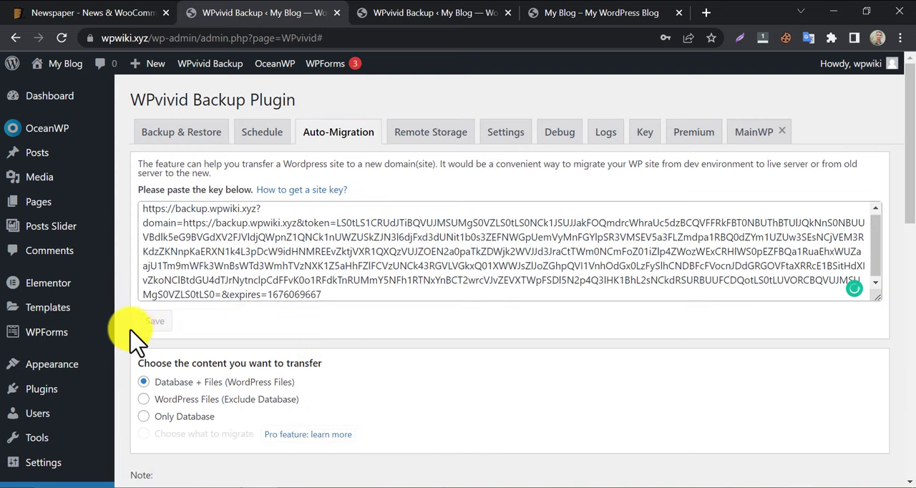
# - Save the pasted key on the live site and clone it to backup.wpwiki.xyz
pyautogui.click(154, 321)
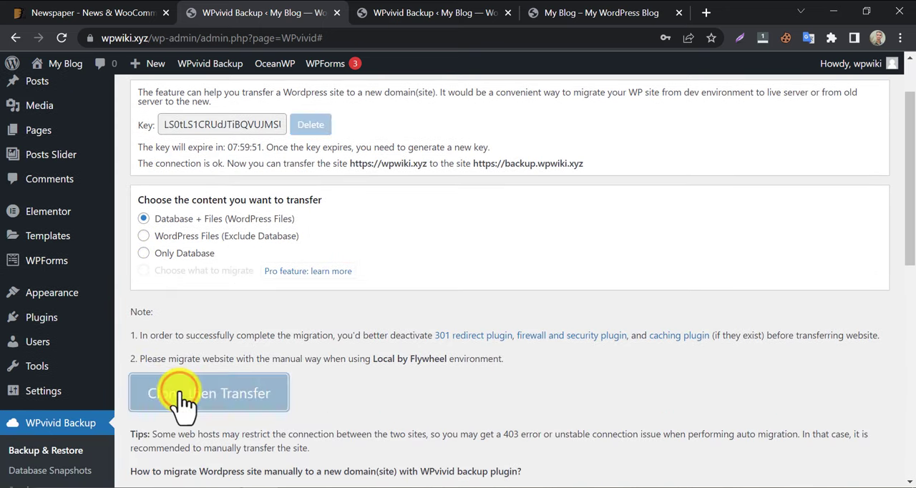
pyautogui.click(208, 393)
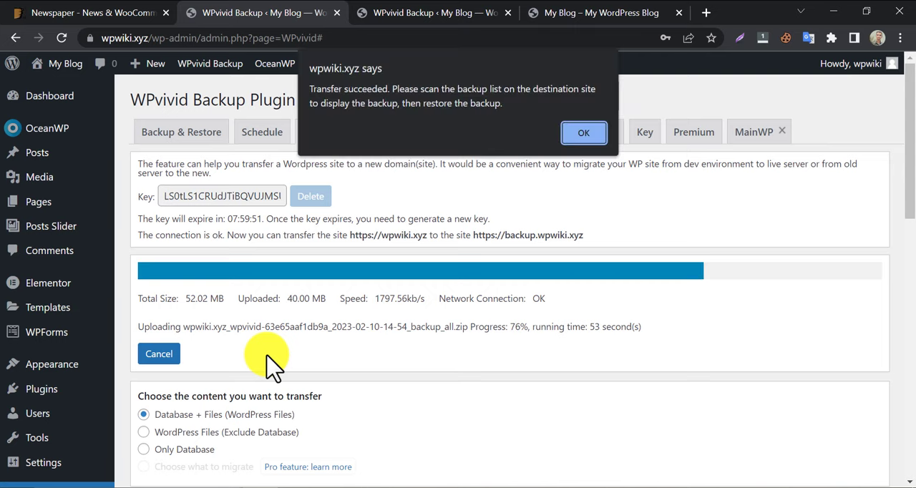
pyautogui.moveTo(285, 347)
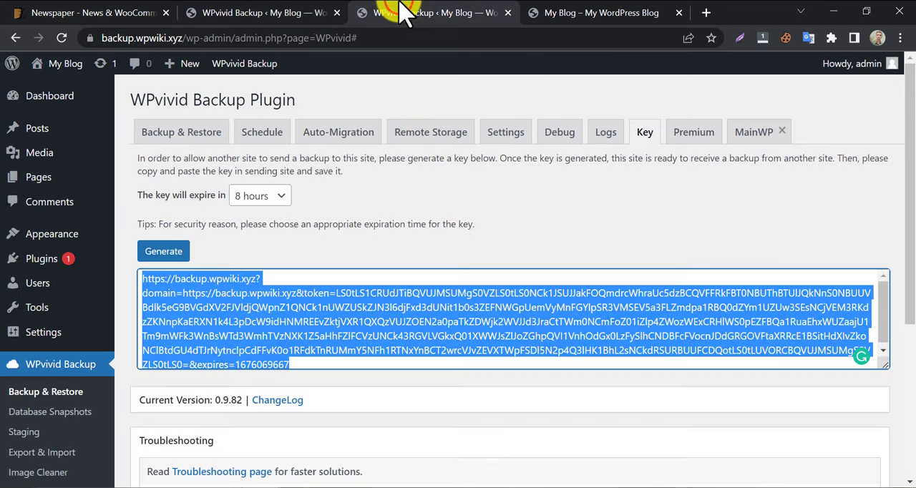
# - Scan for the received backup under Backup & Restore, restore it, and acknowledge completion
pyautogui.click(181, 132)
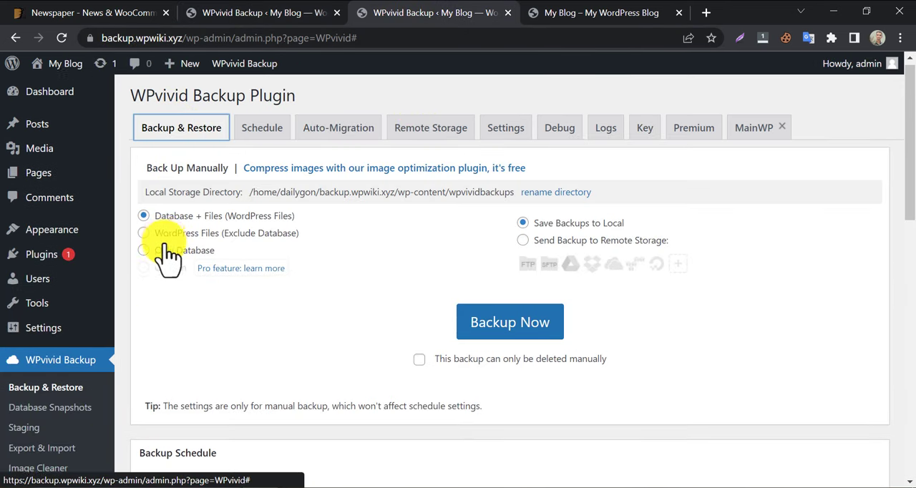
pyautogui.scroll(-3)
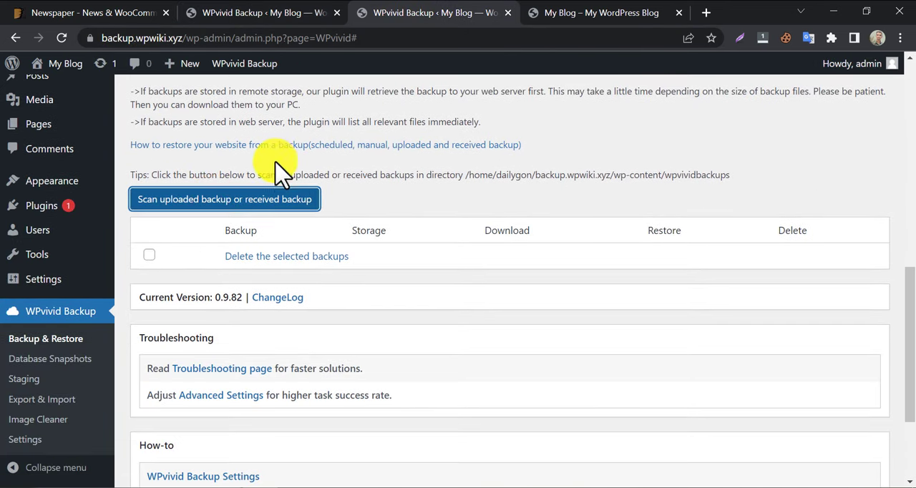
pyautogui.click(224, 199)
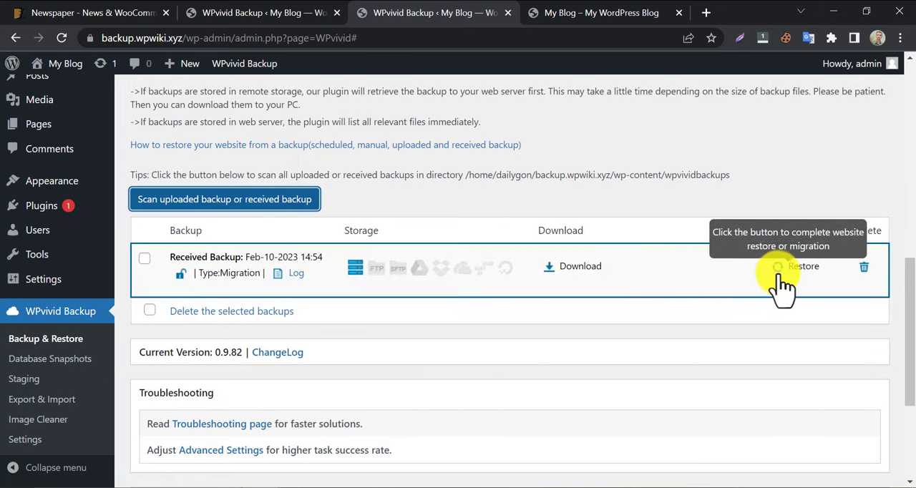
pyautogui.click(804, 266)
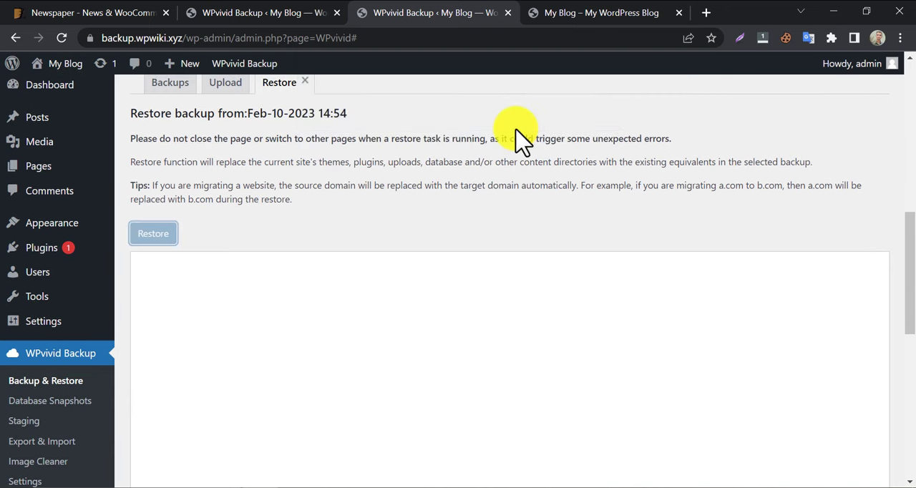
pyautogui.click(153, 233)
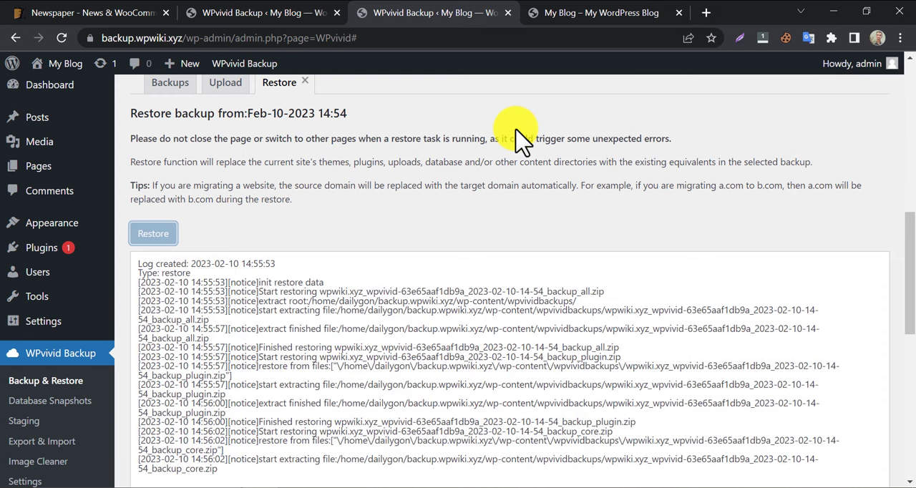
pyautogui.scroll(-3)
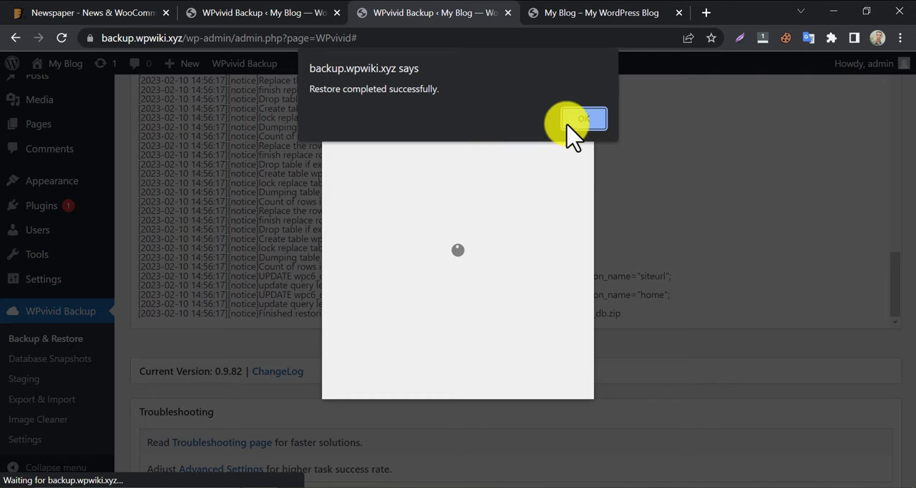
pyautogui.click(582, 119)
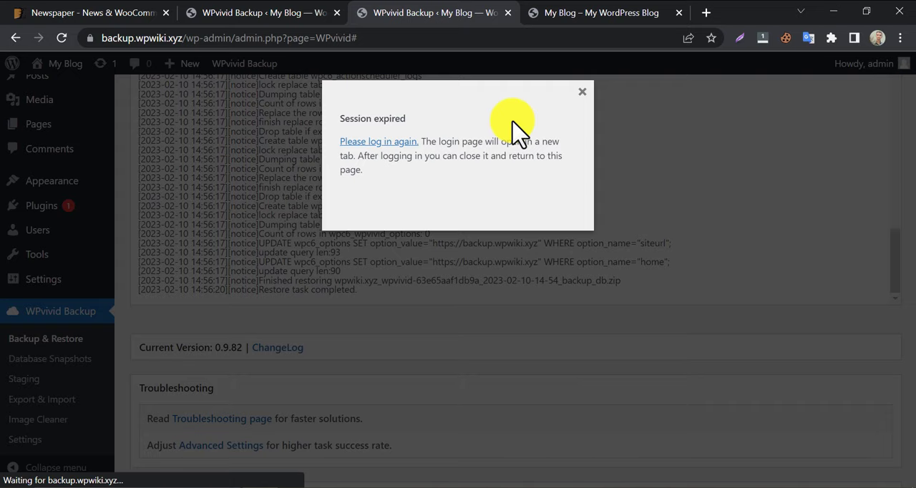
# - Log back into backup.wpwiki.xyz as 'wpwiki' using the saved credentials
pyautogui.click(378, 141)
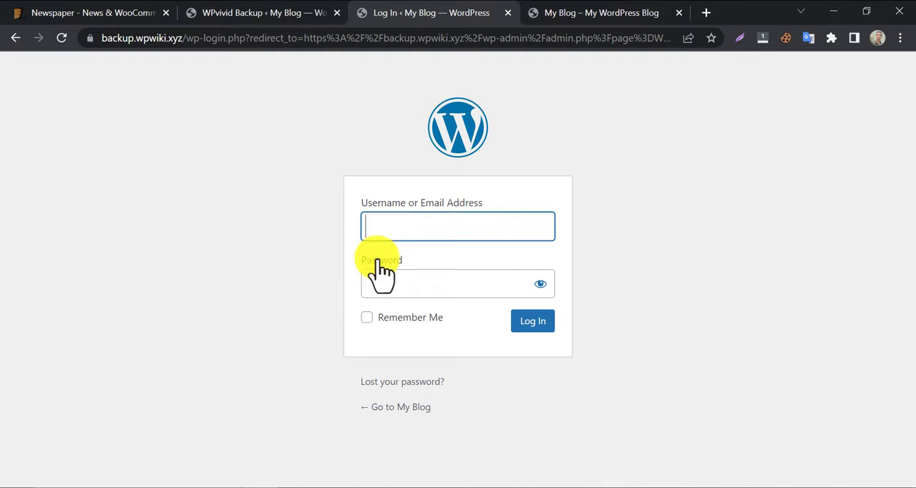
pyautogui.write('wpwiki')
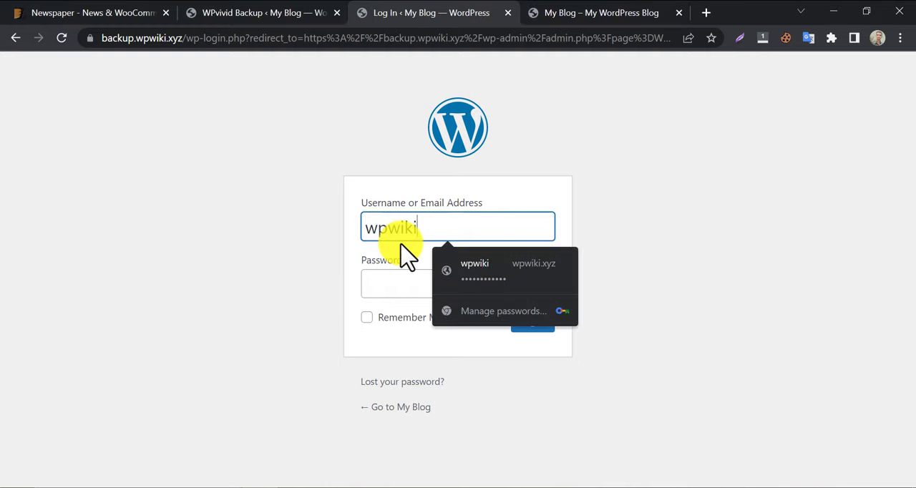
pyautogui.click(474, 268)
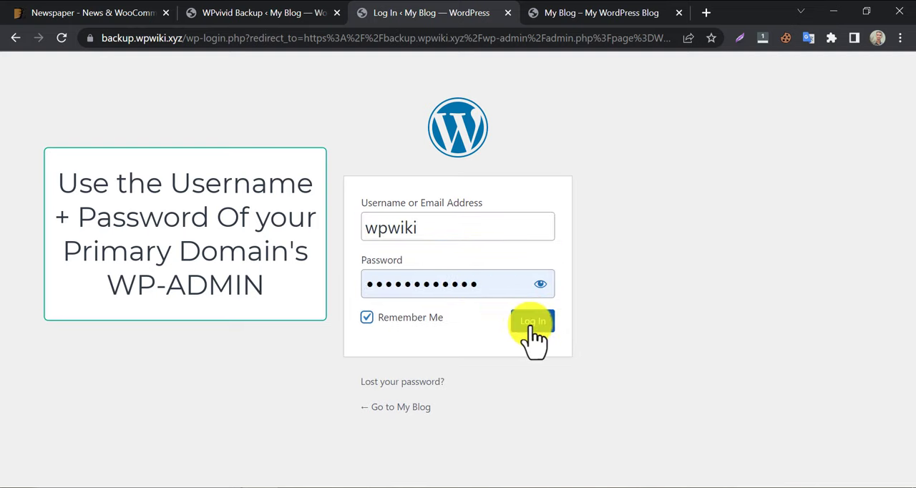
pyautogui.click(532, 321)
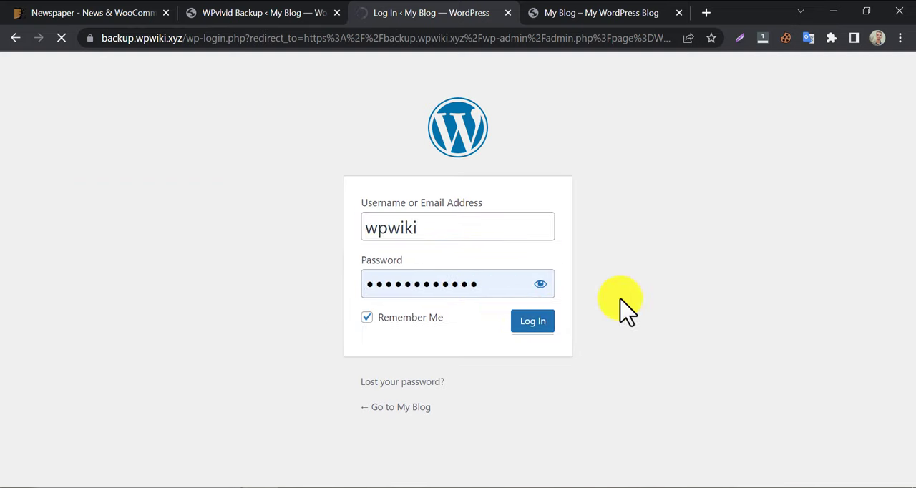
pyautogui.click(533, 321)
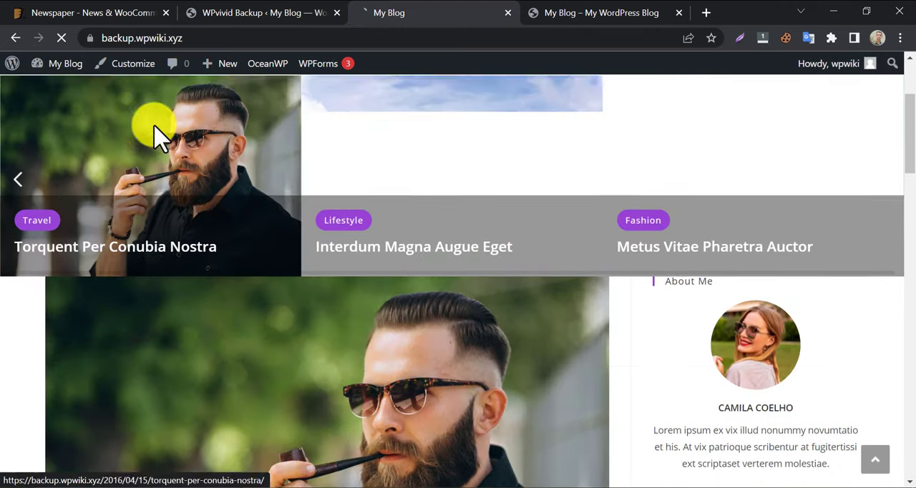
# - Compare the backup homepage with the live site's front end via My Blog > Visit Site
pyautogui.scroll(-3)
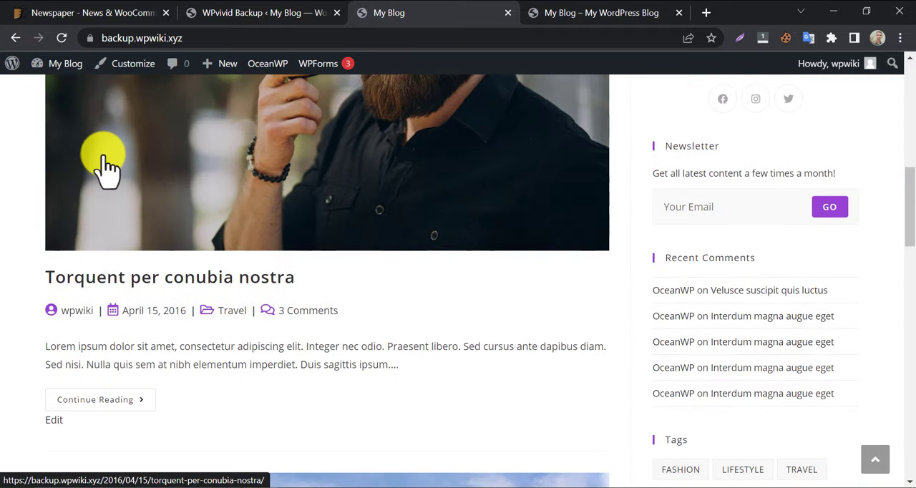
pyautogui.click(257, 13)
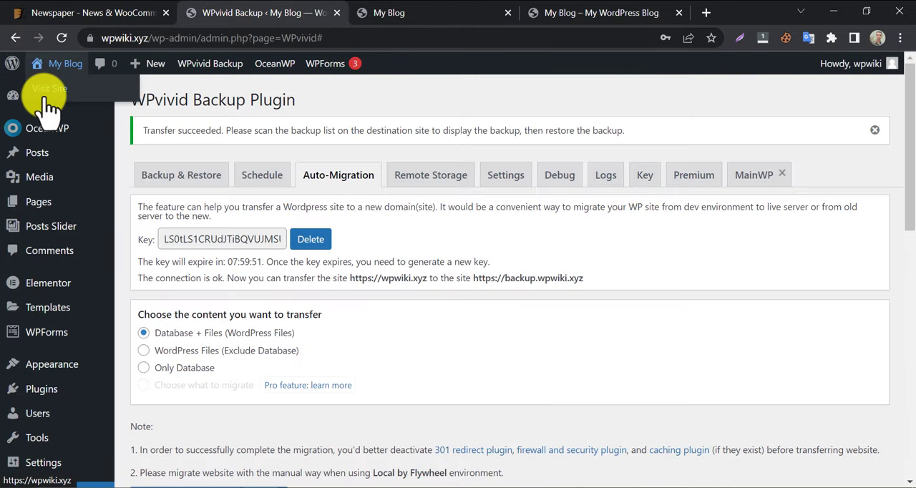
pyautogui.click(49, 87)
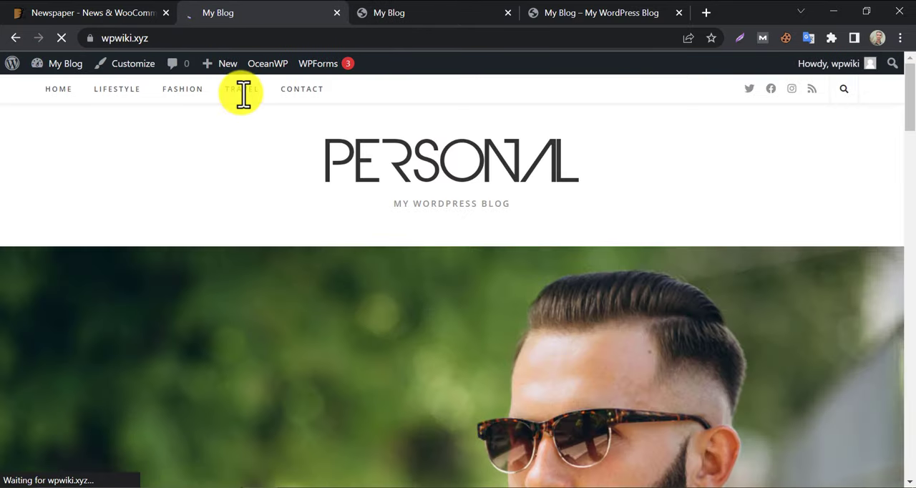
pyautogui.click(241, 89)
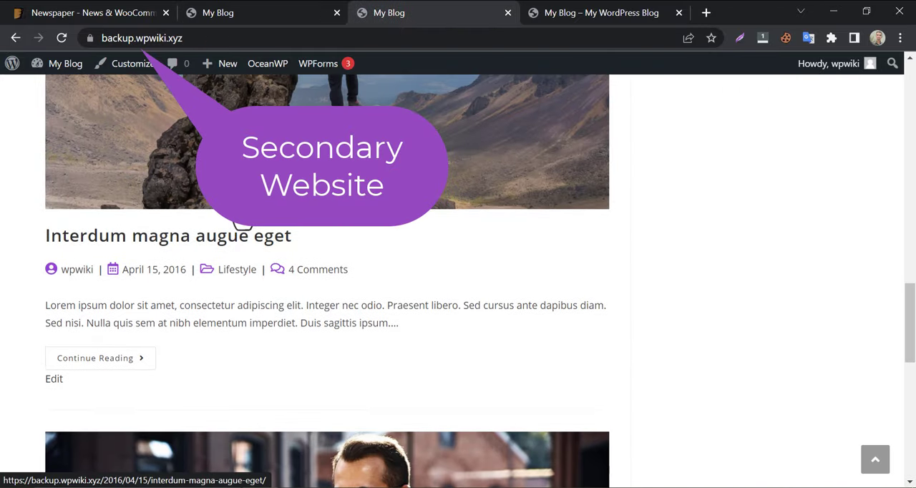
# - Go to the backup site's dashboard through My Blog > Dashboard
pyautogui.click(65, 63)
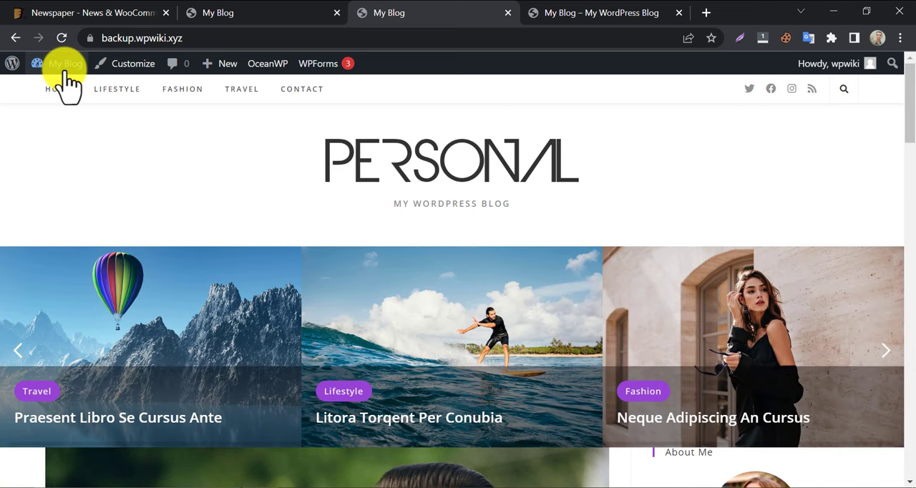
pyautogui.click(65, 63)
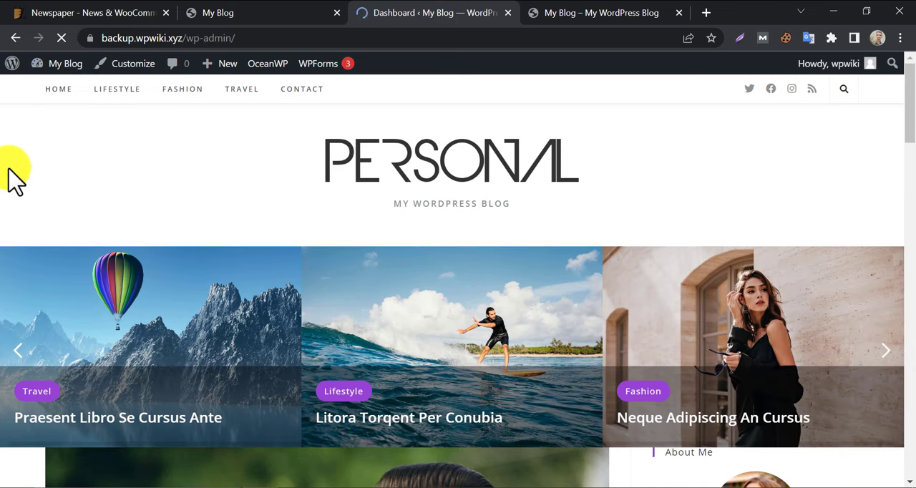
pyautogui.click(93, 13)
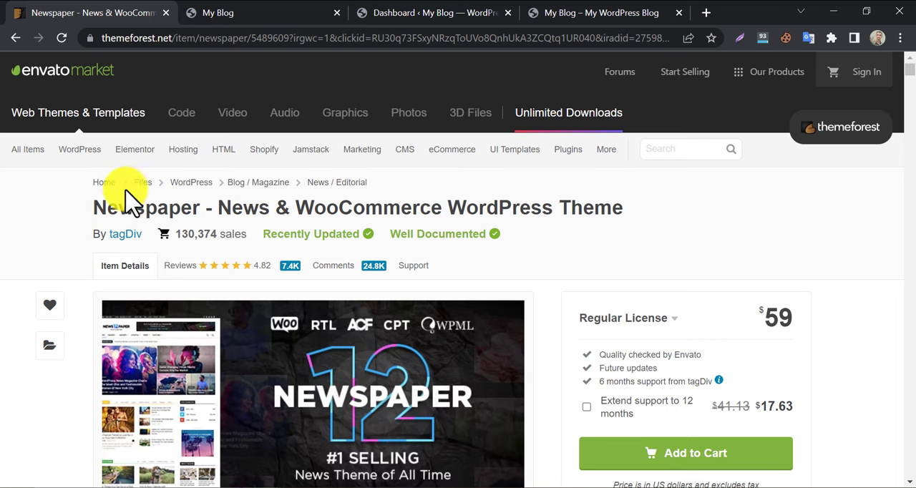
# - Upload Newspaper.zip under Appearance > Themes, install it, and activate it on the backup site
pyautogui.click(429, 12)
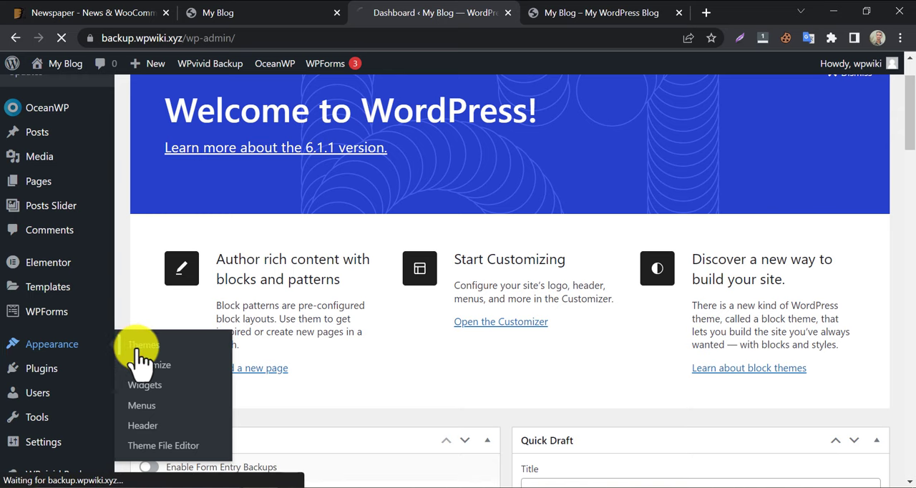
pyautogui.click(146, 346)
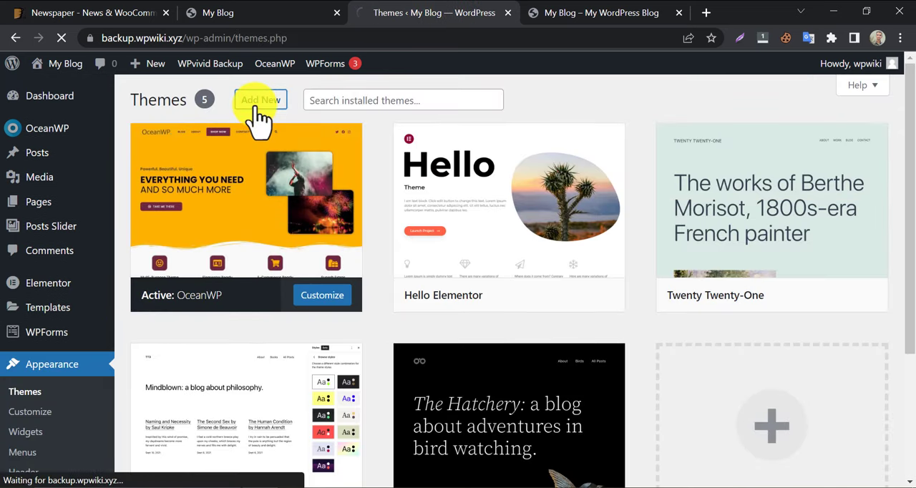
pyautogui.click(260, 99)
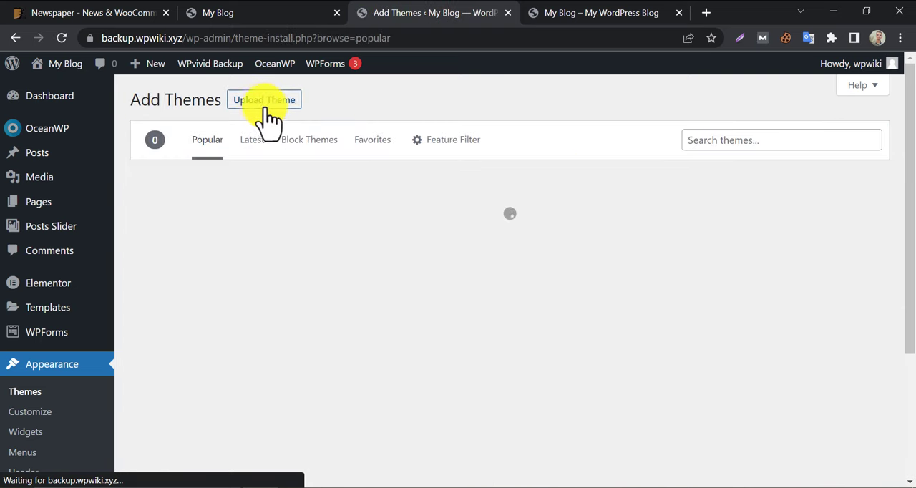
pyautogui.click(265, 99)
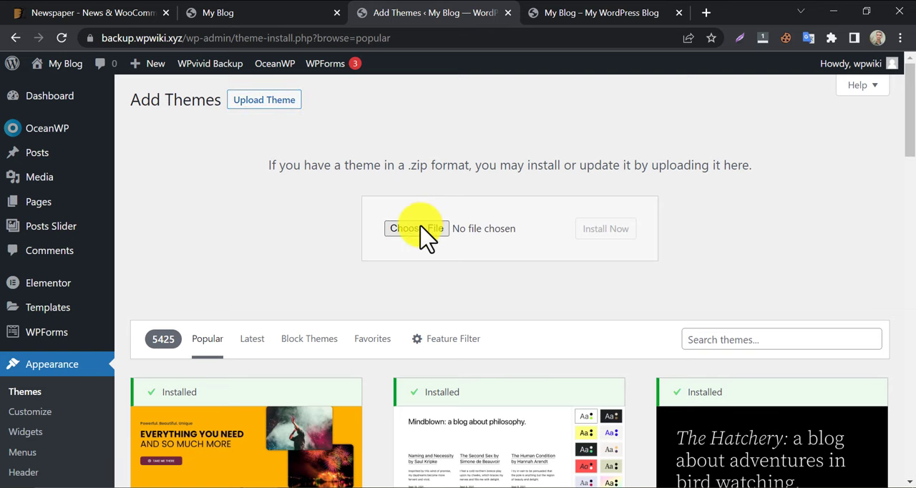
pyautogui.click(417, 228)
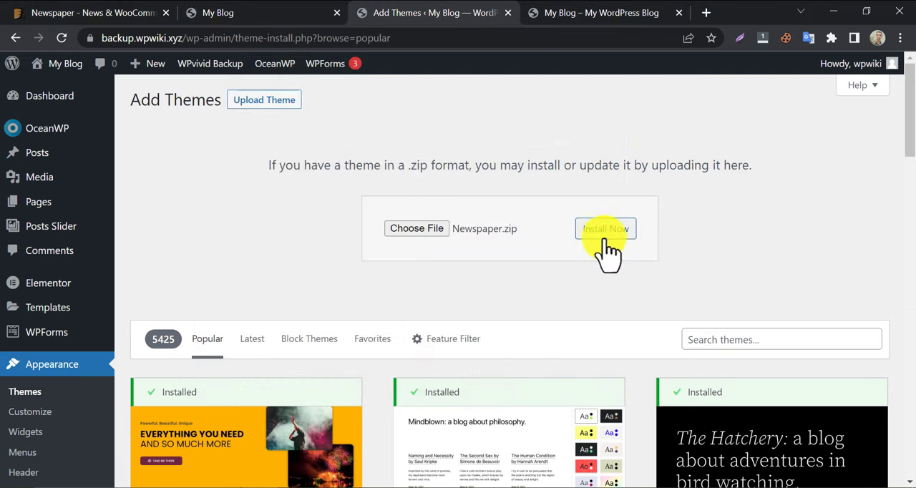
pyautogui.click(606, 228)
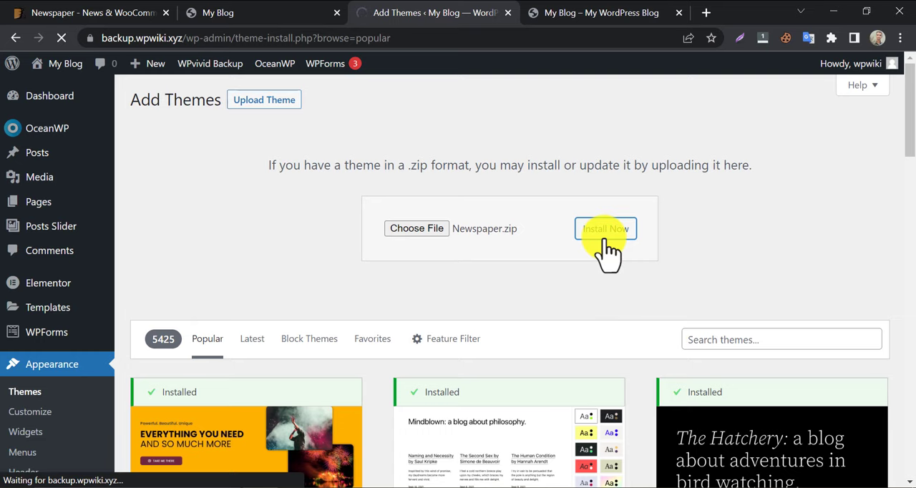
pyautogui.click(605, 228)
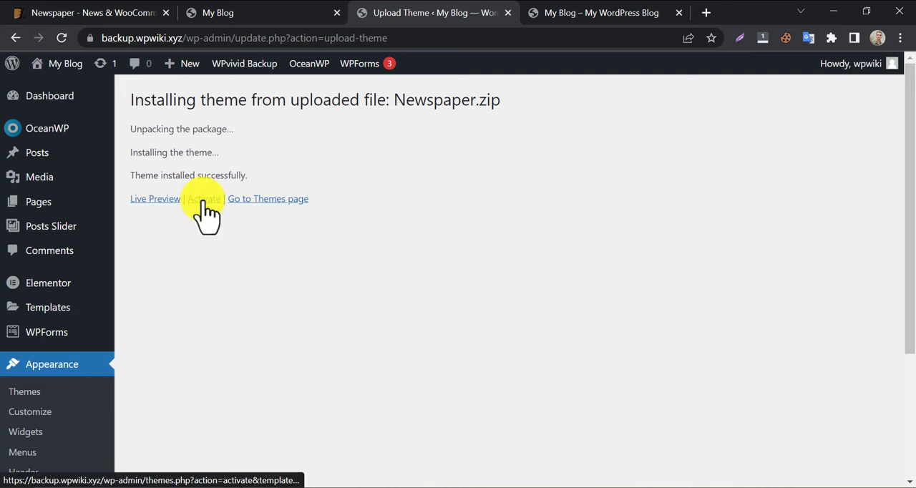
pyautogui.click(204, 198)
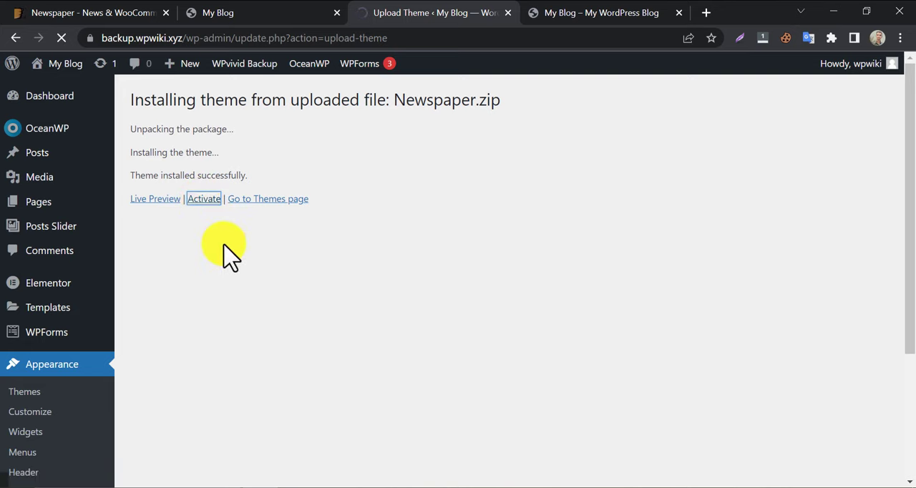
# - Install and activate the three required tagDiv plugins from the Newspaper Welcome page
pyautogui.click(204, 198)
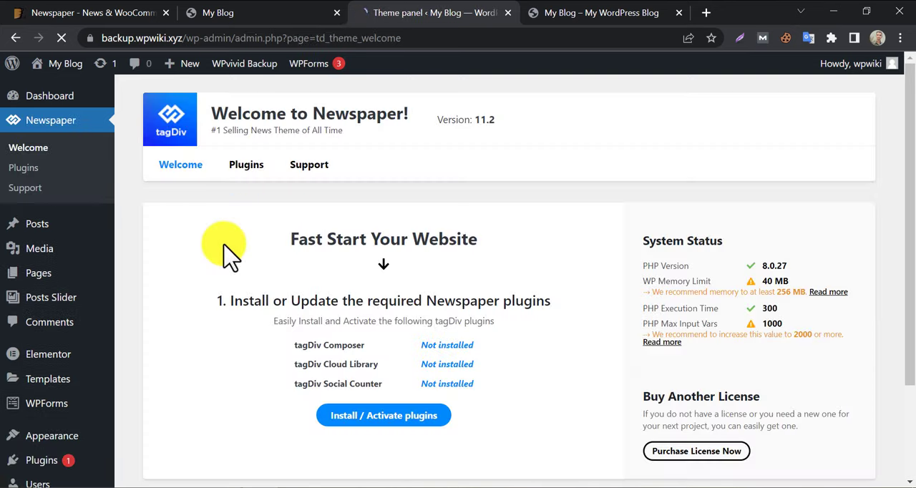
pyautogui.moveTo(254, 262)
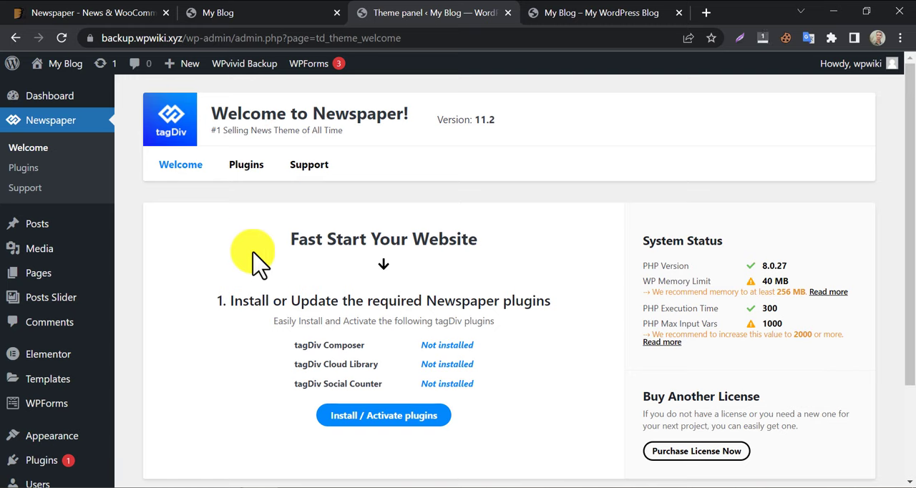
pyautogui.click(383, 415)
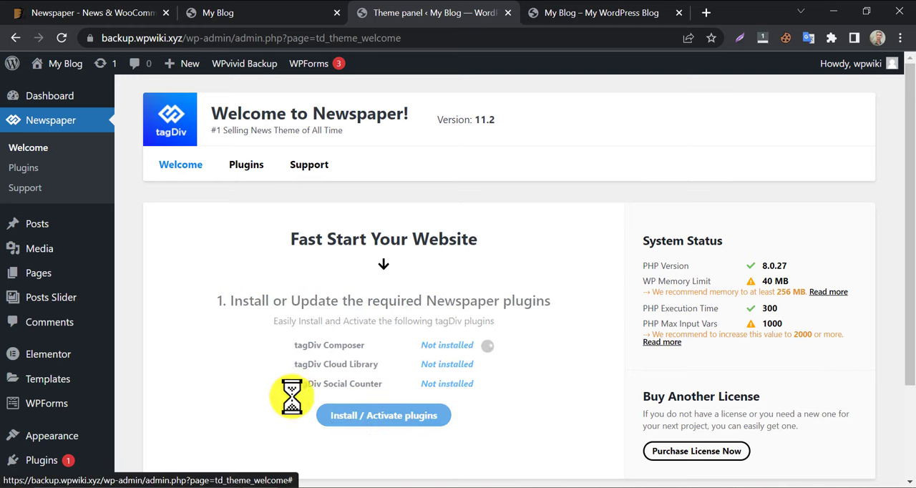
pyautogui.click(383, 415)
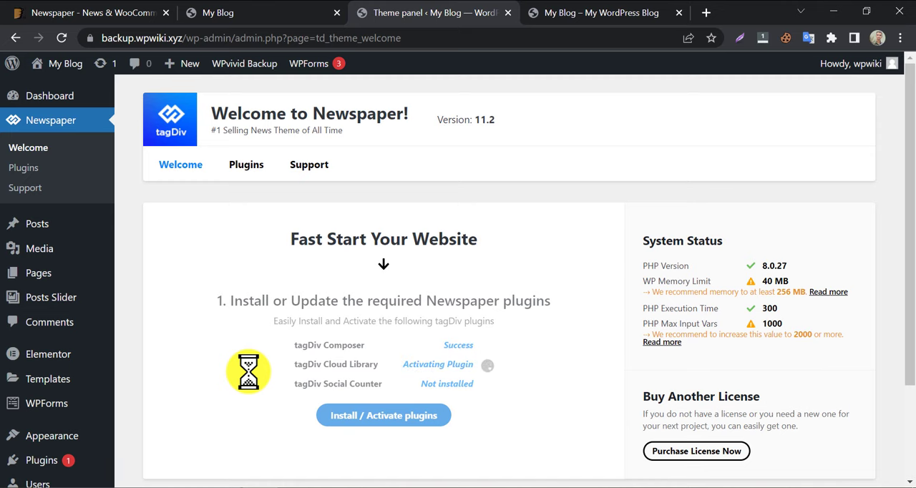
pyautogui.click(384, 415)
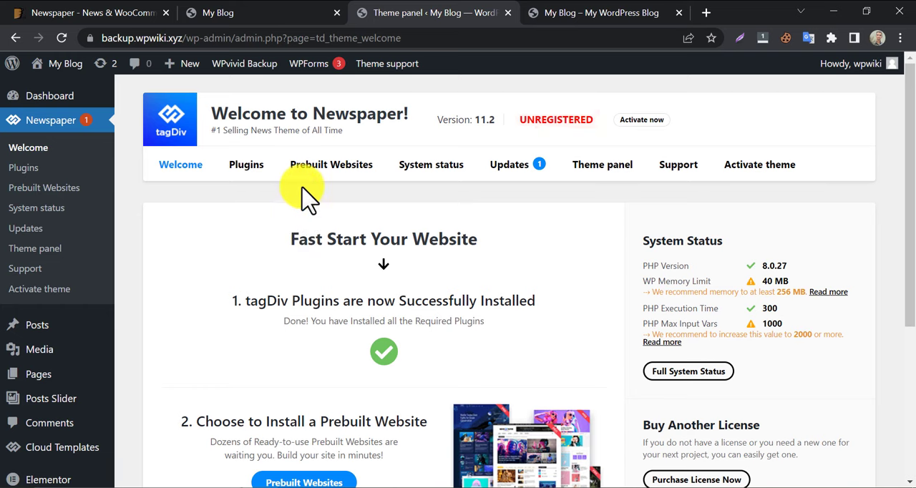
pyautogui.click(331, 164)
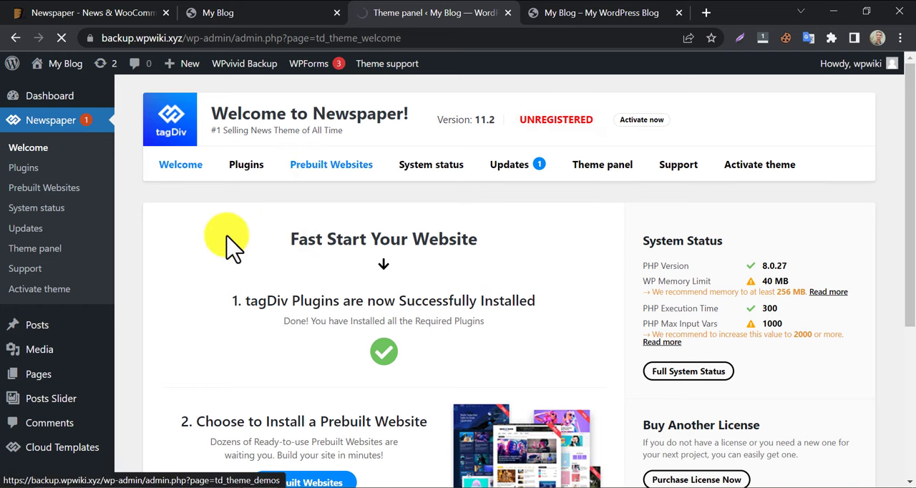
# - Install the Default Pro prebuilt website with Include content on, confirming the full demo install
pyautogui.click(330, 164)
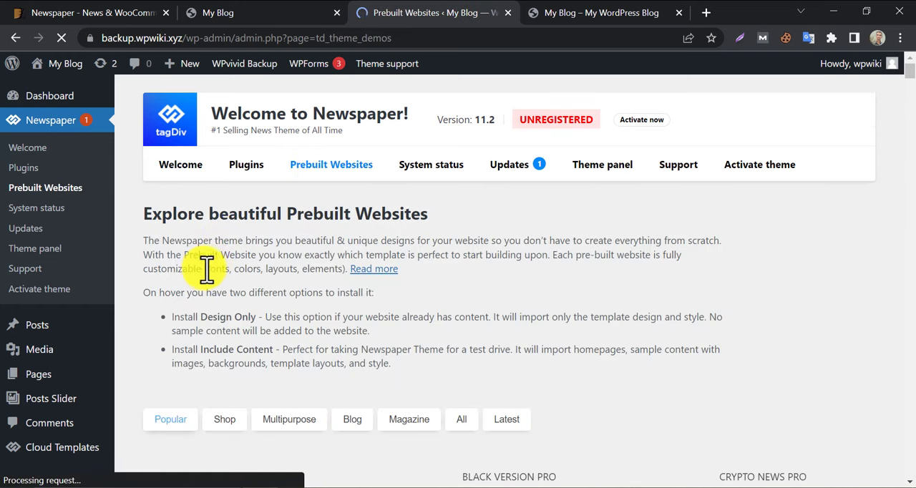
pyautogui.scroll(-3)
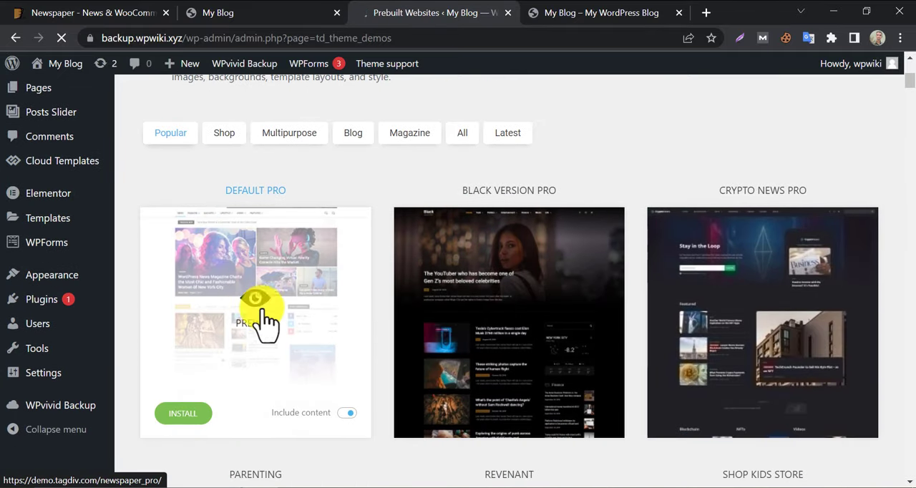
pyautogui.click(182, 413)
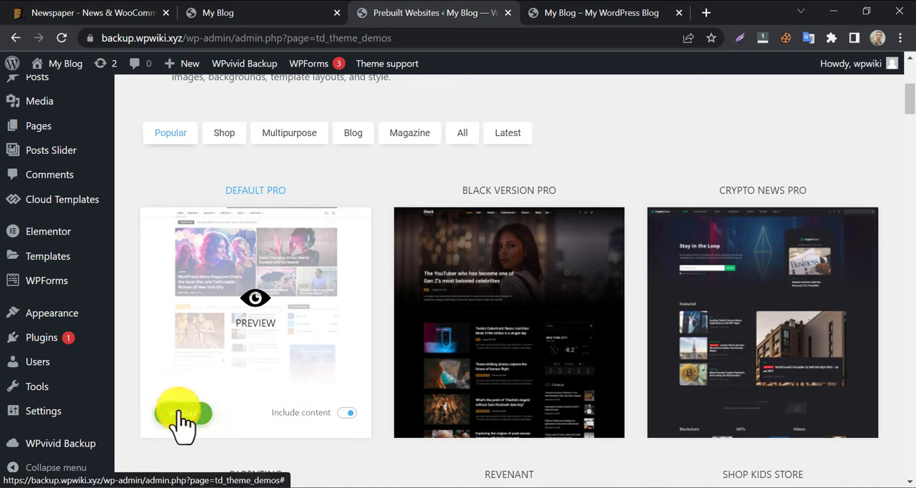
pyautogui.click(183, 415)
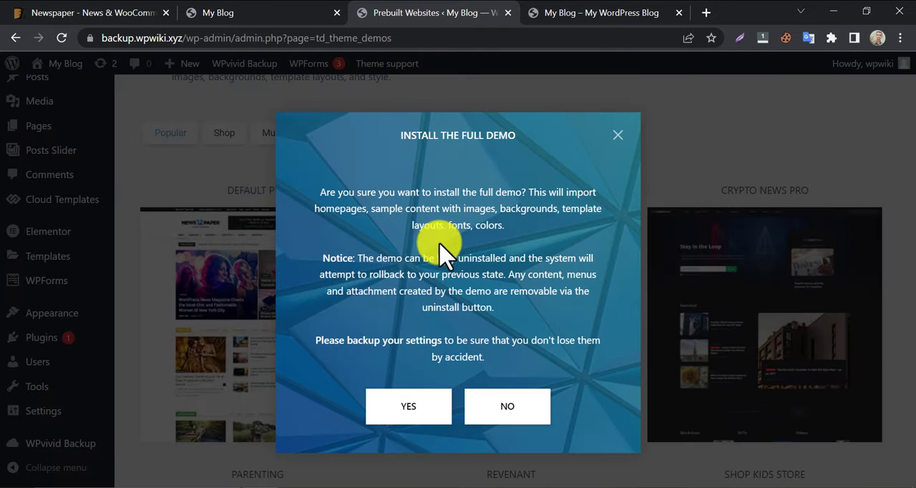
pyautogui.moveTo(408, 406)
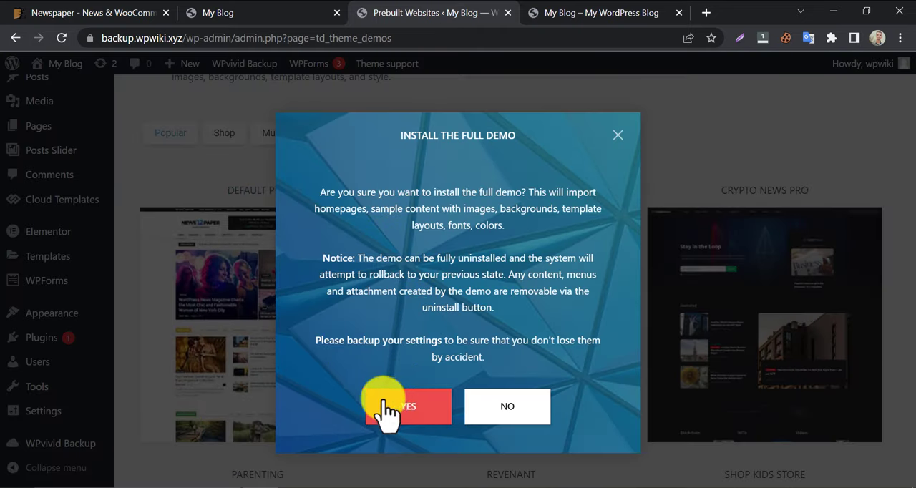
pyautogui.click(408, 406)
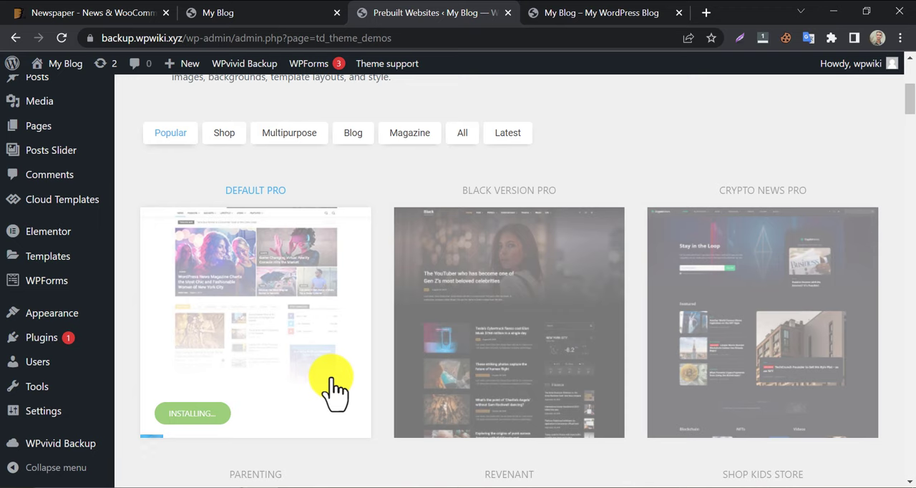
pyautogui.moveTo(394, 172)
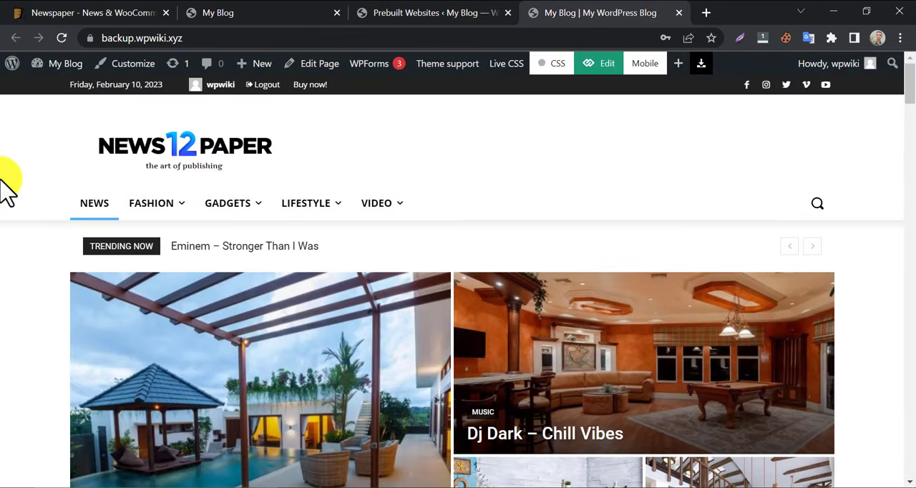
# - Scroll through the live wpwiki.xyz homepage to compare it with the backup's demo design
pyautogui.scroll(-3)
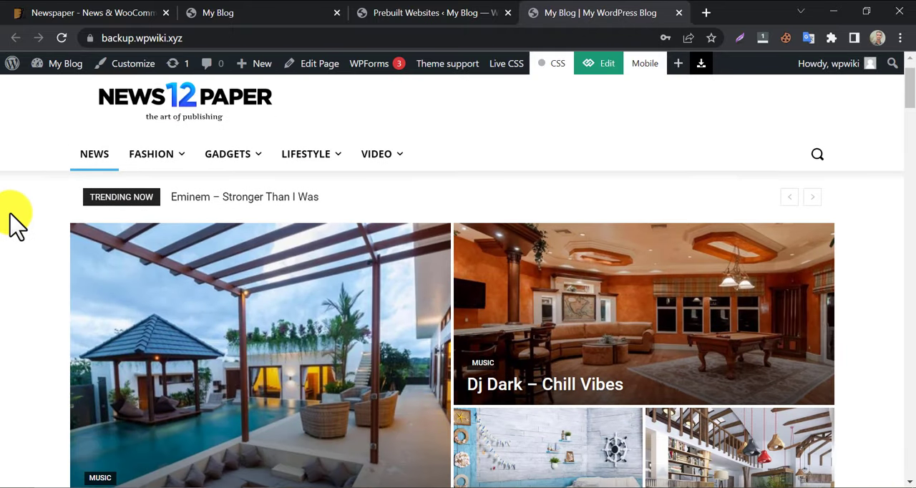
pyautogui.scroll(-3)
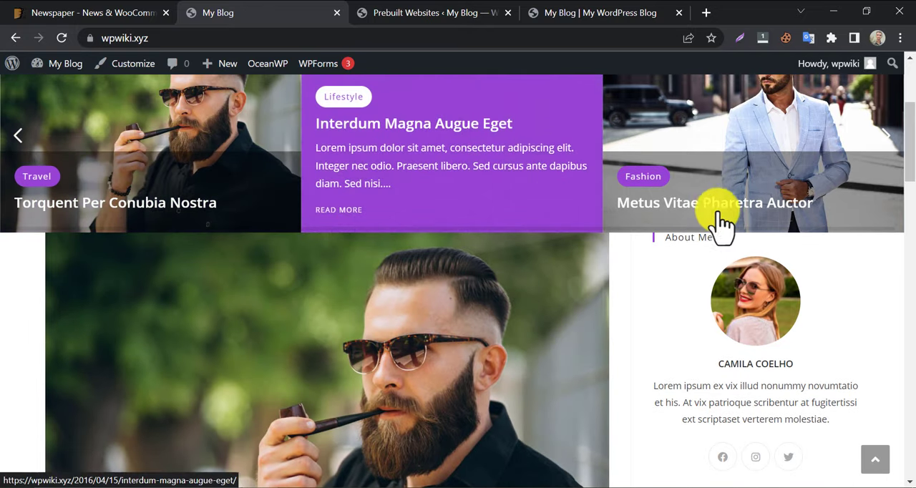
pyautogui.scroll(-3)
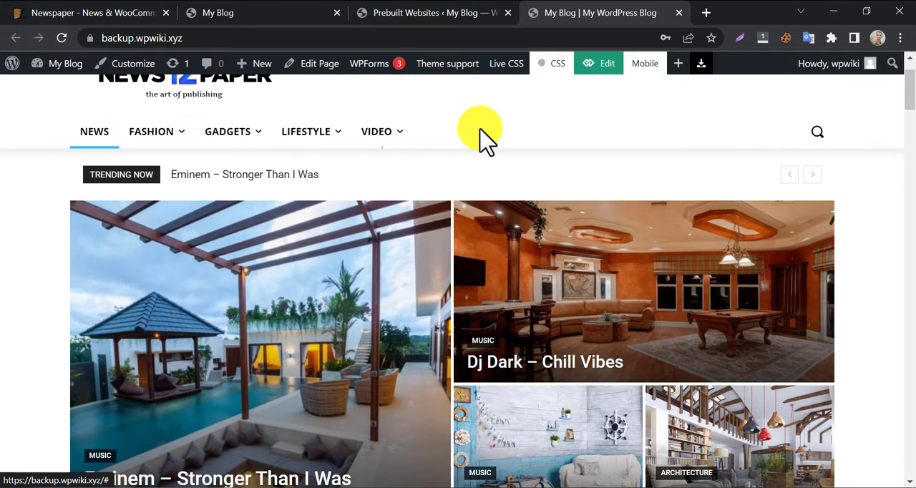
# - Check the live site's nine posts in its dashboard Posts list
pyautogui.click(405, 13)
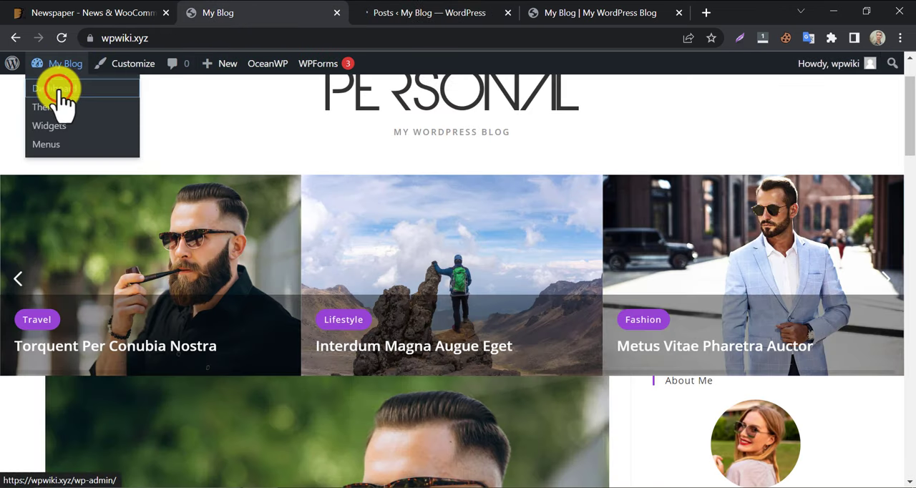
pyautogui.click(50, 88)
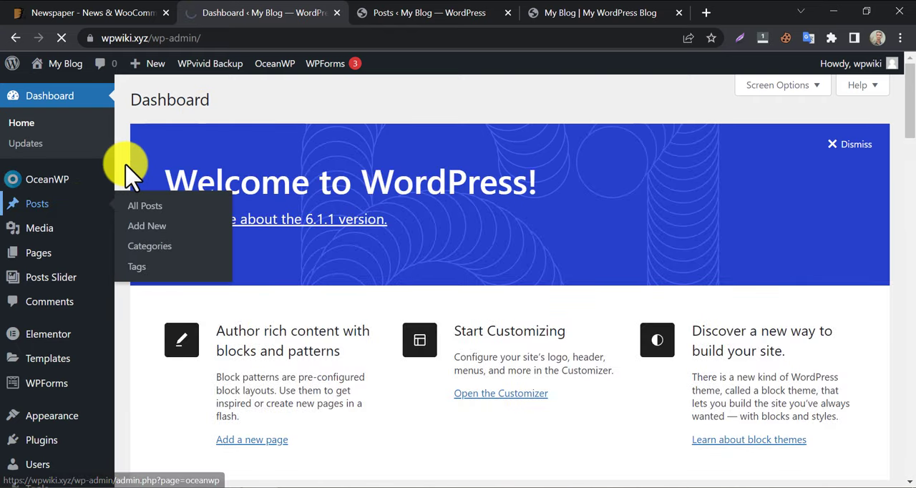
pyautogui.click(145, 206)
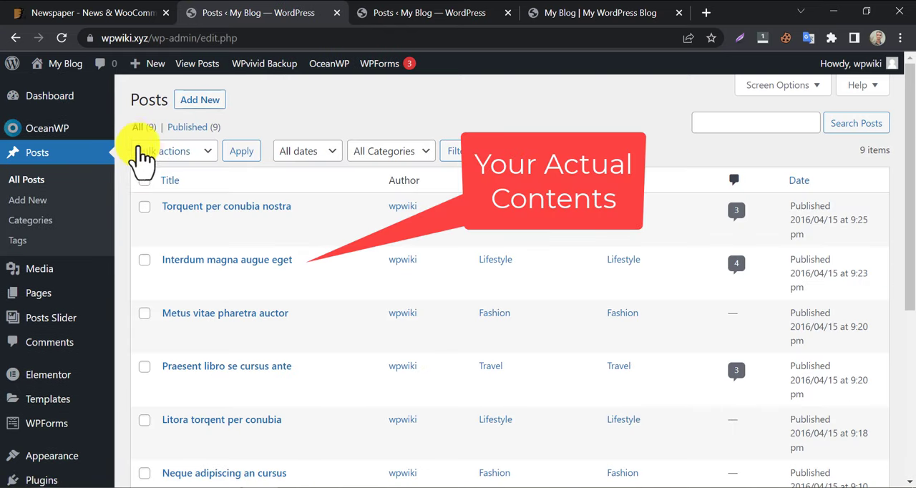
pyautogui.moveTo(390, 12)
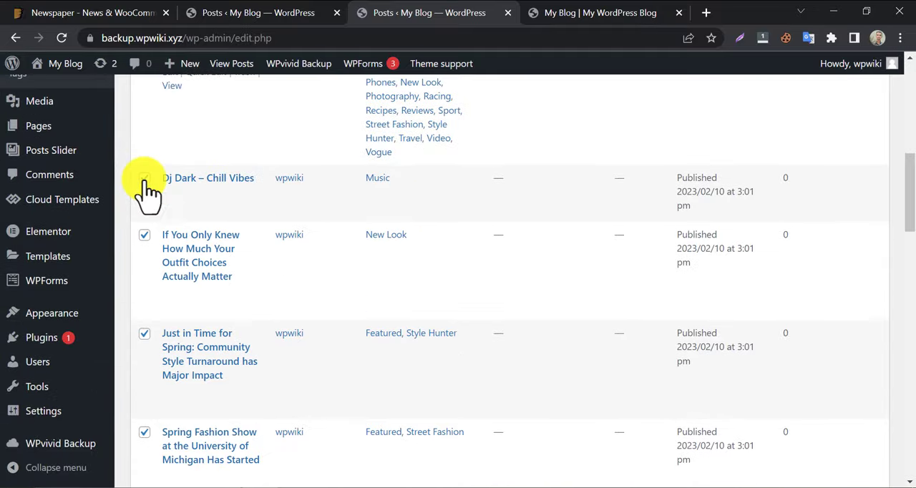
# - Set the backup site's Posts Screen Options to 200 items per page, showing all 135 posts
pyautogui.scroll(-3)
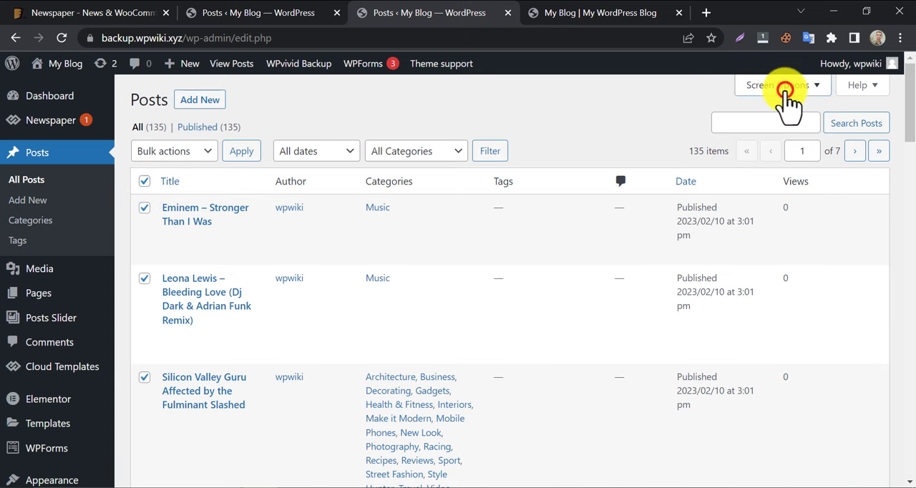
pyautogui.click(777, 85)
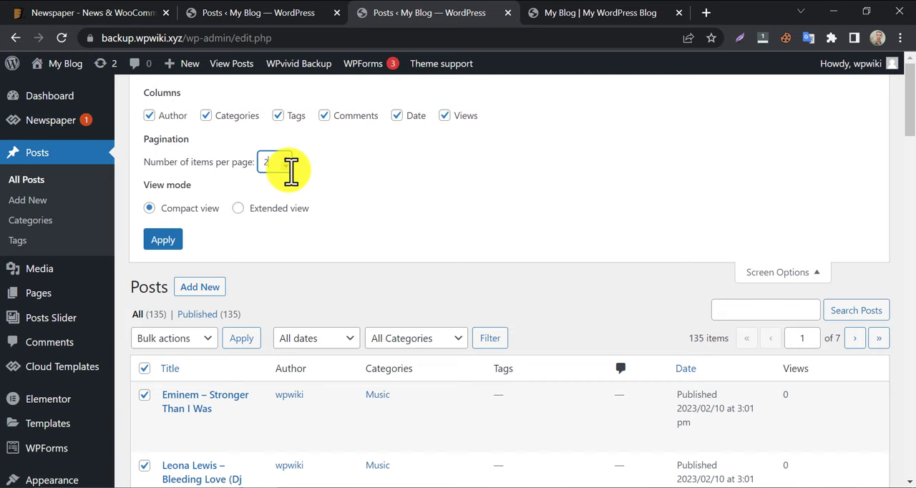
pyautogui.write('00')
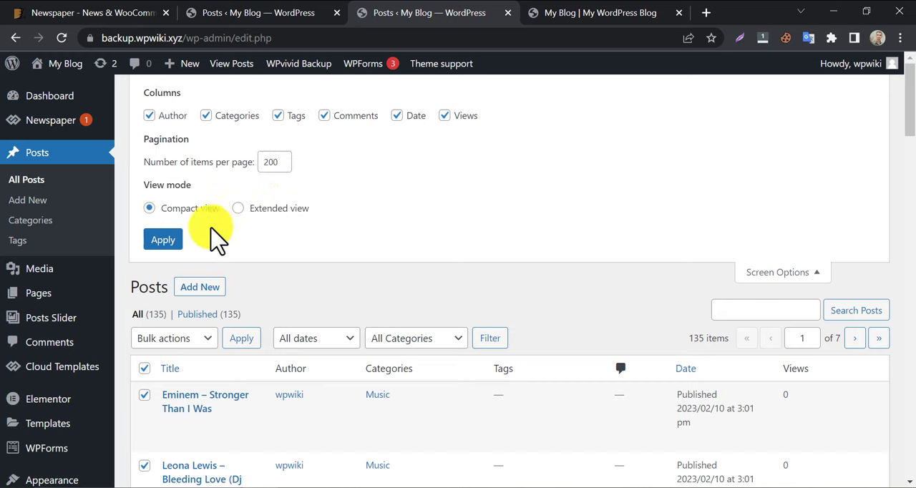
pyautogui.click(162, 240)
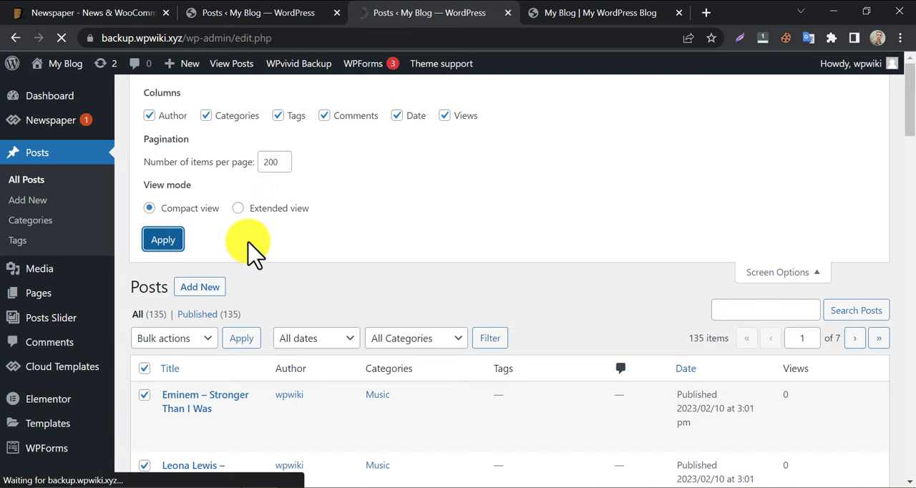
pyautogui.click(162, 239)
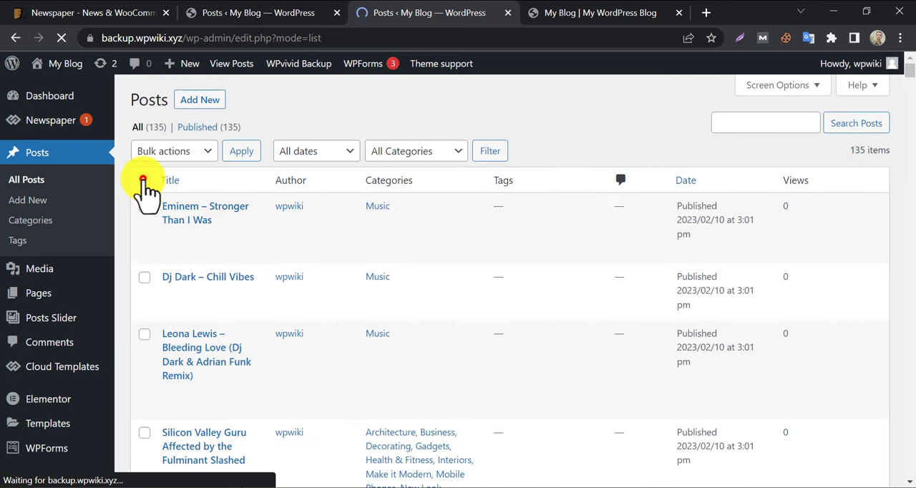
# - Select all posts except the nine 2016 originals and apply Bulk actions > Move to Trash
pyautogui.click(144, 179)
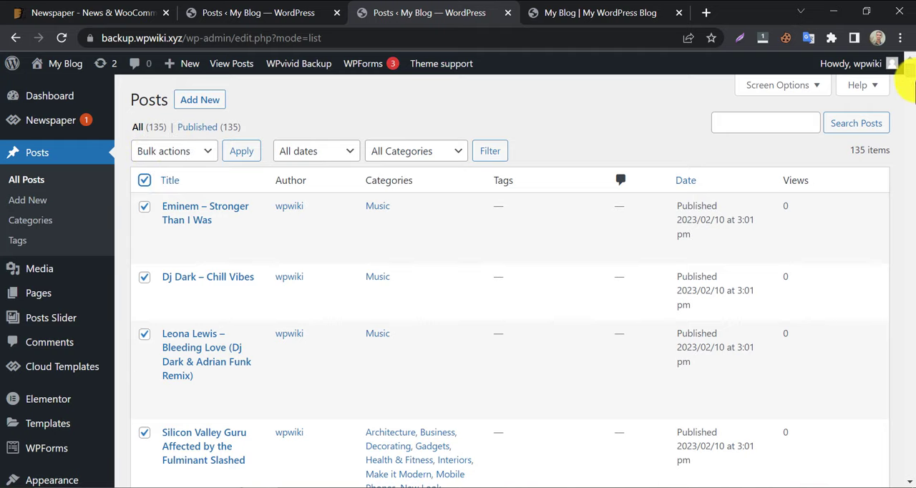
pyautogui.scroll(-3)
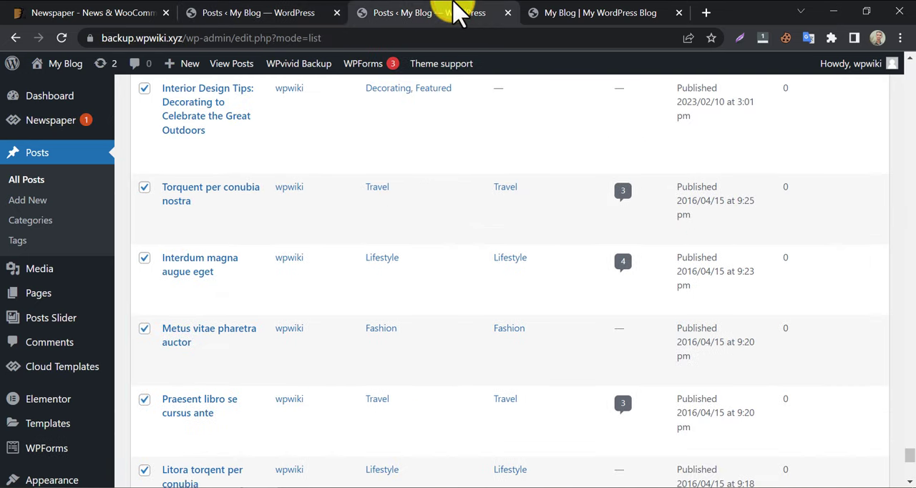
pyautogui.scroll(-3)
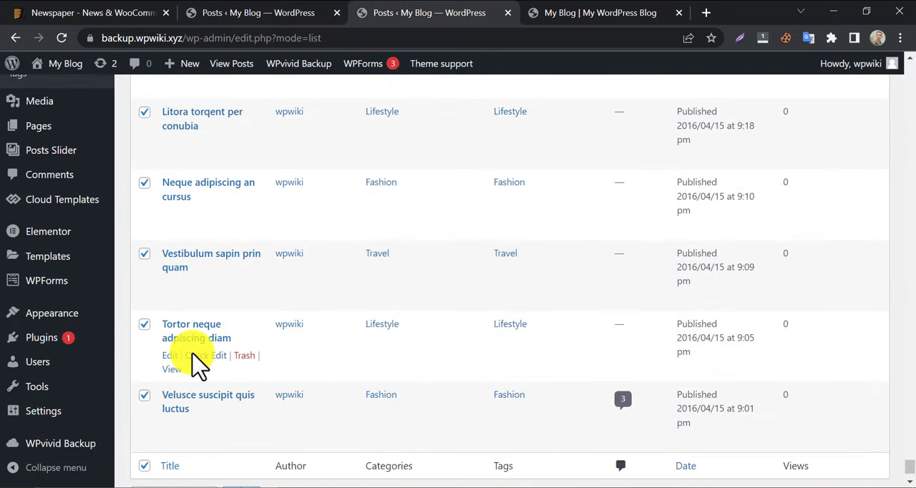
pyautogui.scroll(-3)
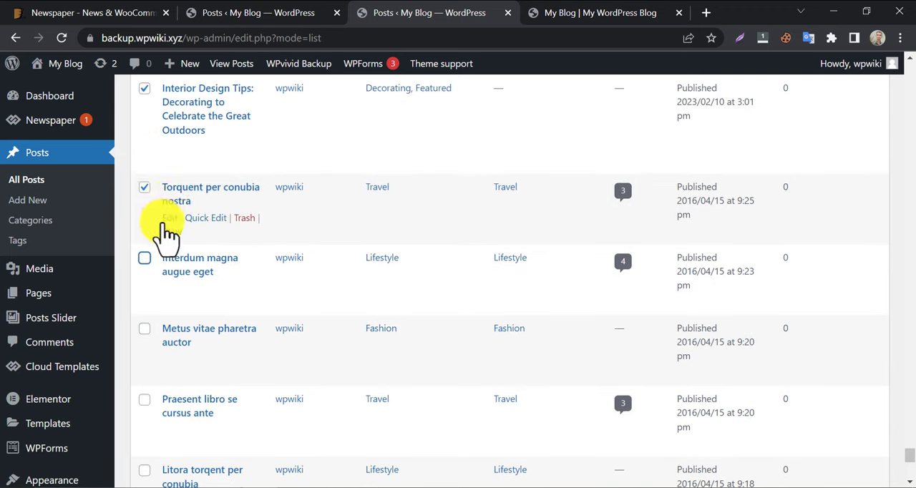
pyautogui.scroll(-3)
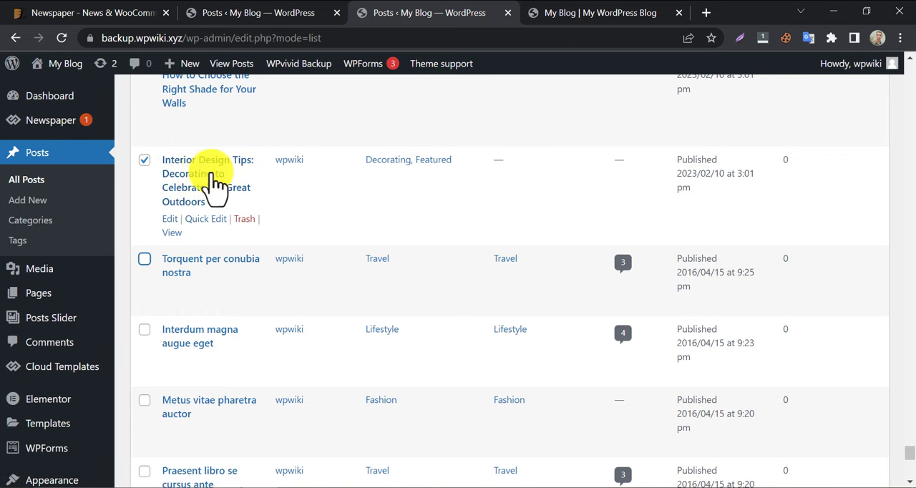
pyautogui.scroll(-3)
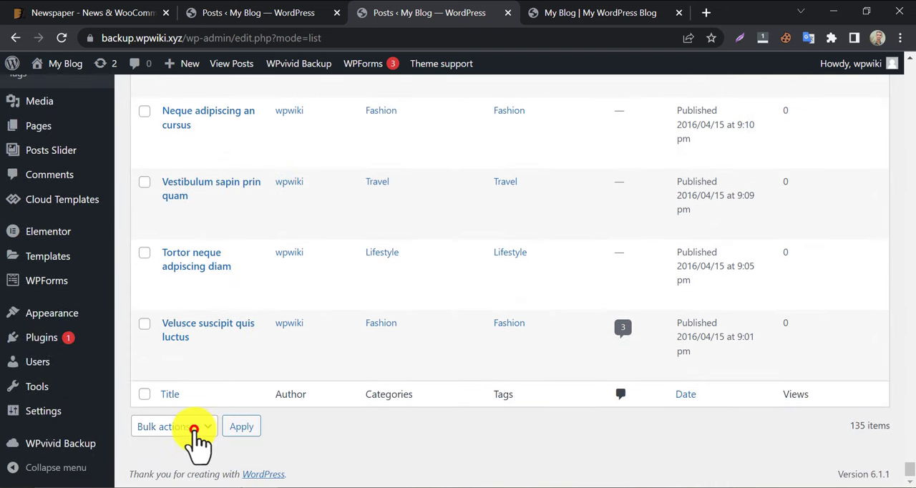
pyautogui.click(174, 426)
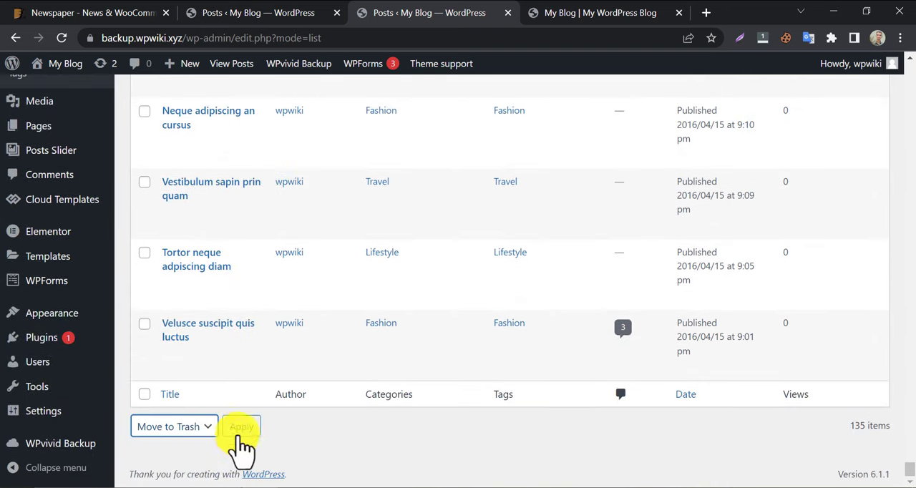
pyautogui.click(241, 426)
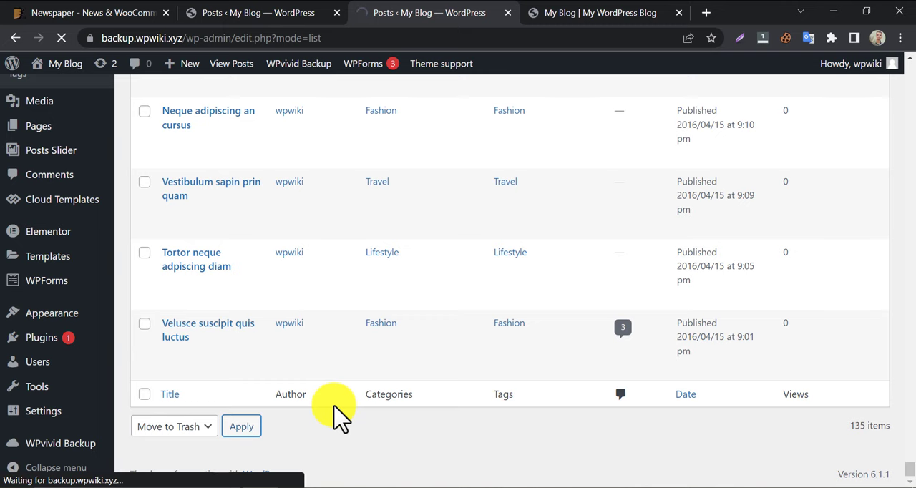
# - Refresh the backup homepage and check April 2016 posts in trending, featured and Don't Miss
pyautogui.click(241, 426)
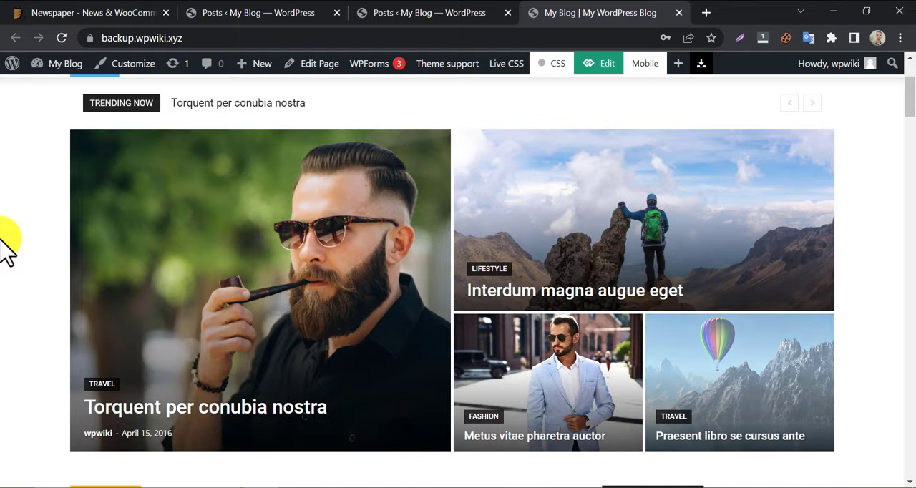
pyautogui.scroll(-3)
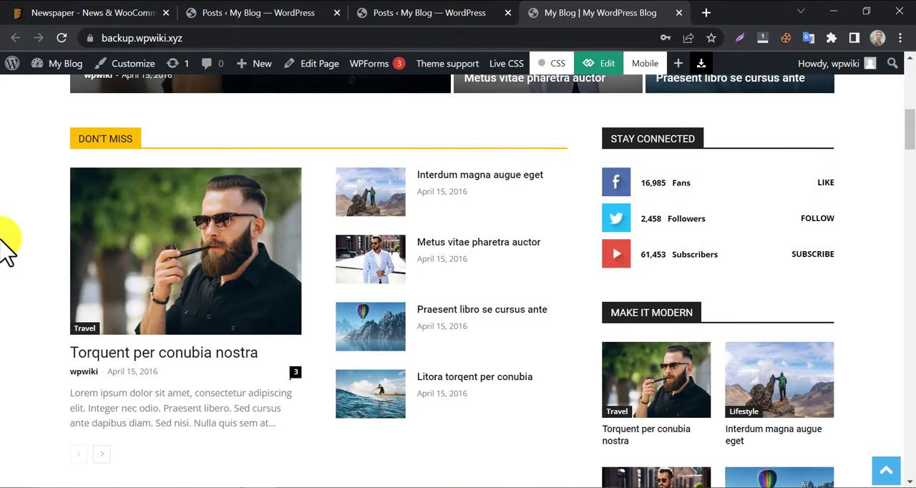
pyautogui.scroll(-3)
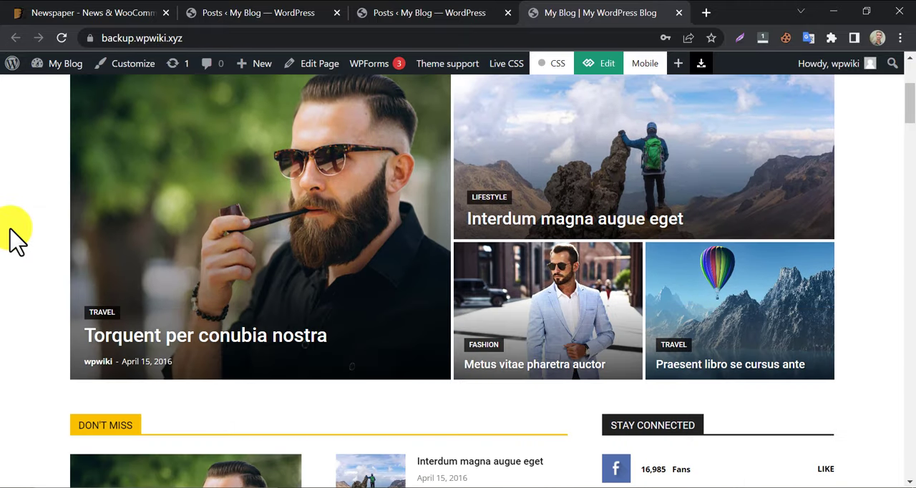
pyautogui.scroll(-3)
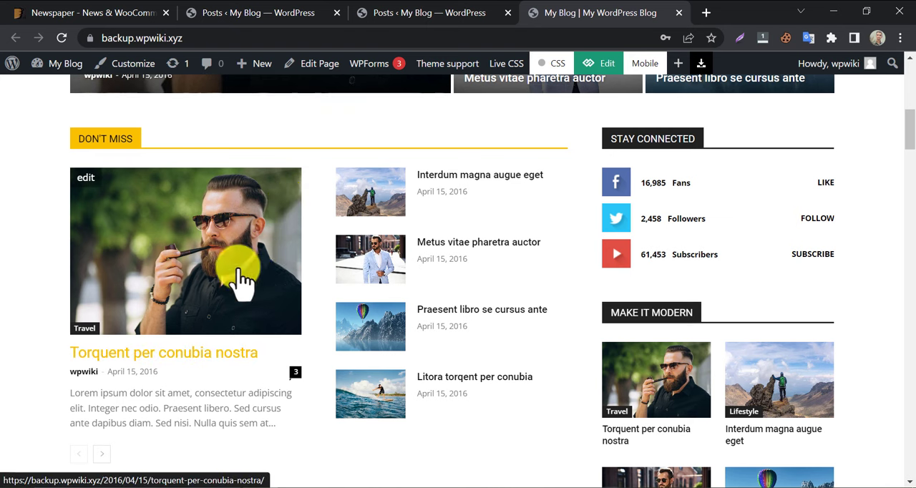
pyautogui.scroll(-3)
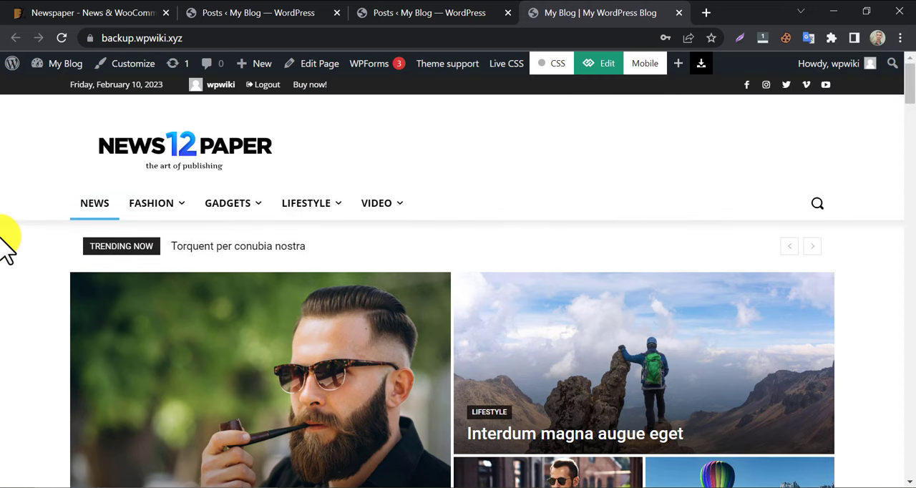
pyautogui.moveTo(168, 151)
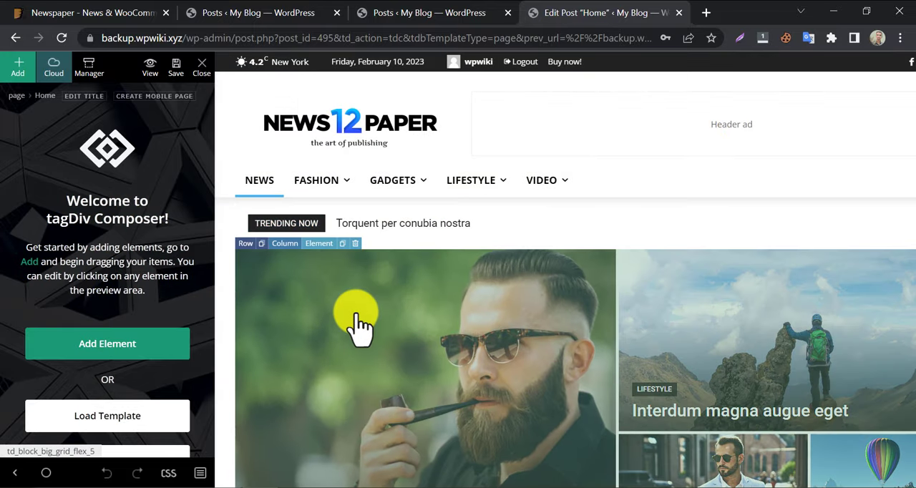
# - Replace the NEWS12PAPER header logo with the retina-logo image from the Media Library and save
pyautogui.click(349, 122)
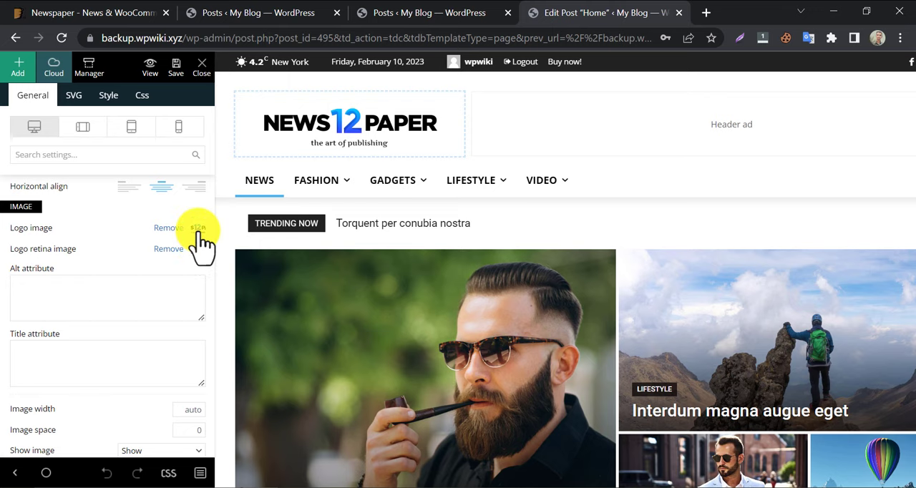
pyautogui.click(198, 226)
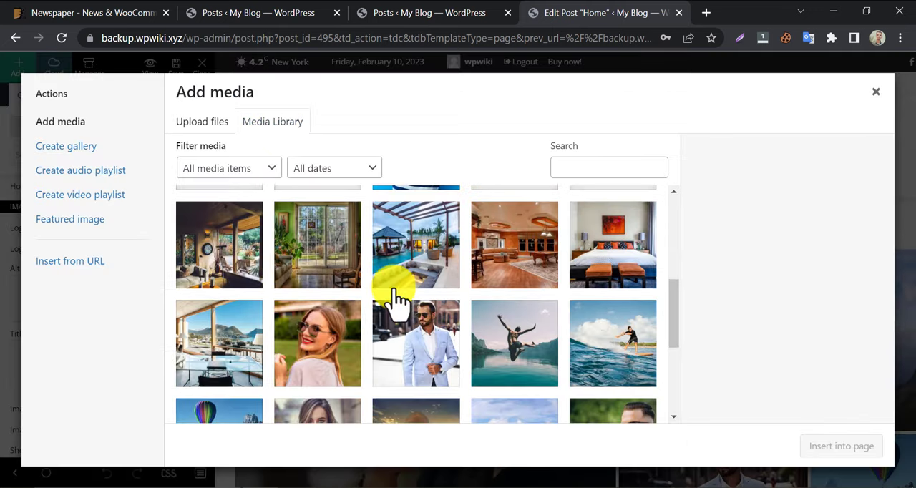
pyautogui.click(416, 324)
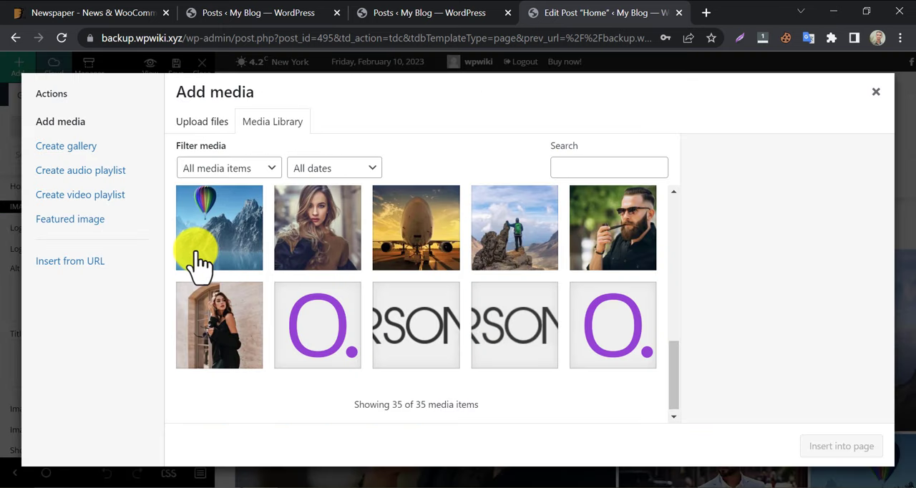
pyautogui.click(416, 325)
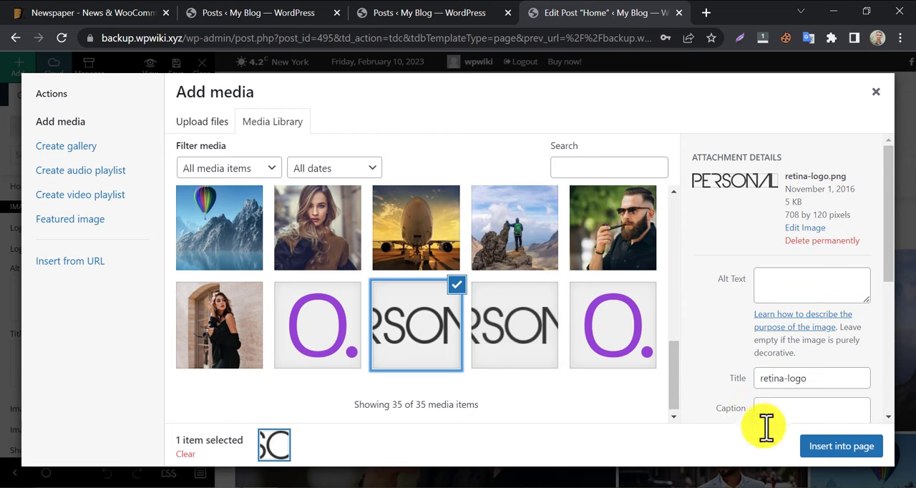
pyautogui.click(842, 446)
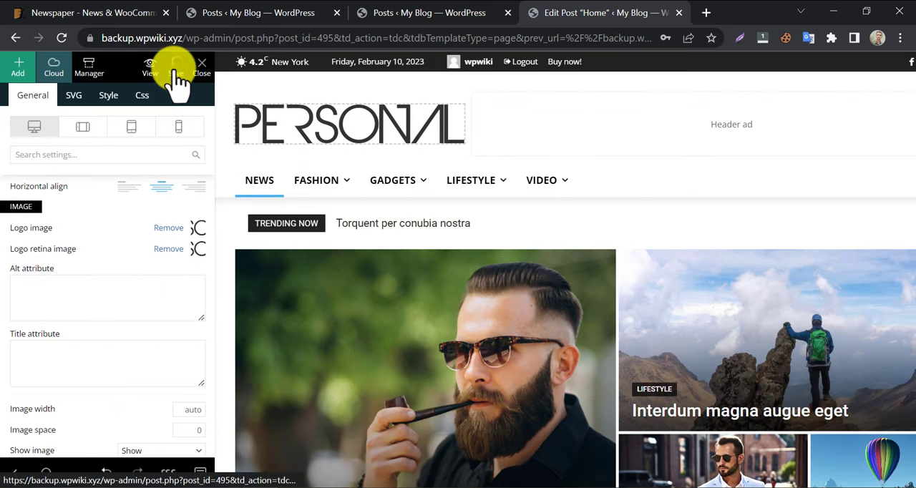
pyautogui.click(176, 66)
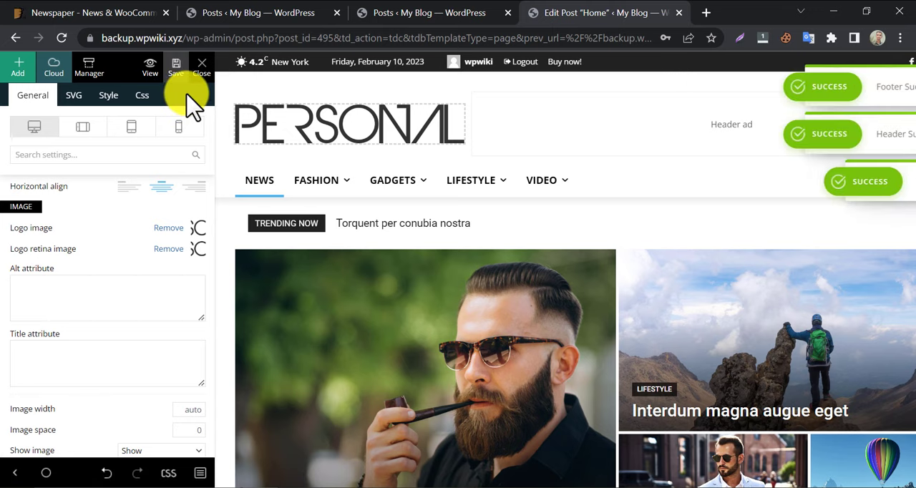
pyautogui.click(176, 67)
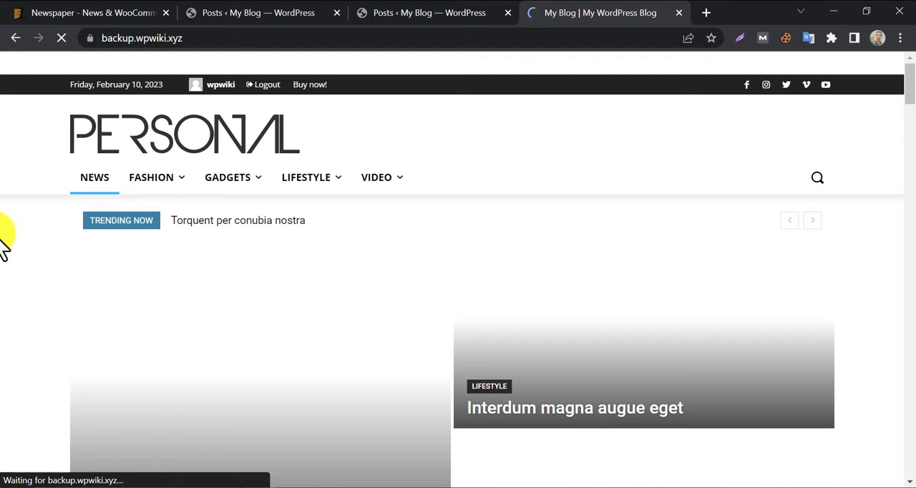
# - Scroll the loaded backup homepage to check the Personal logo and featured images
pyautogui.click(258, 12)
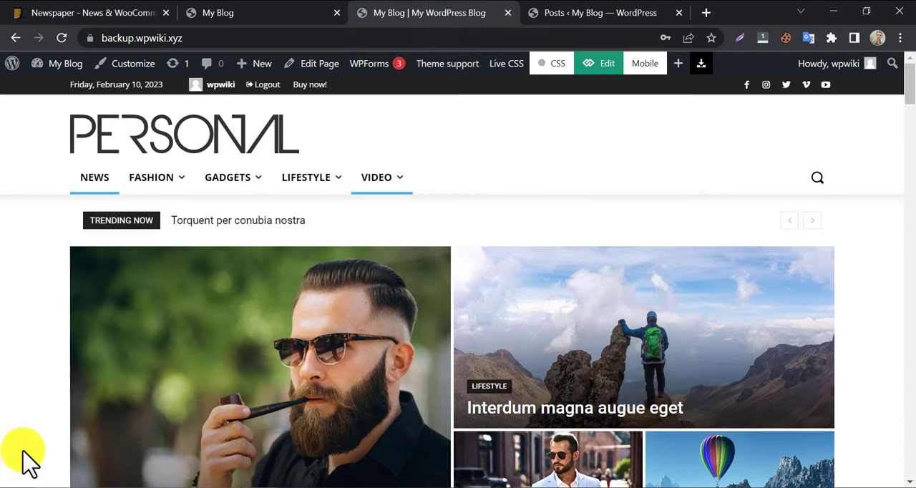
pyautogui.scroll(-3)
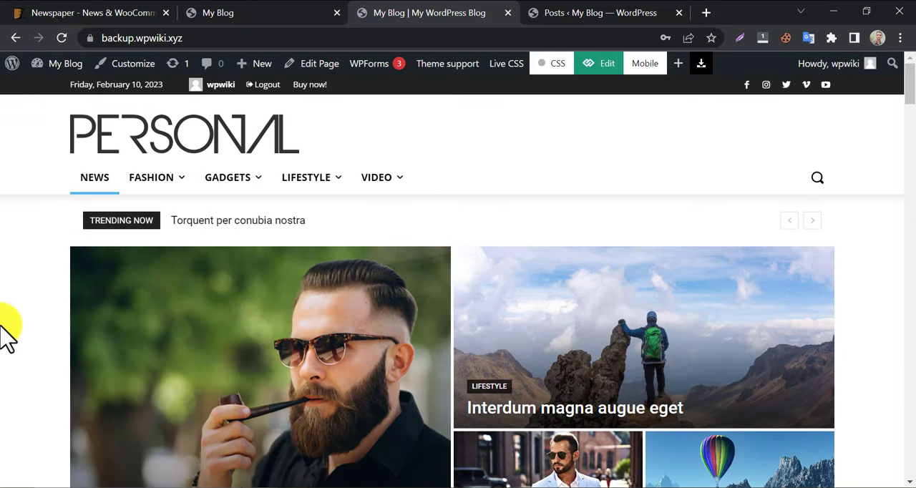
pyautogui.moveTo(461, 45)
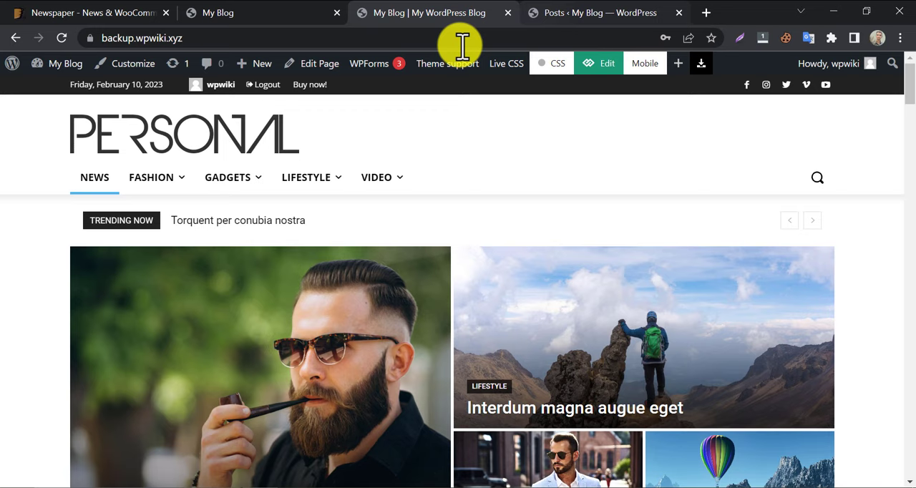
# - On the backup site, go to the Dashboard and open WPvivid Backup & Restore
pyautogui.click(65, 63)
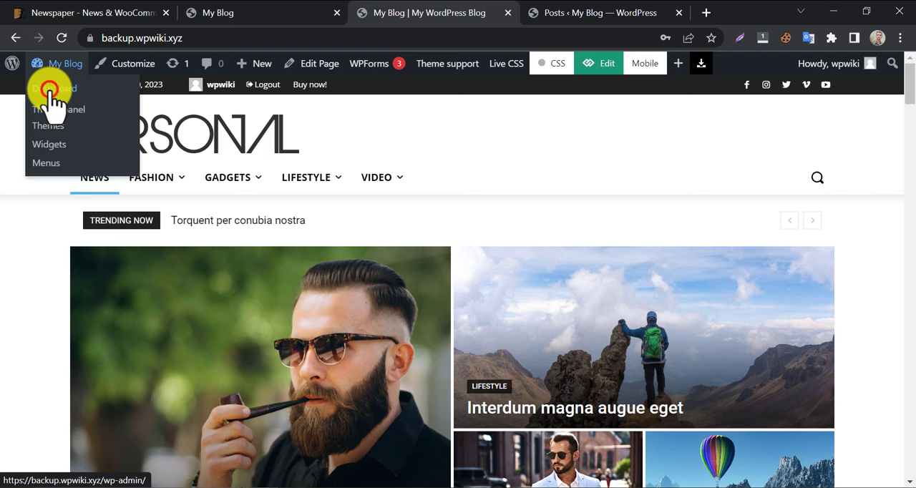
pyautogui.click(54, 88)
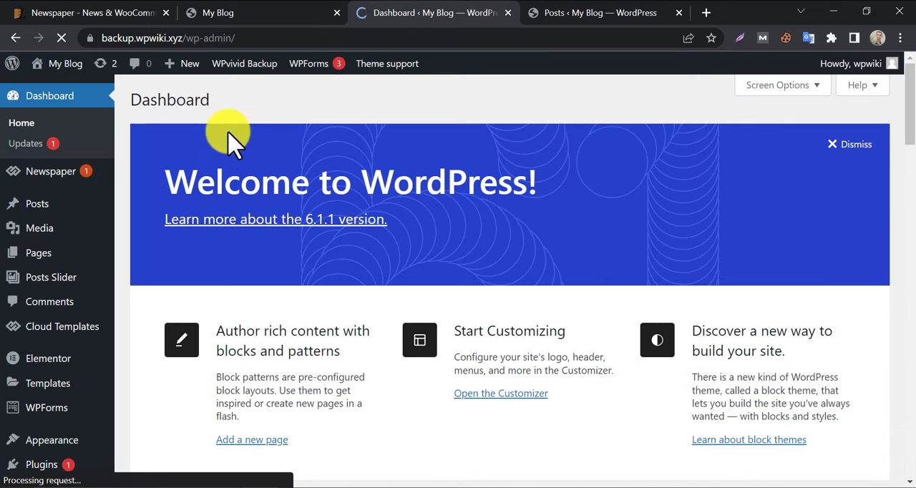
pyautogui.click(244, 63)
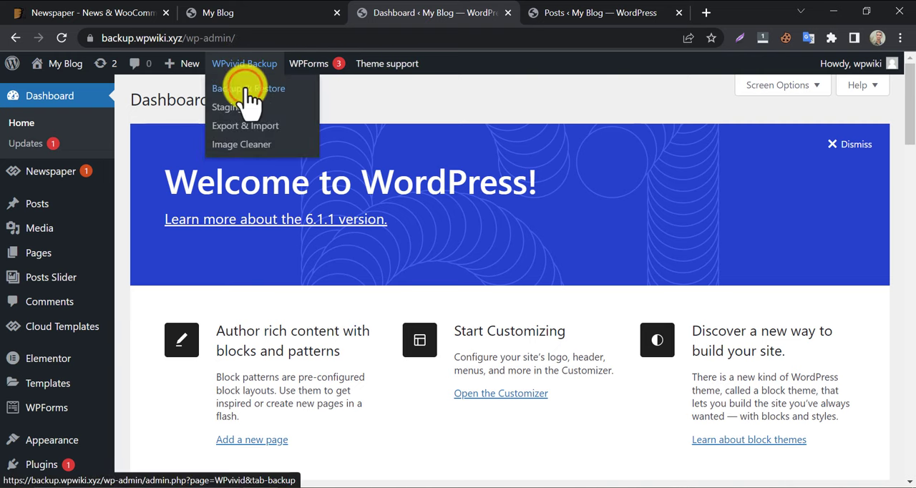
pyautogui.click(249, 88)
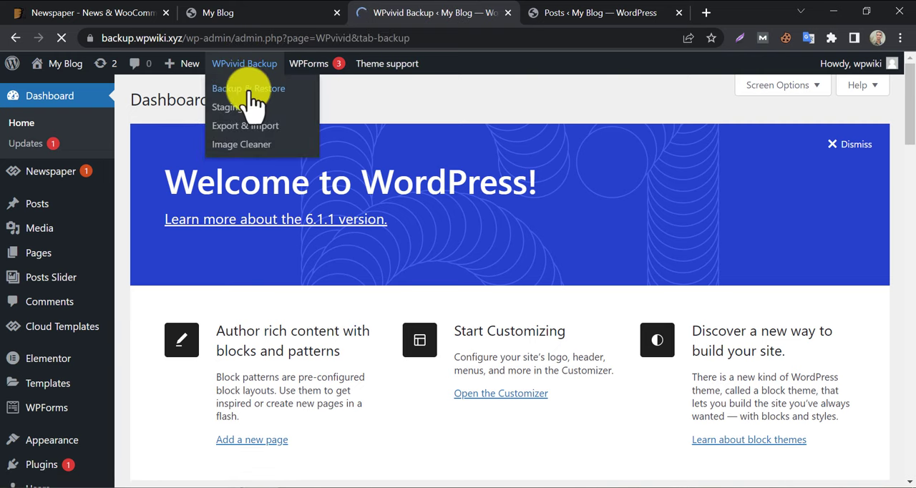
pyautogui.click(248, 88)
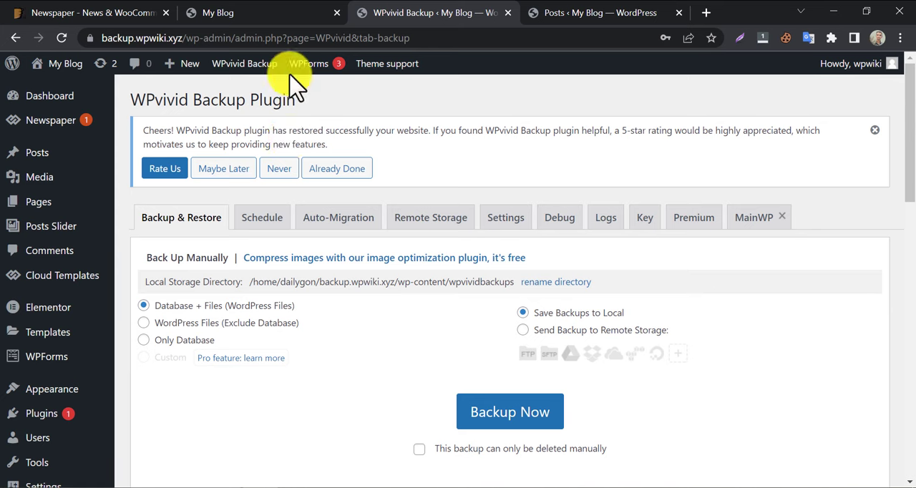
# - On live wpwiki.xyz, open WPvivid Backup & Restore and generate a migration key
pyautogui.click(217, 12)
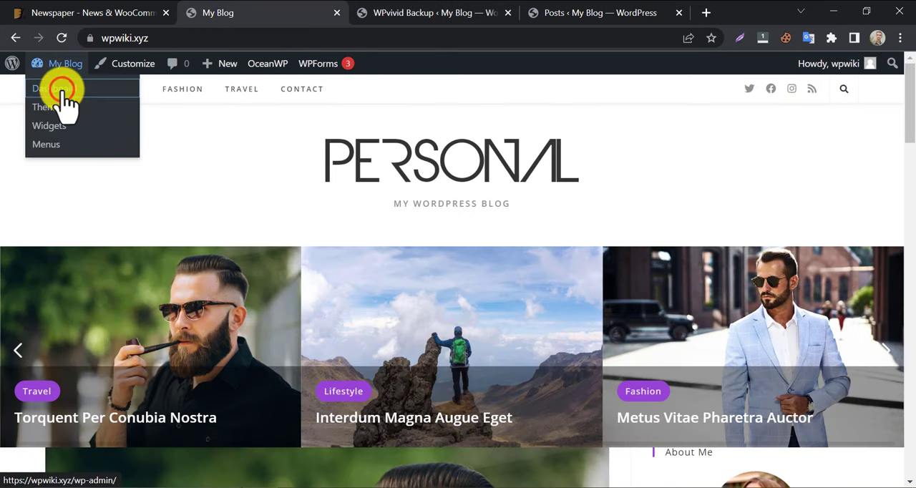
pyautogui.click(50, 88)
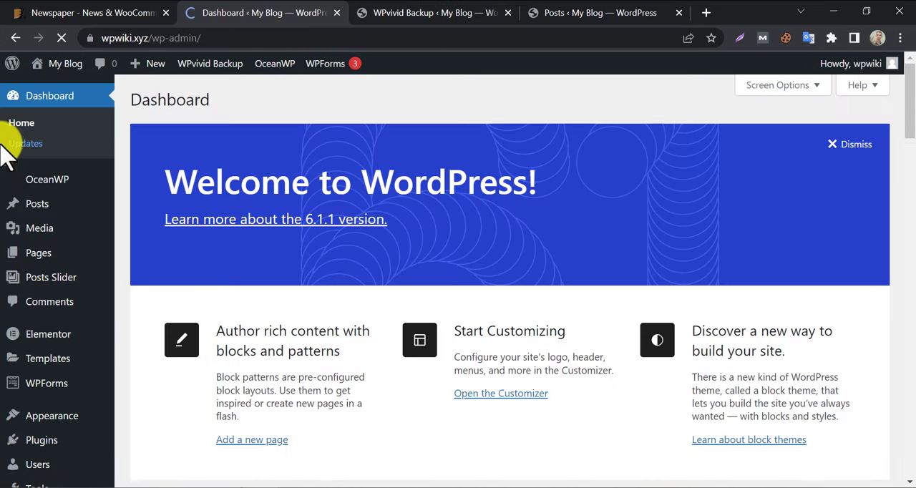
pyautogui.click(210, 63)
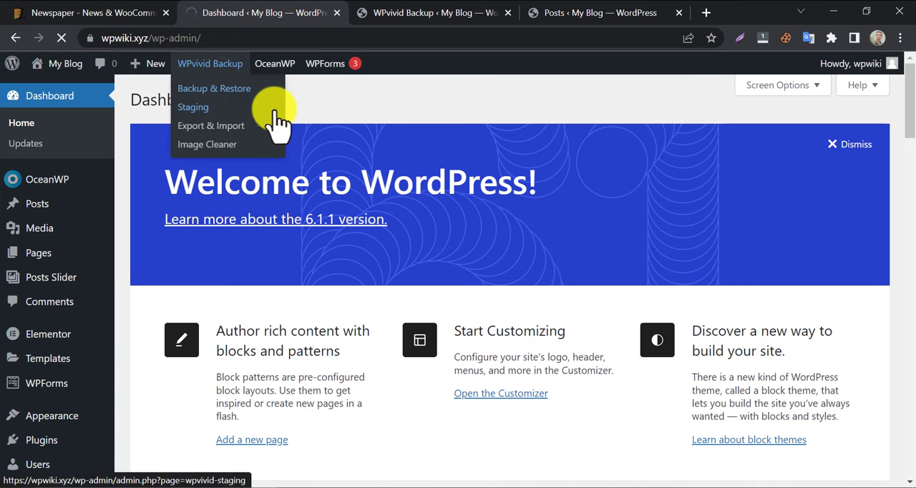
pyautogui.click(213, 88)
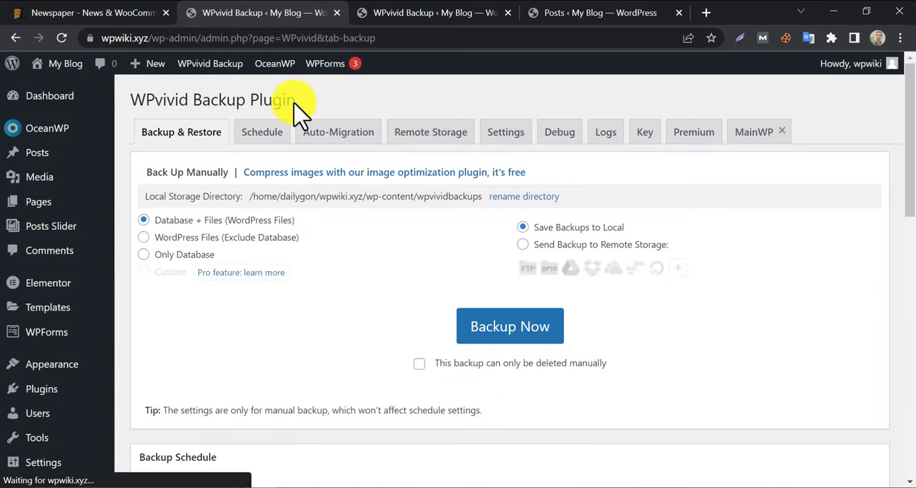
pyautogui.click(643, 132)
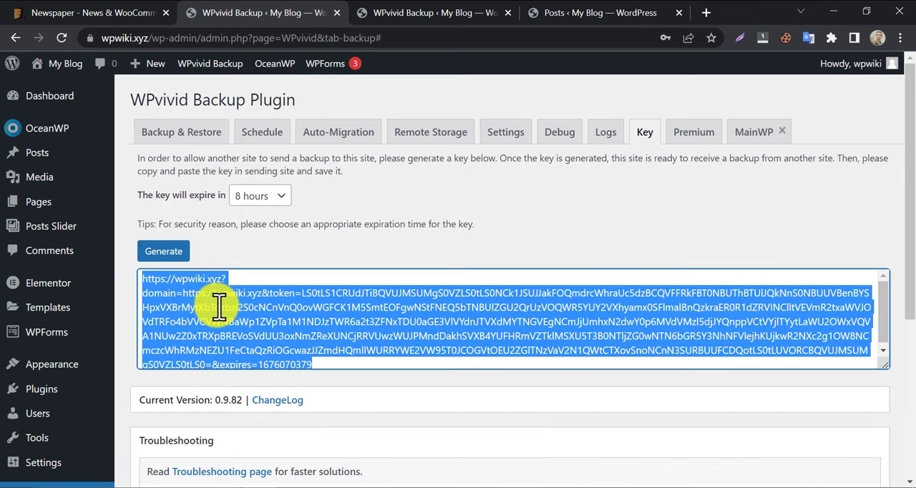
pyautogui.moveTo(276, 86)
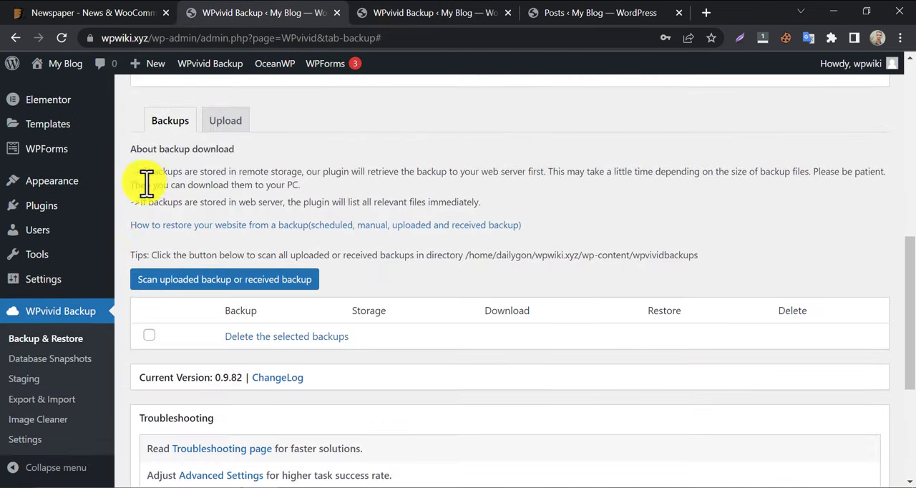
# - Scan for the received Feb-10-2023 15:06 backup, restore it, and acknowledge completion
pyautogui.click(224, 279)
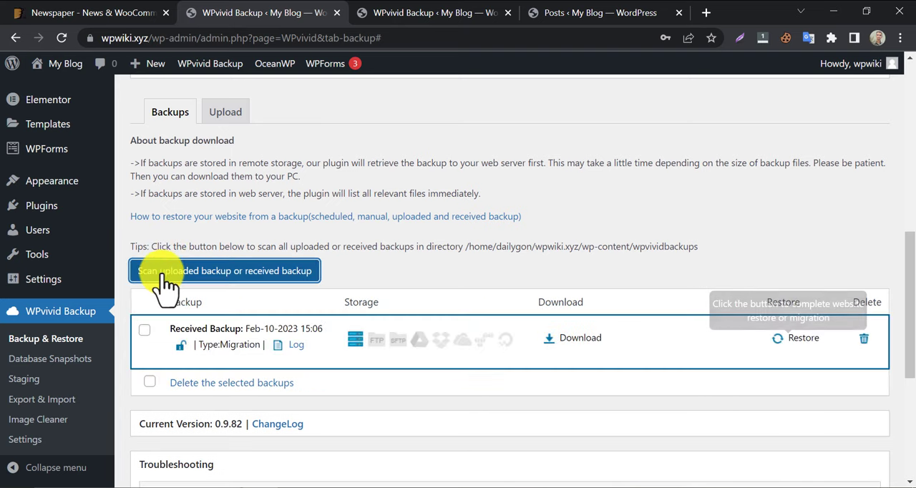
pyautogui.moveTo(797, 337)
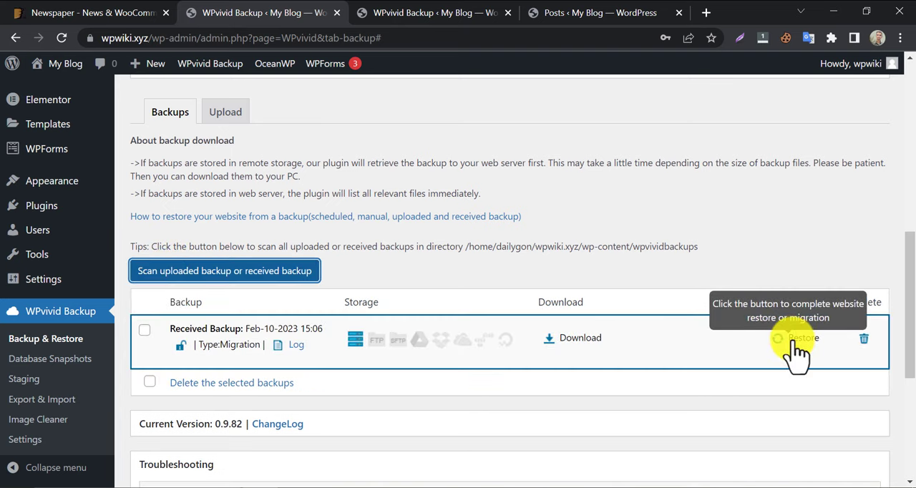
pyautogui.click(804, 338)
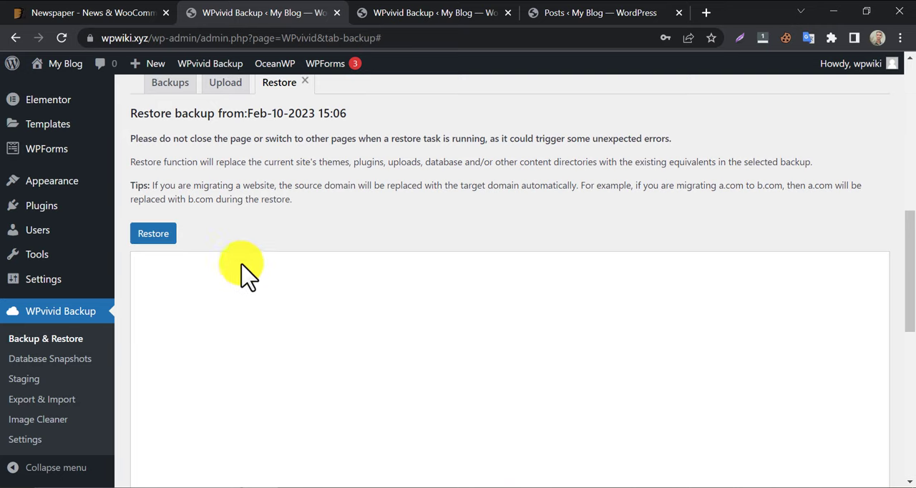
pyautogui.click(153, 233)
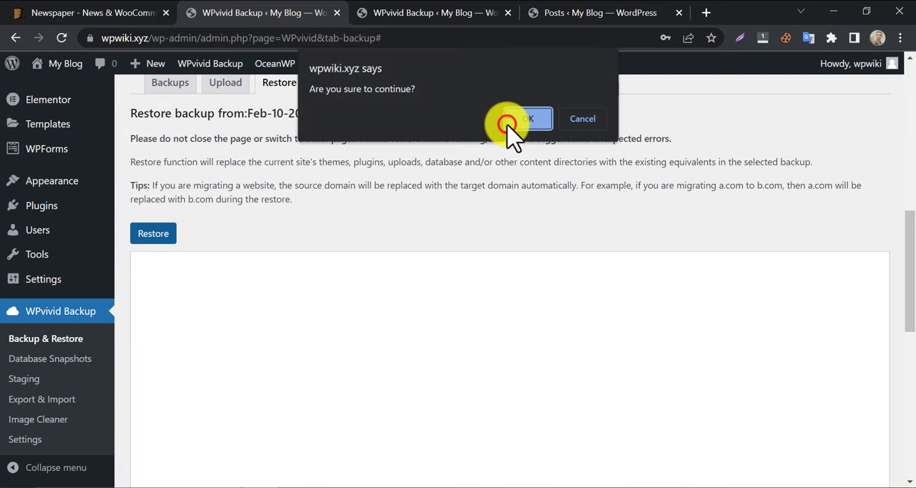
pyautogui.click(523, 118)
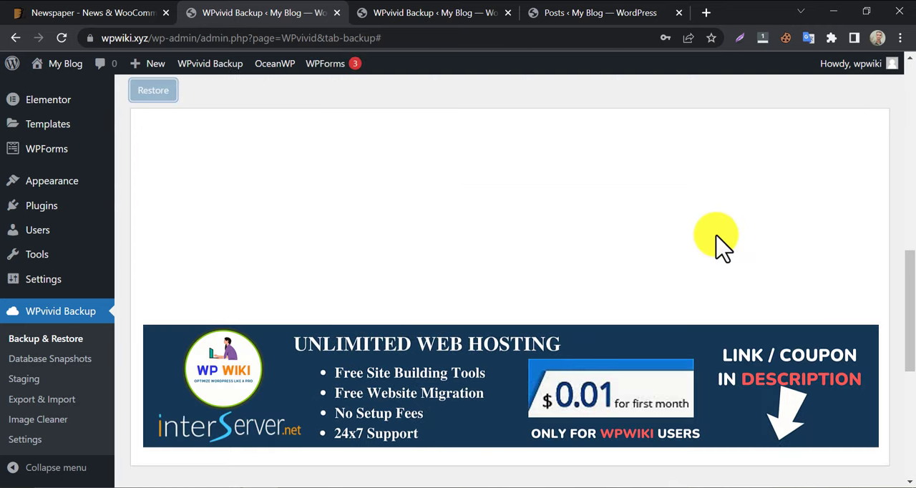
pyautogui.click(153, 91)
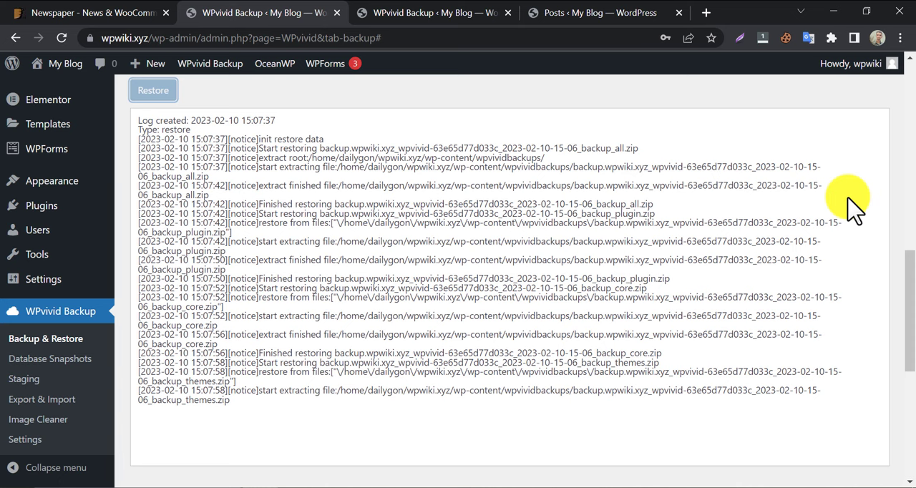
pyautogui.scroll(-3)
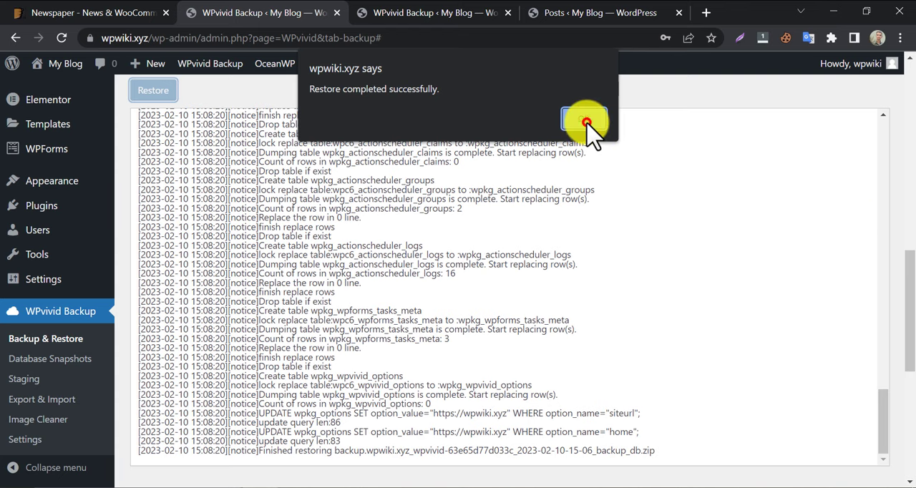
pyautogui.click(585, 120)
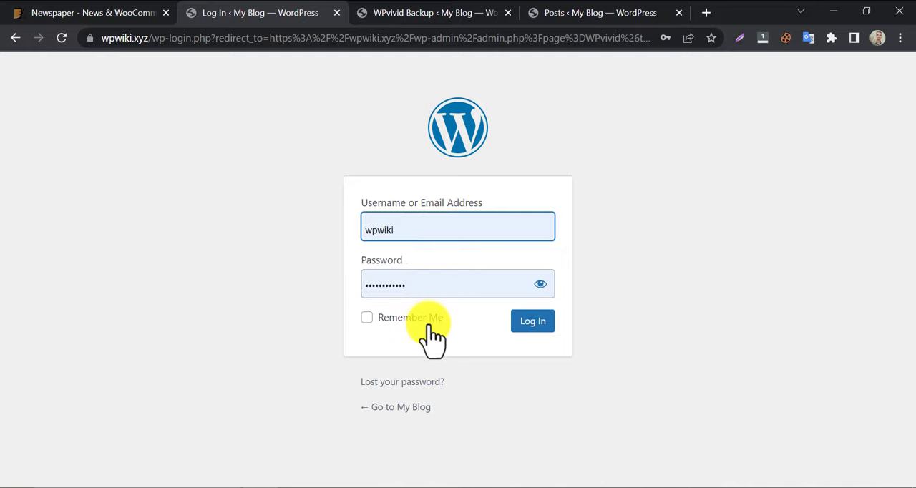
# - Sign in to the live wpwiki.xyz WordPress admin and view the front page
pyautogui.click(533, 321)
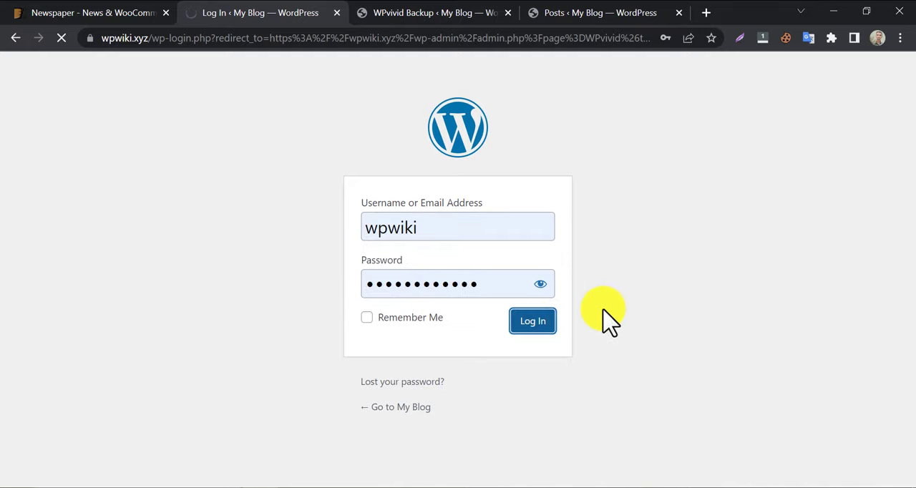
pyautogui.click(533, 321)
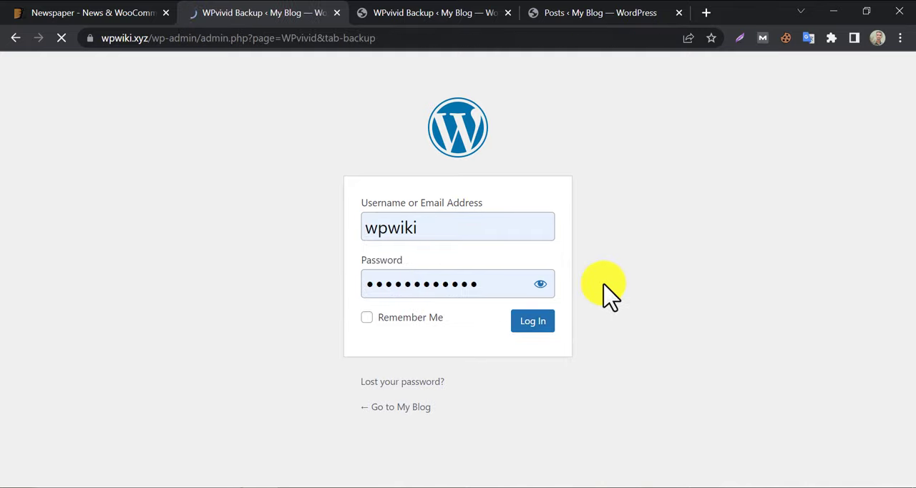
pyautogui.click(533, 321)
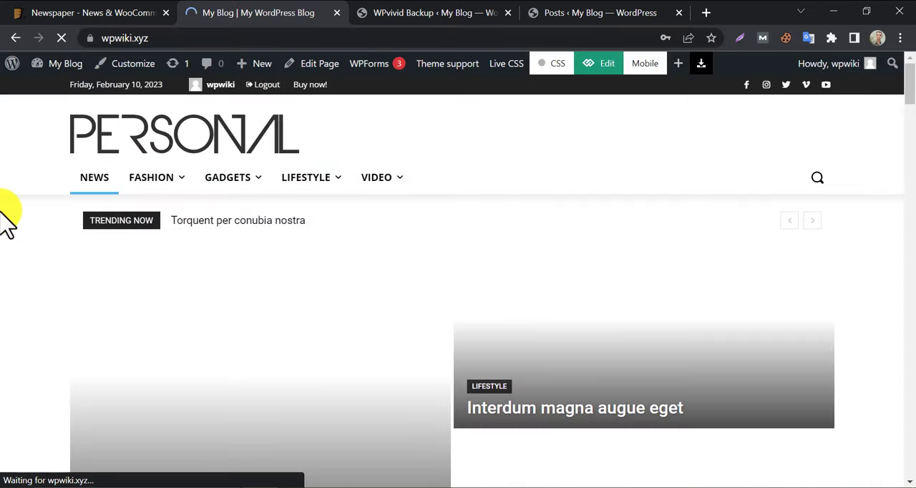
# - Scroll the restored homepage and open the 'Torquent per conubia nostra' post
pyautogui.scroll(-3)
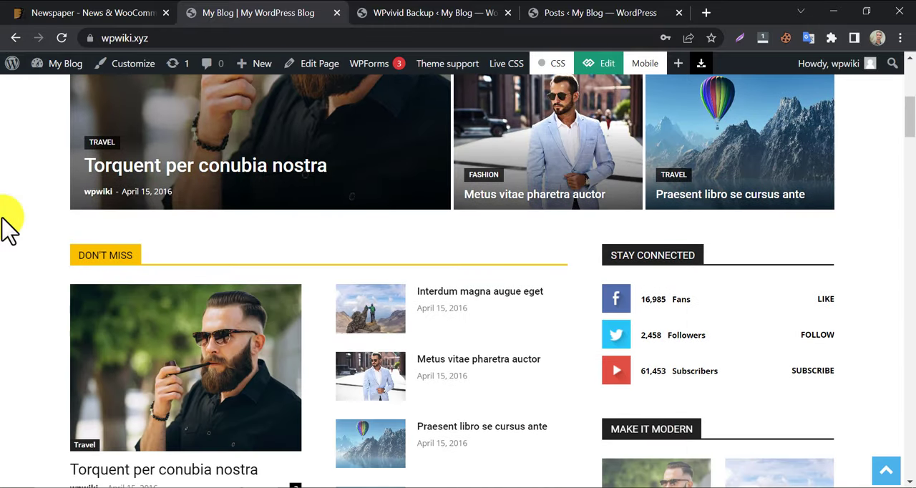
pyautogui.scroll(-3)
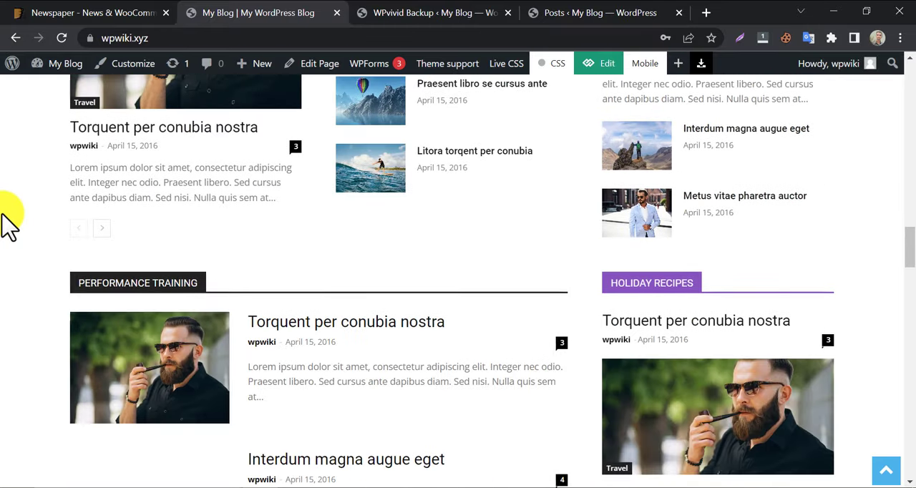
pyautogui.scroll(-3)
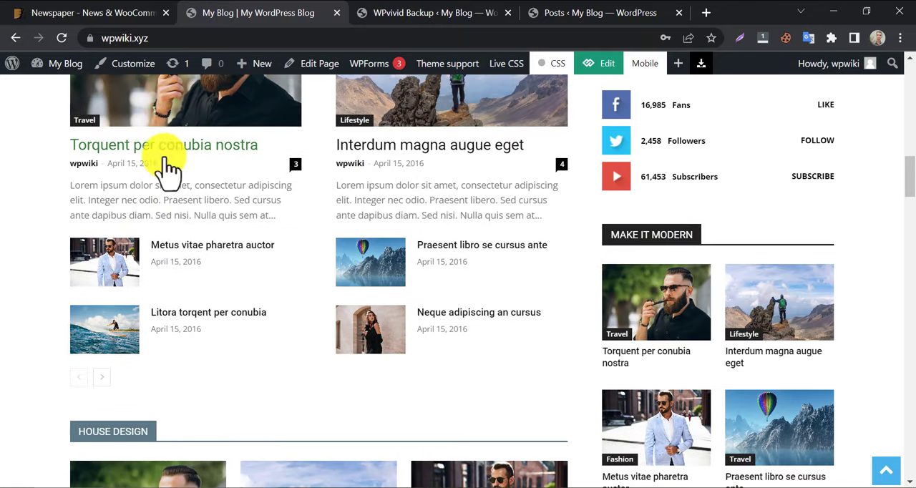
pyautogui.click(163, 145)
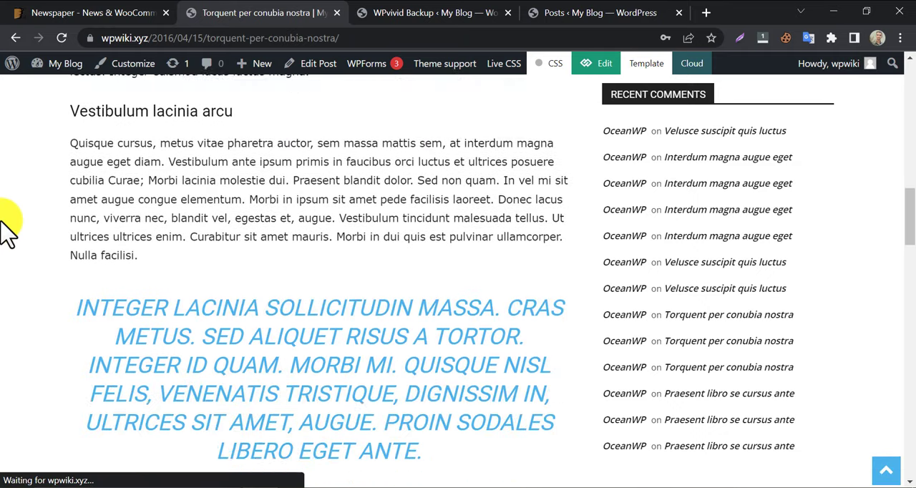
pyautogui.scroll(-3)
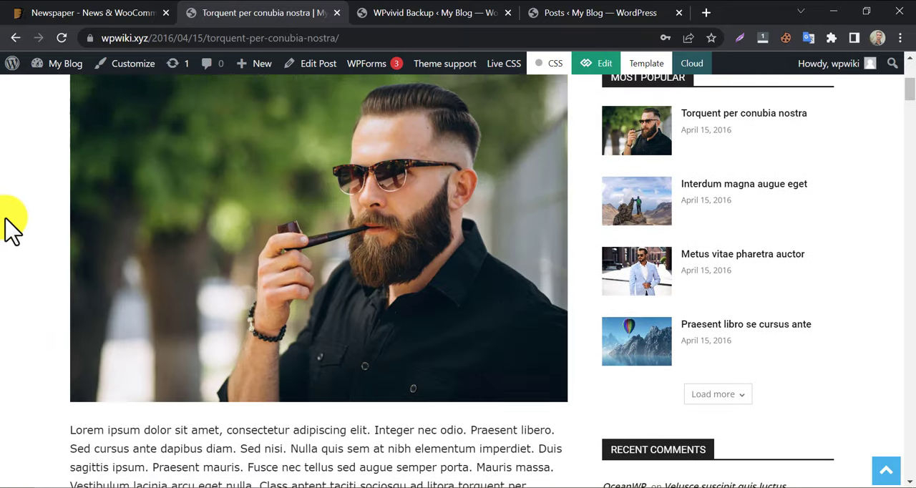
pyautogui.click(430, 13)
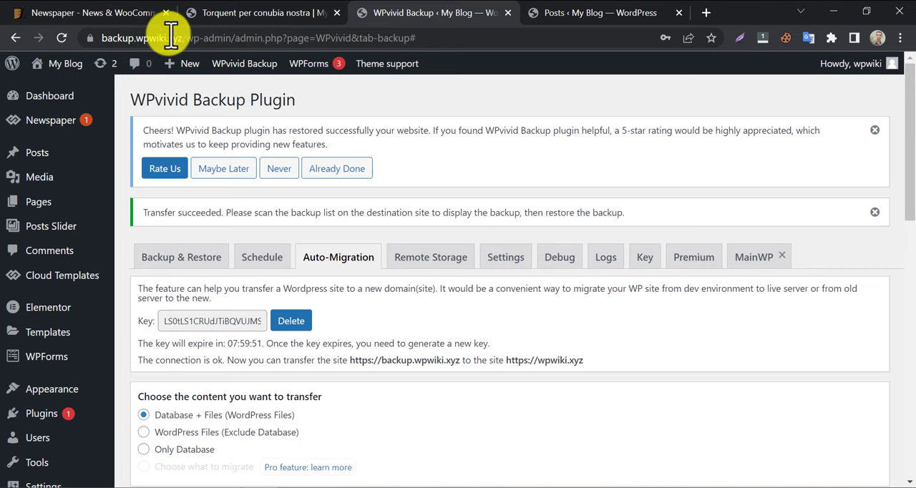
pyautogui.moveTo(351, 108)
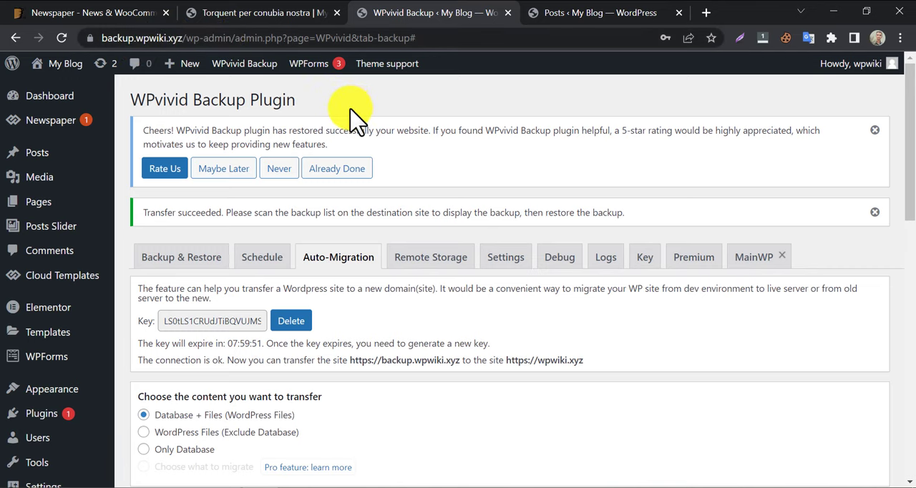
pyautogui.moveTo(690, 13)
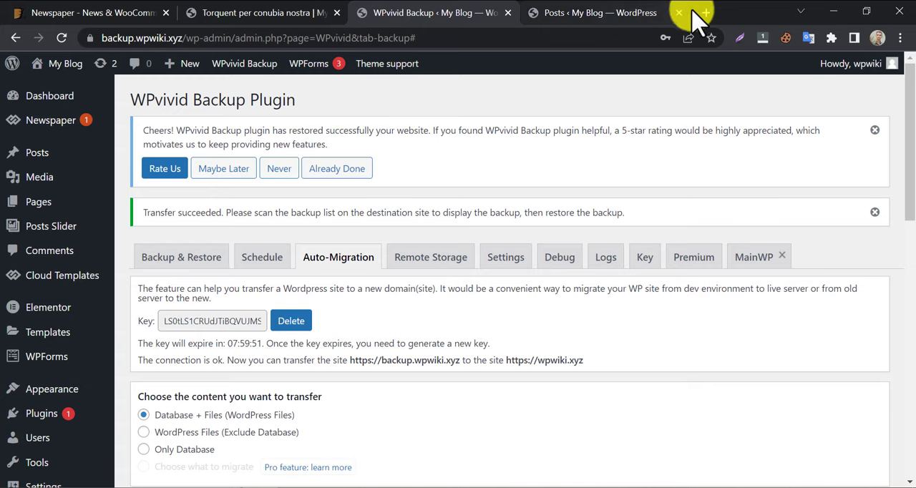
# - Open a new tab at wpwiki.xyz/cpanel to reach the cPanel login
pyautogui.click(705, 12)
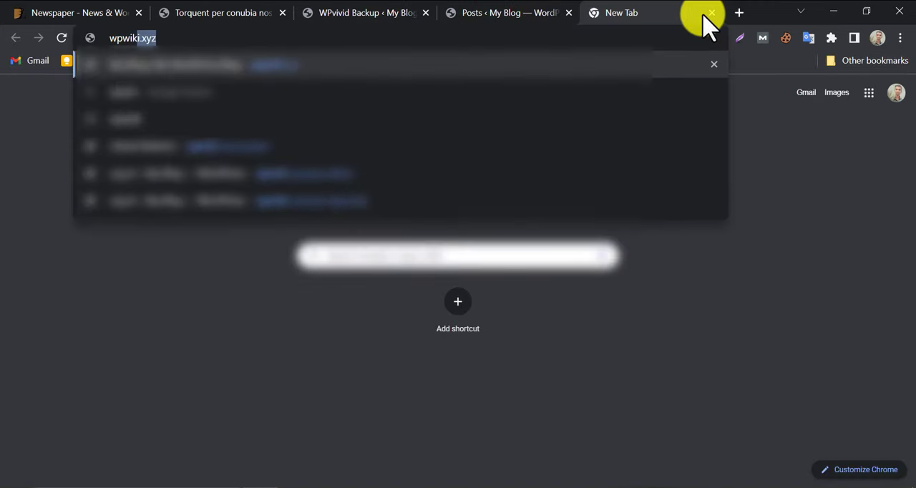
pyautogui.write('/cpanel')
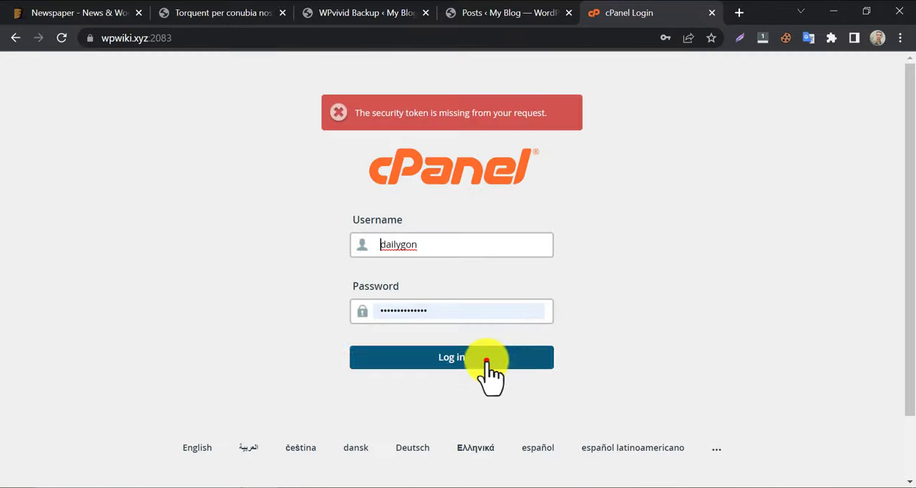
# - Log in to cPanel and open WordPress Manager by Softaculous
pyautogui.click(451, 358)
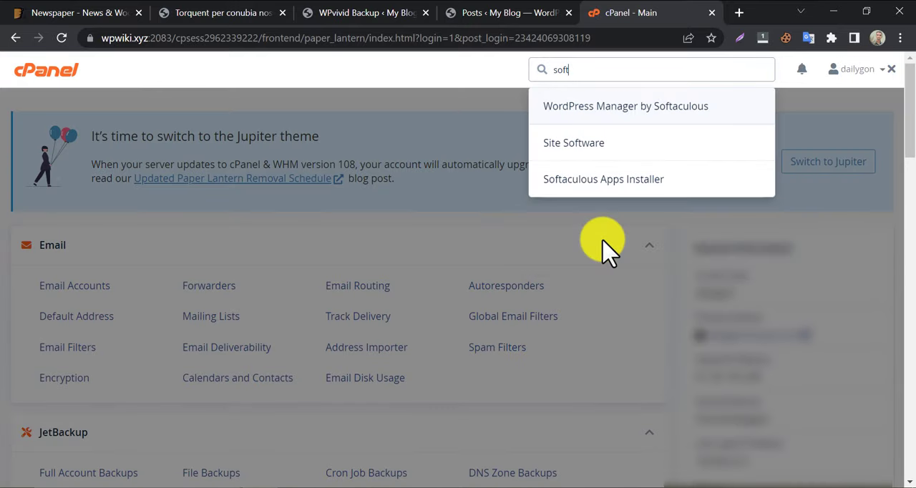
pyautogui.click(625, 106)
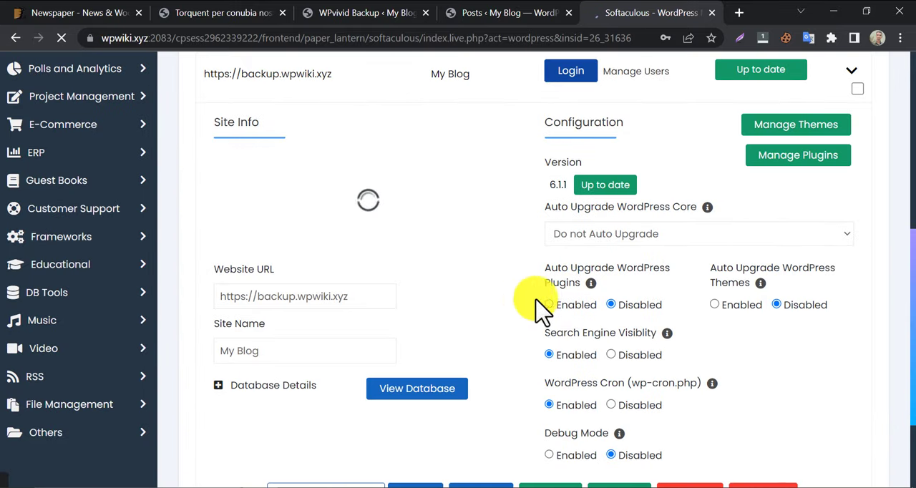
pyautogui.scroll(-3)
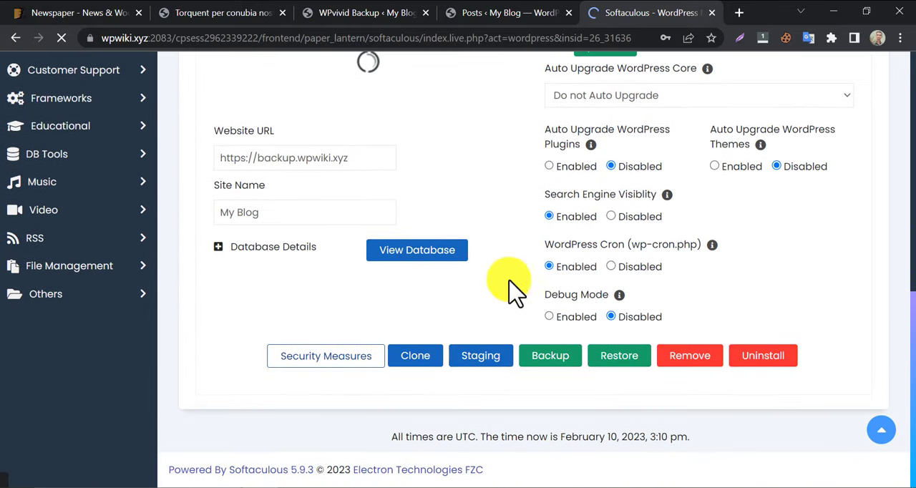
pyautogui.scroll(3)
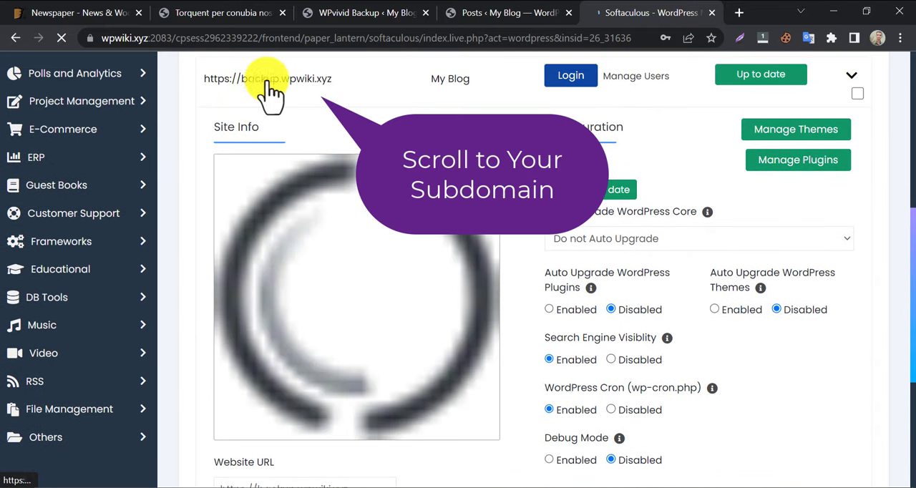
pyautogui.scroll(-3)
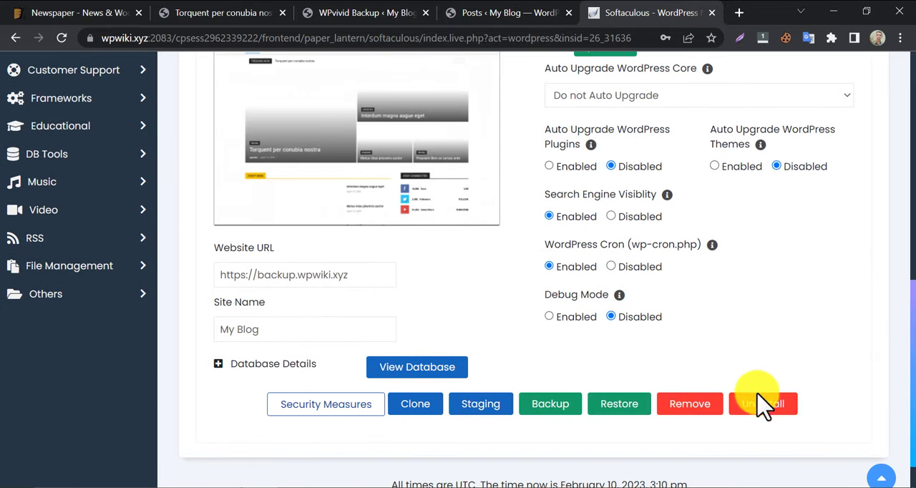
# - Uninstall the backup.wpwiki.xyz installation, confirming Remove Installation with OK
pyautogui.click(763, 404)
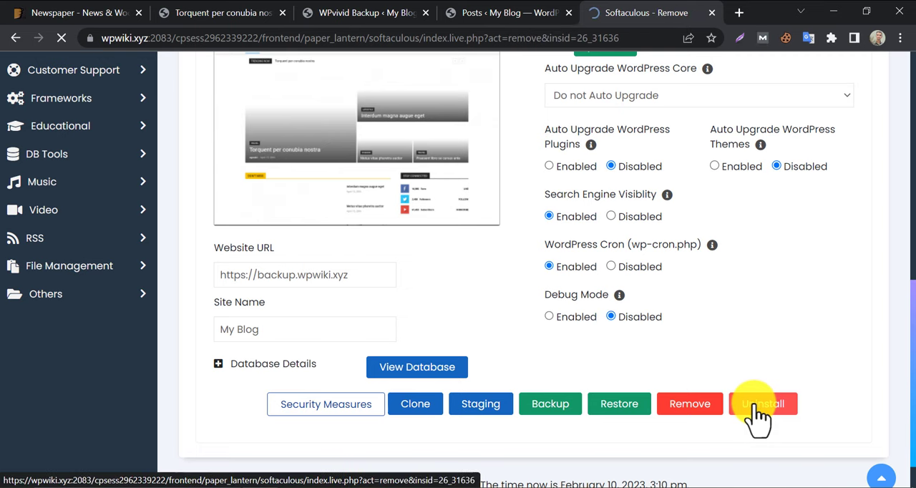
pyautogui.click(763, 404)
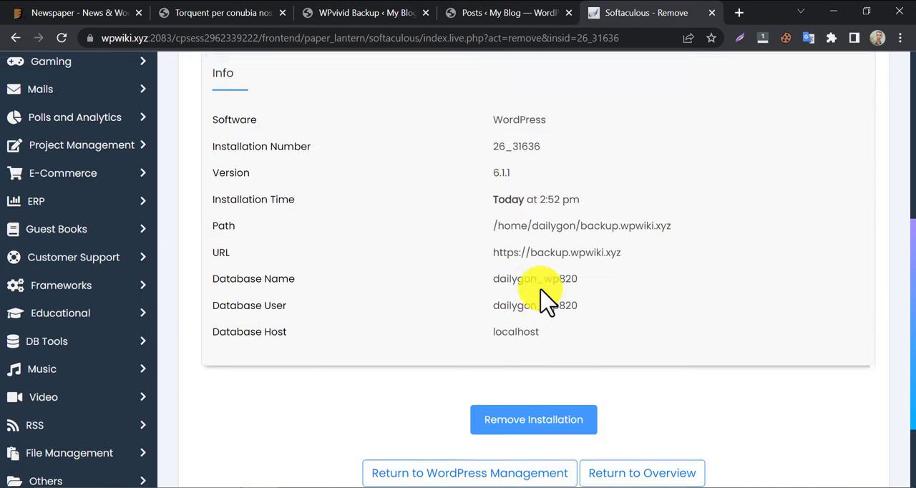
pyautogui.scroll(-3)
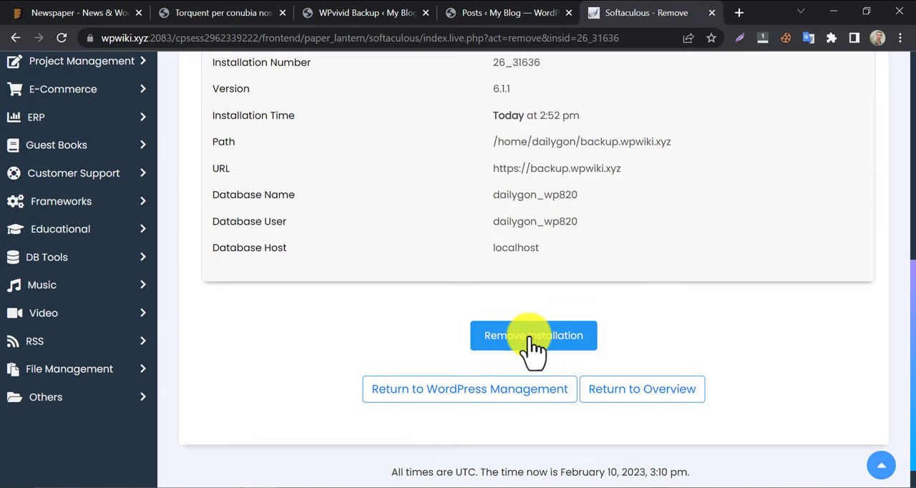
pyautogui.click(533, 336)
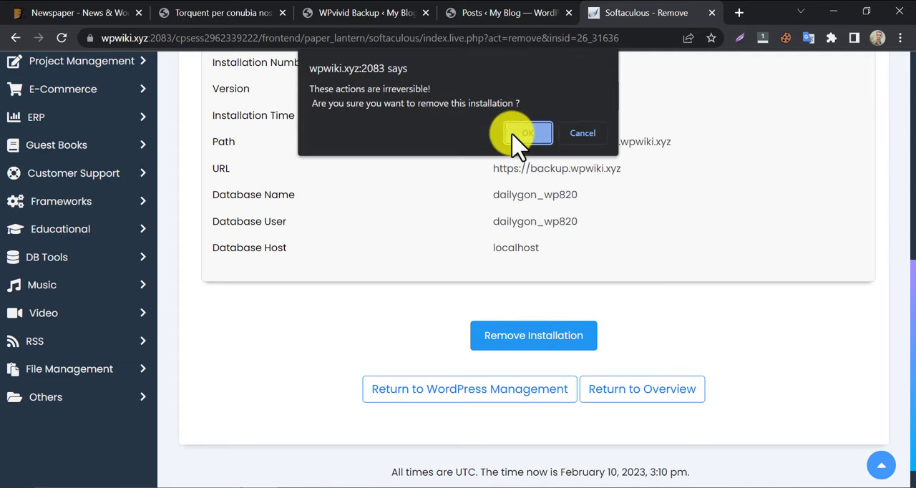
pyautogui.click(527, 133)
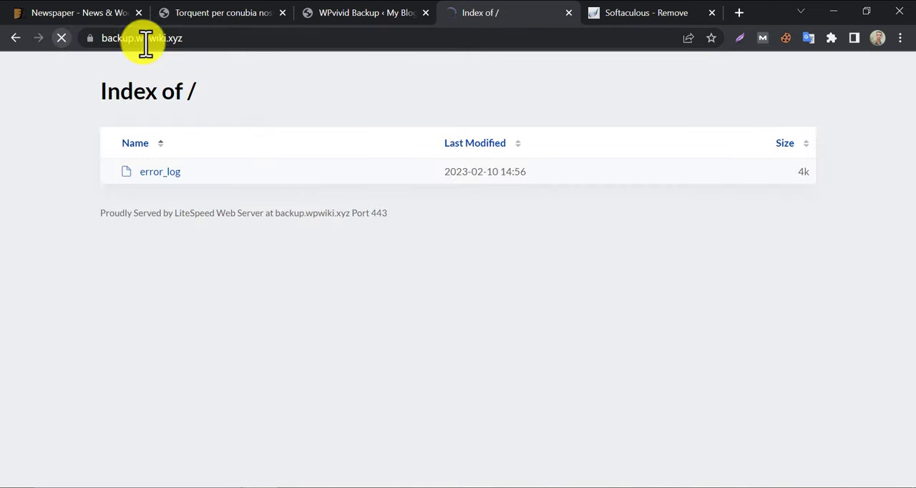
pyautogui.click(637, 13)
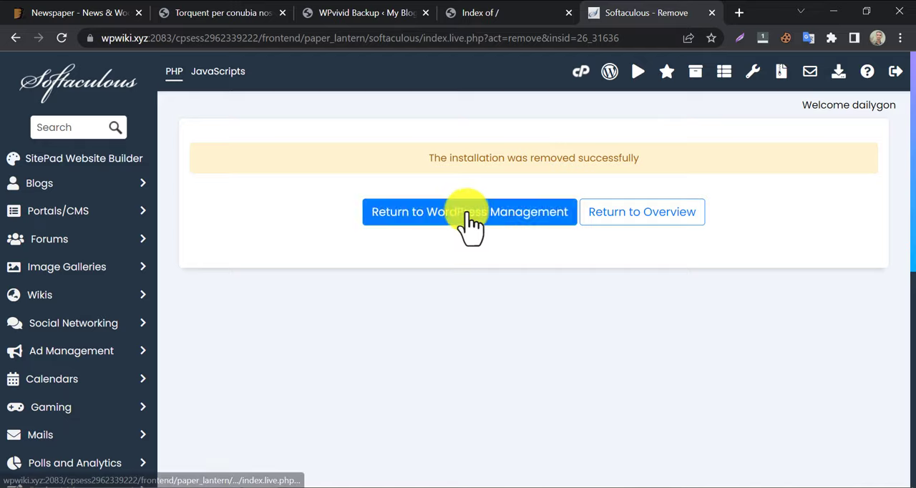
# - From cPanel Subdomains, remove backup.wpwiki.xyz and confirm Delete Subdomain
pyautogui.click(470, 212)
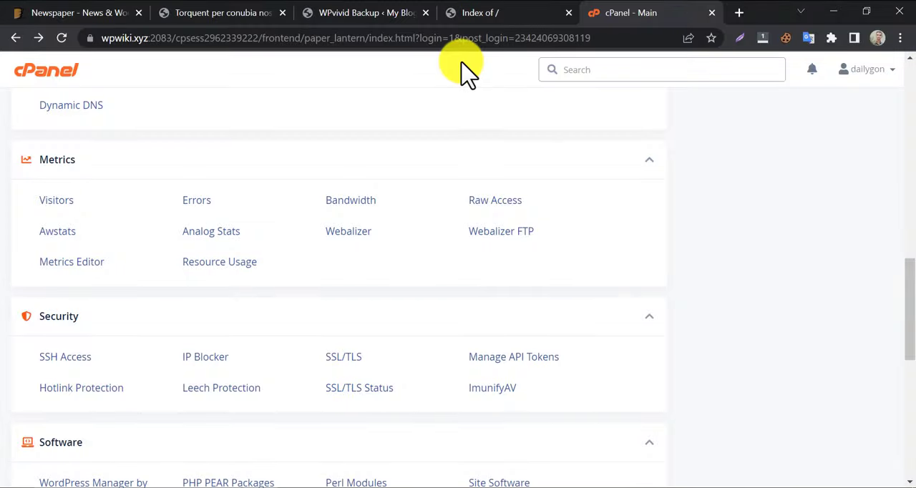
pyautogui.write('subd')
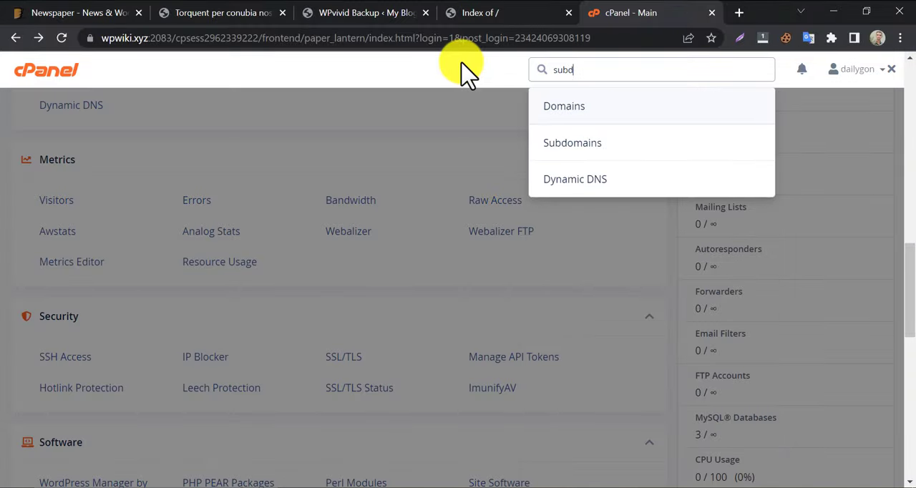
pyautogui.click(572, 142)
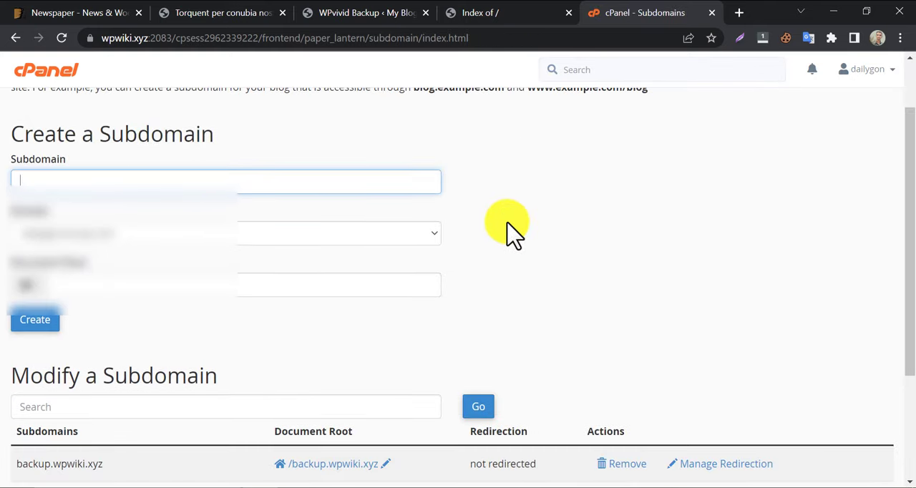
pyautogui.moveTo(469, 476)
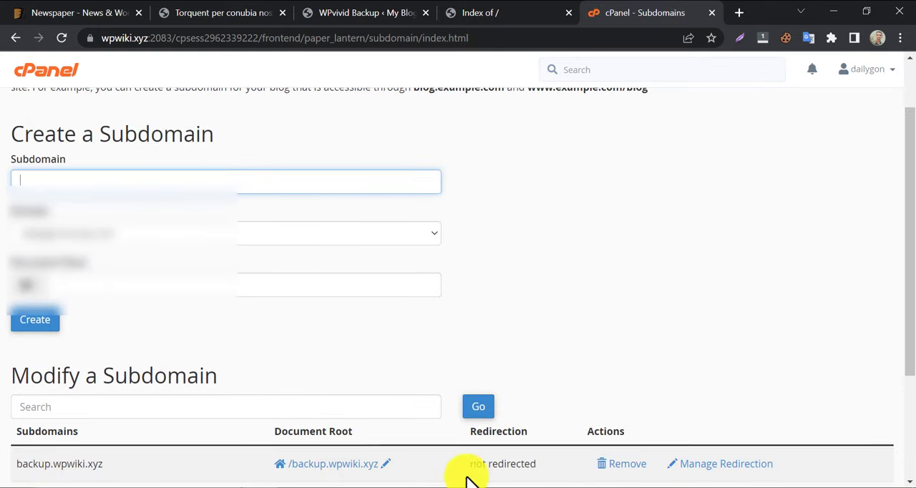
pyautogui.click(628, 464)
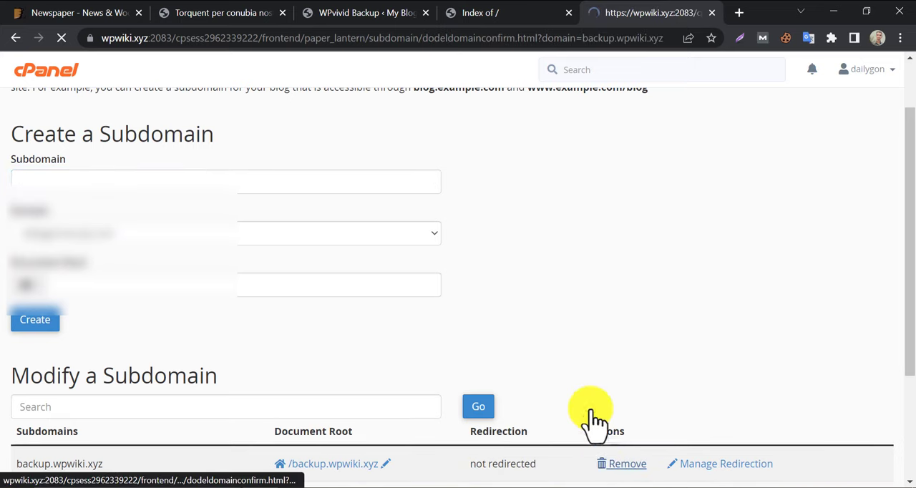
pyautogui.click(626, 464)
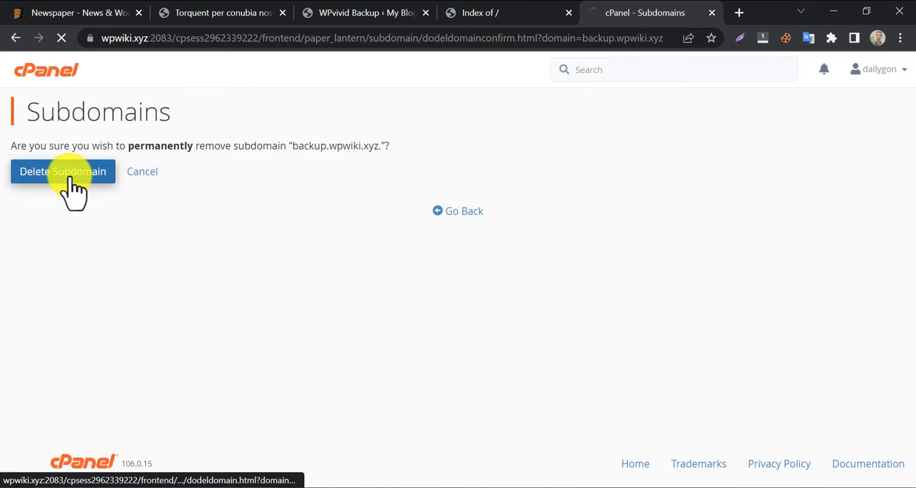
pyautogui.click(62, 171)
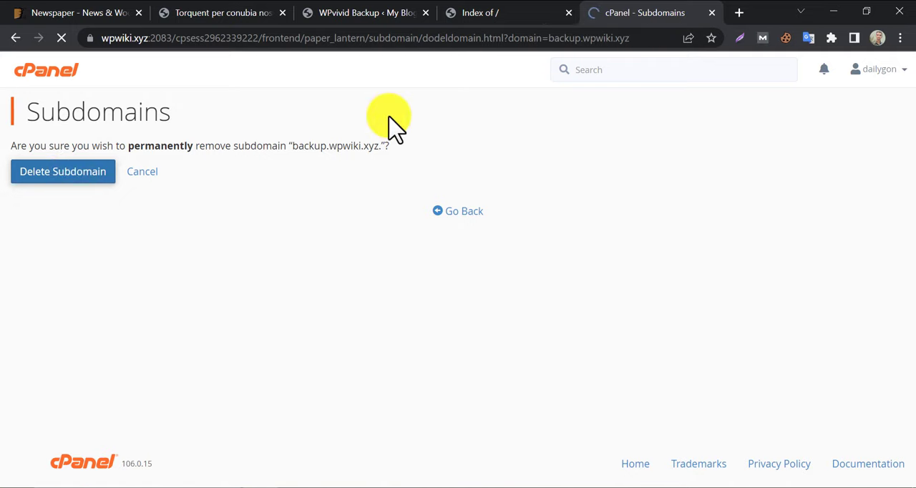
pyautogui.click(479, 13)
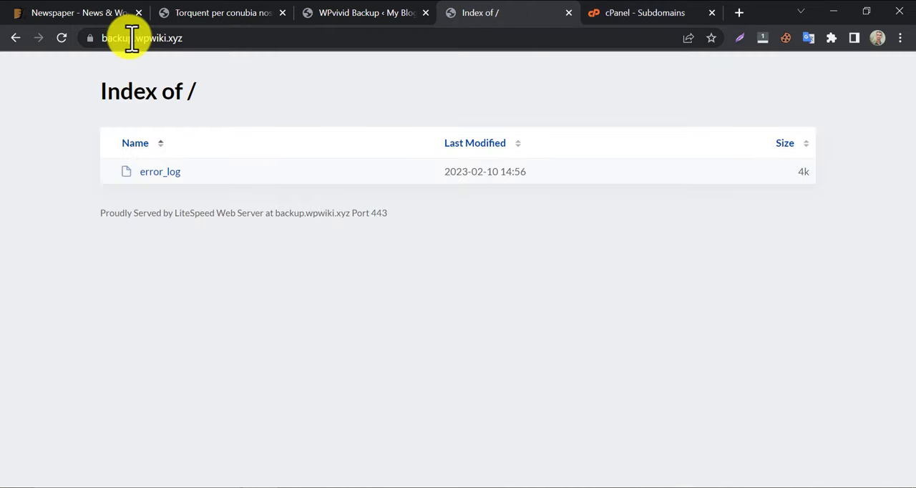
pyautogui.moveTo(68, 93)
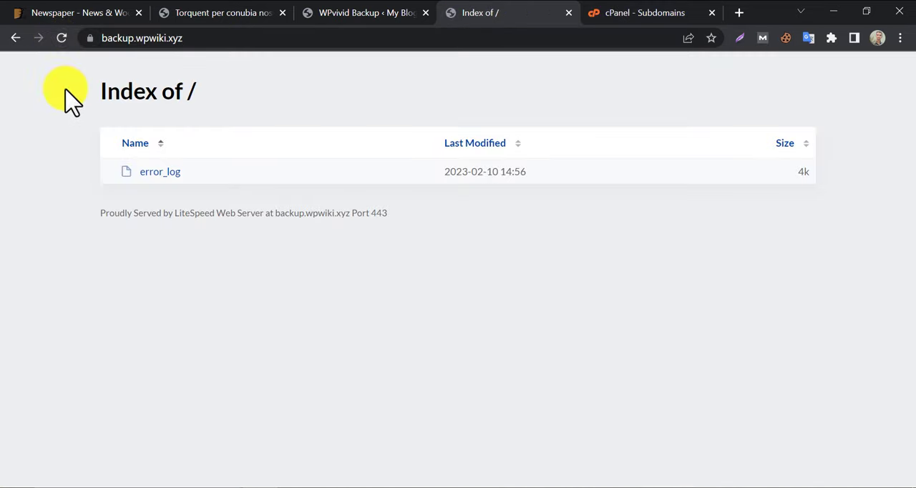
# - Switch back to the wpwiki.xyz tab showing the 'Torquent per conubia nostra' post
pyautogui.click(562, 13)
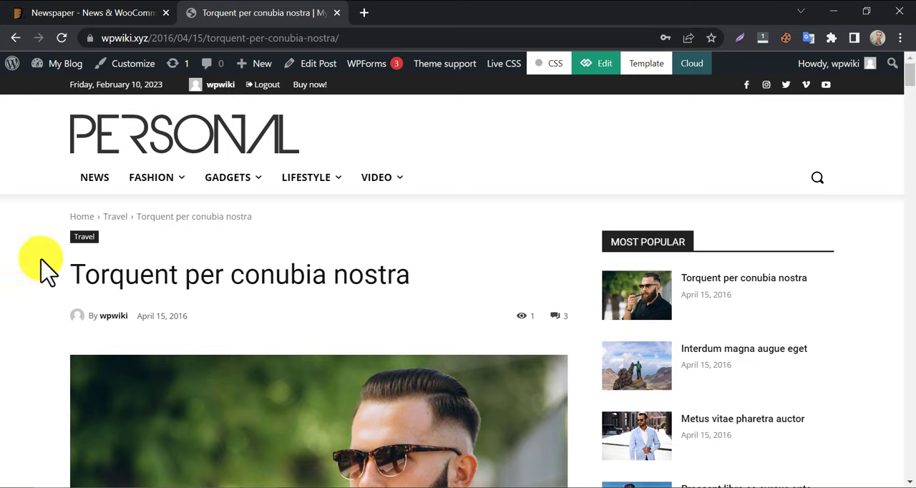
pyautogui.moveTo(25, 279)
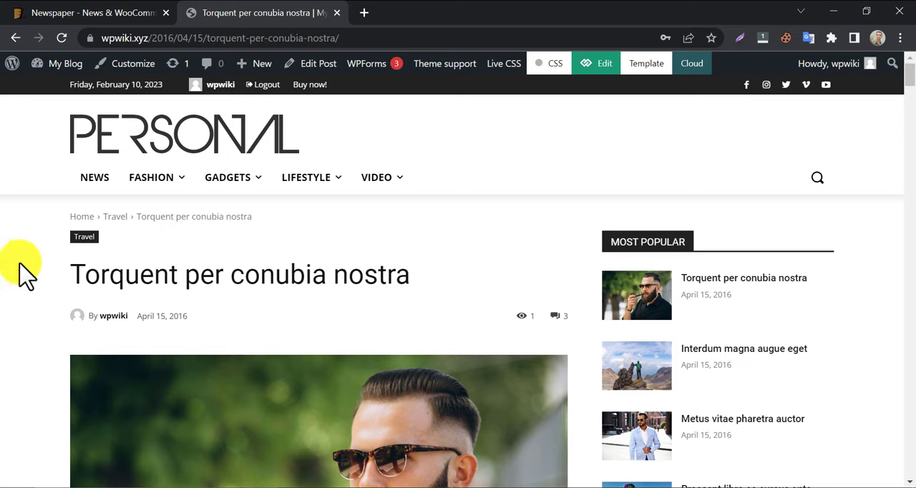